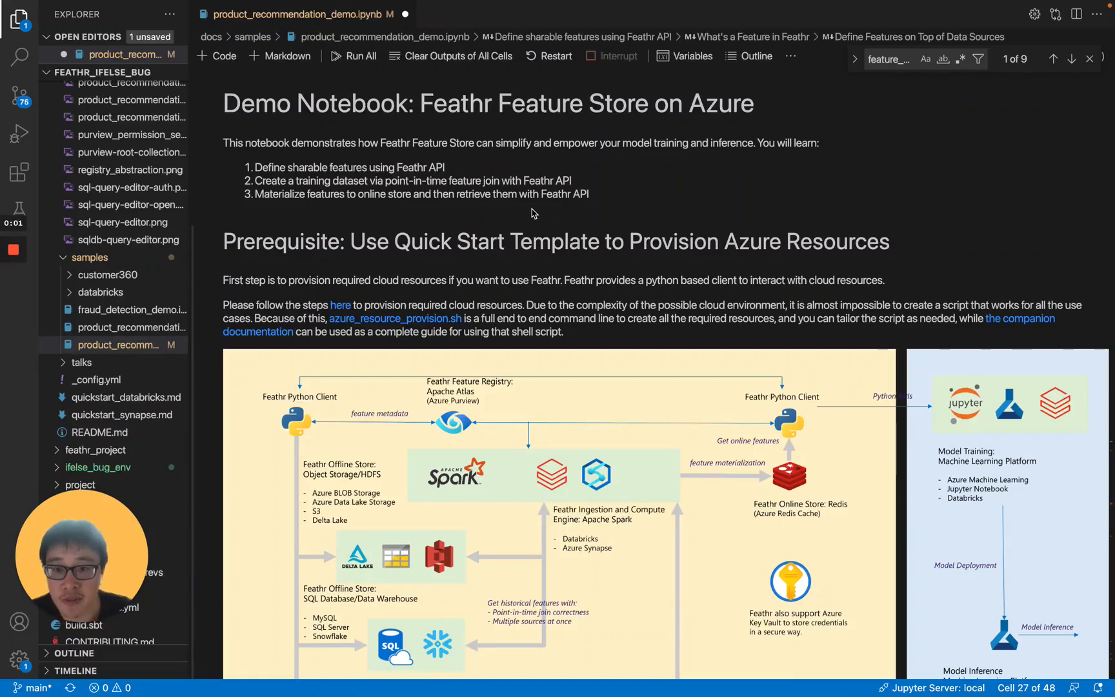
pyautogui.moveTo(491, 197)
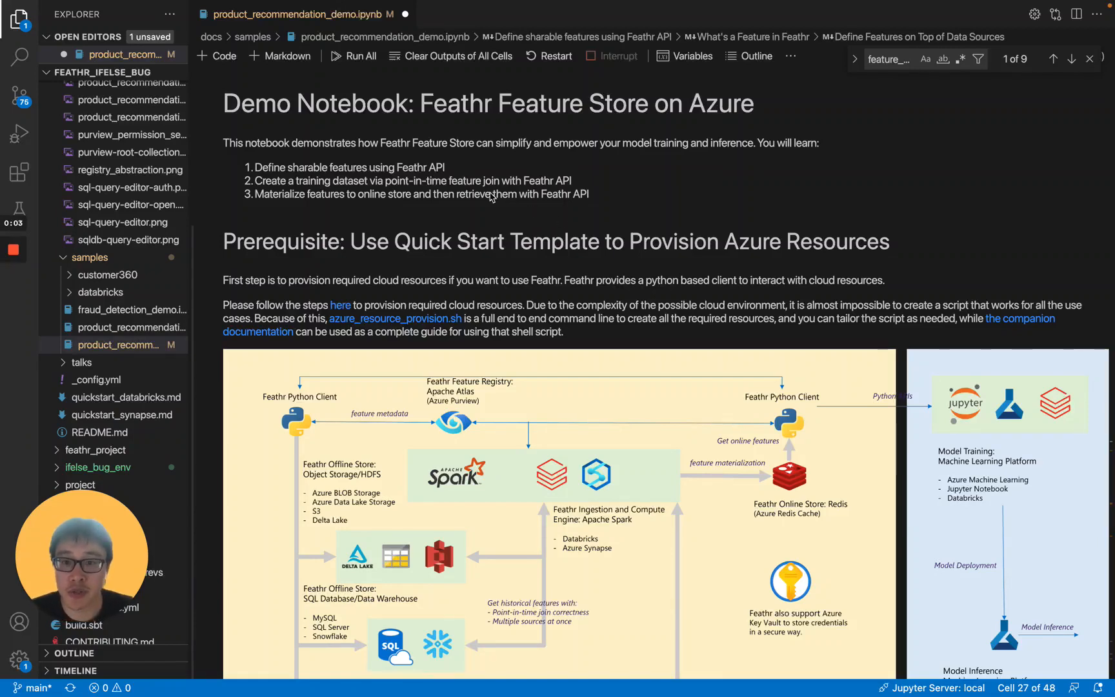
pyautogui.moveTo(542, 201)
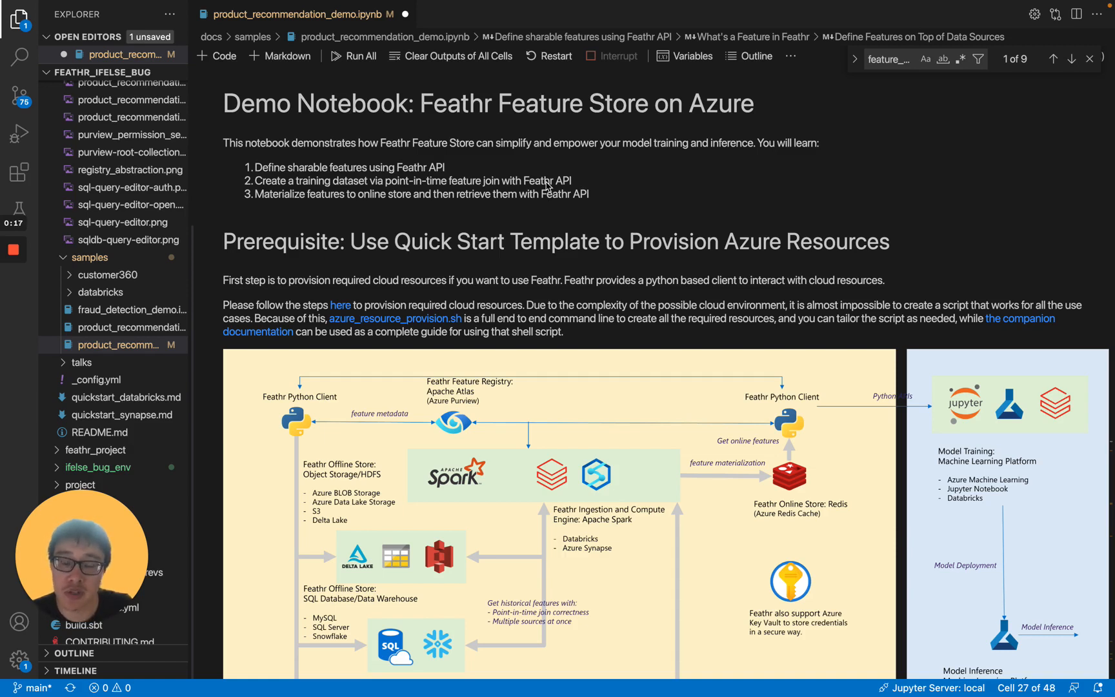
pyautogui.moveTo(577, 176)
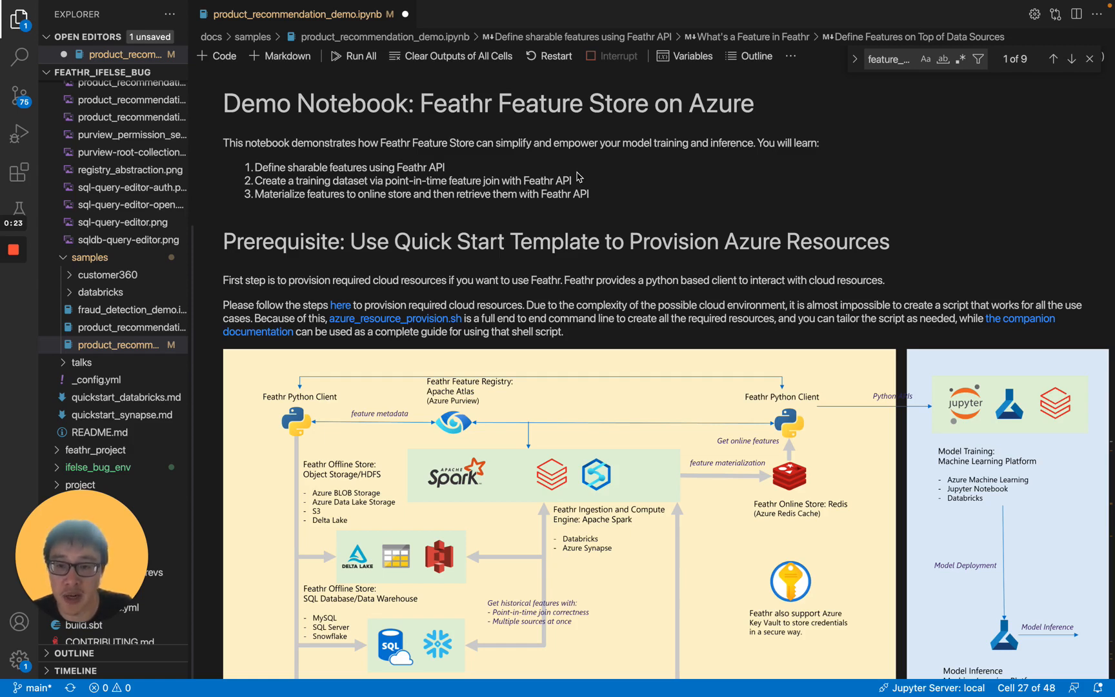
pyautogui.moveTo(438, 202)
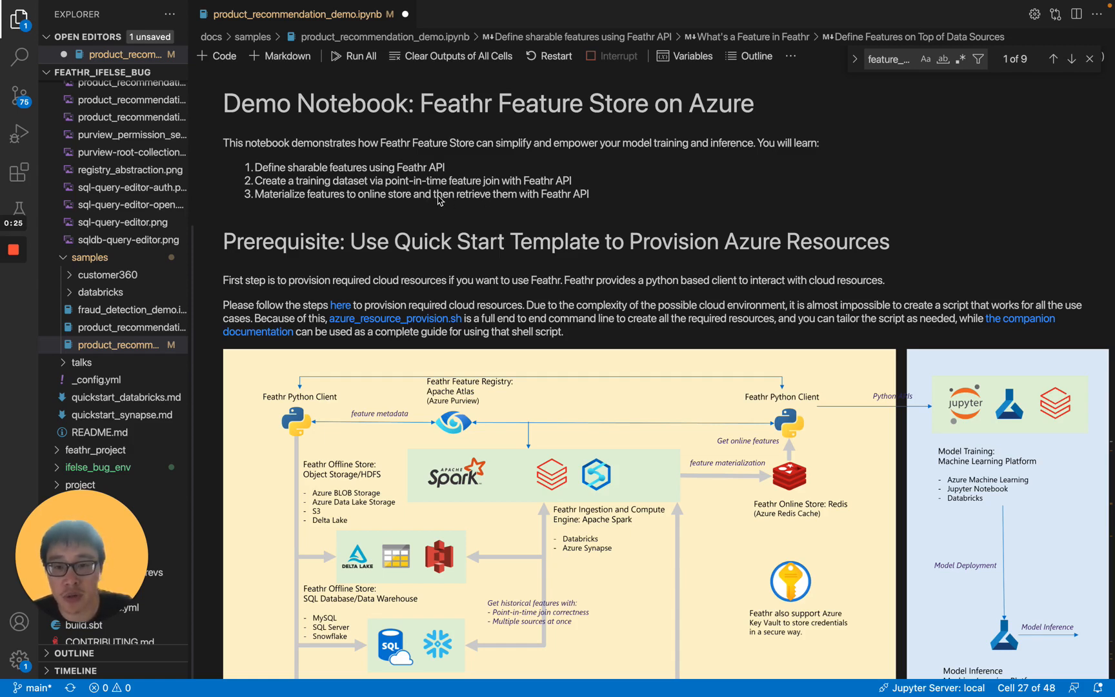
pyautogui.moveTo(485, 210)
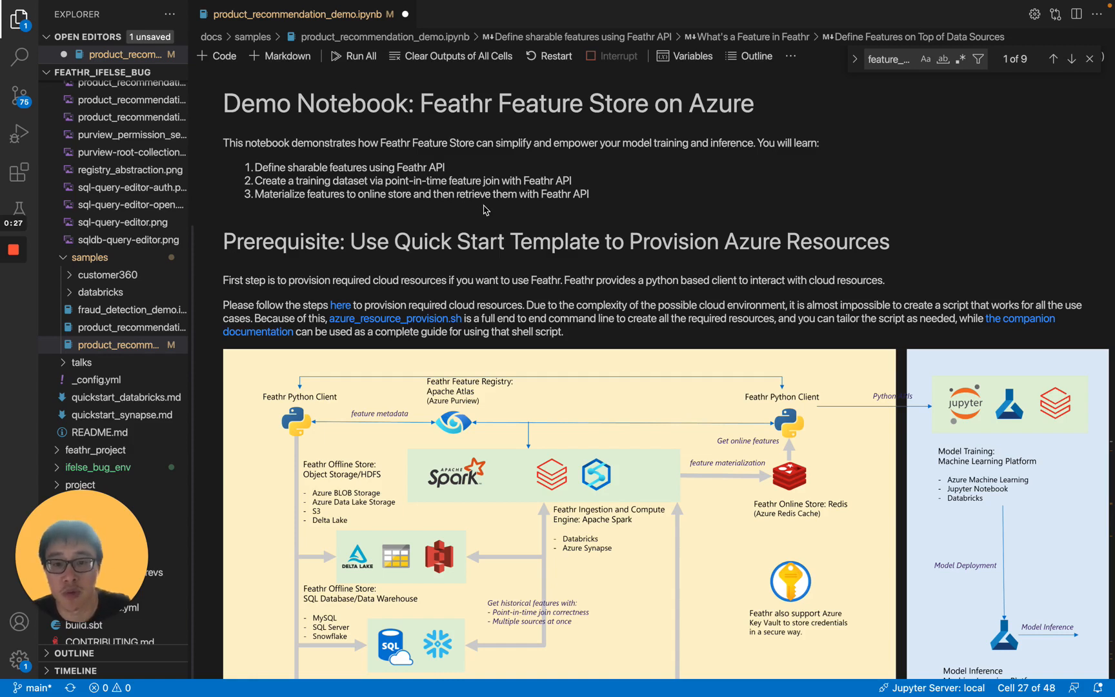
pyautogui.moveTo(536, 244)
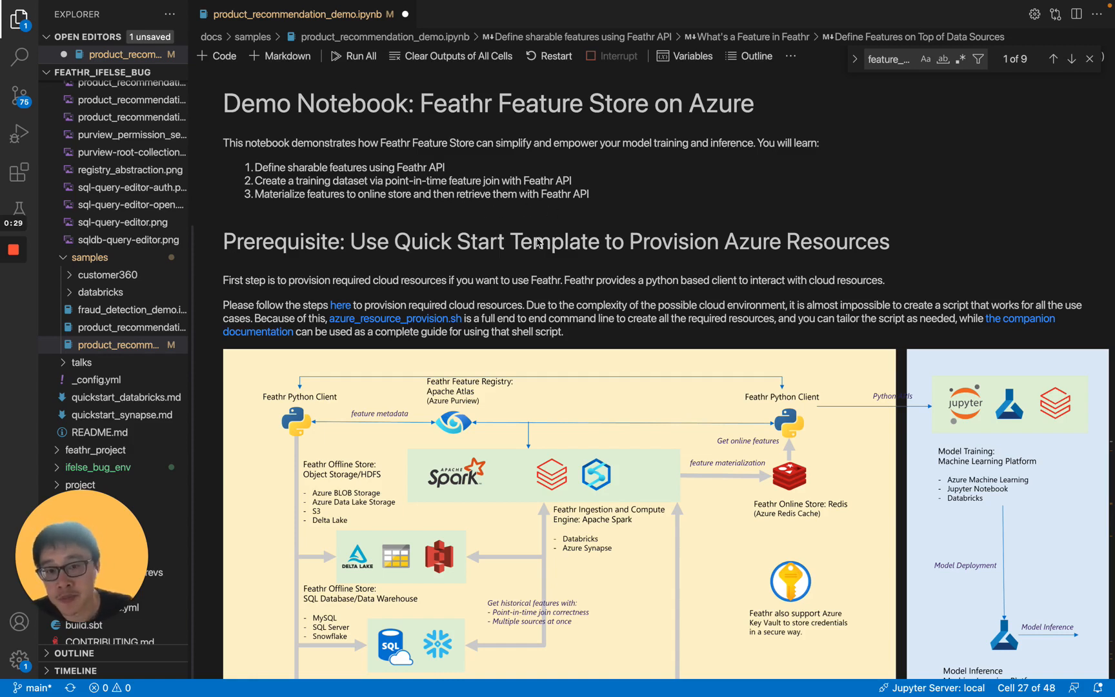
pyautogui.moveTo(425, 226)
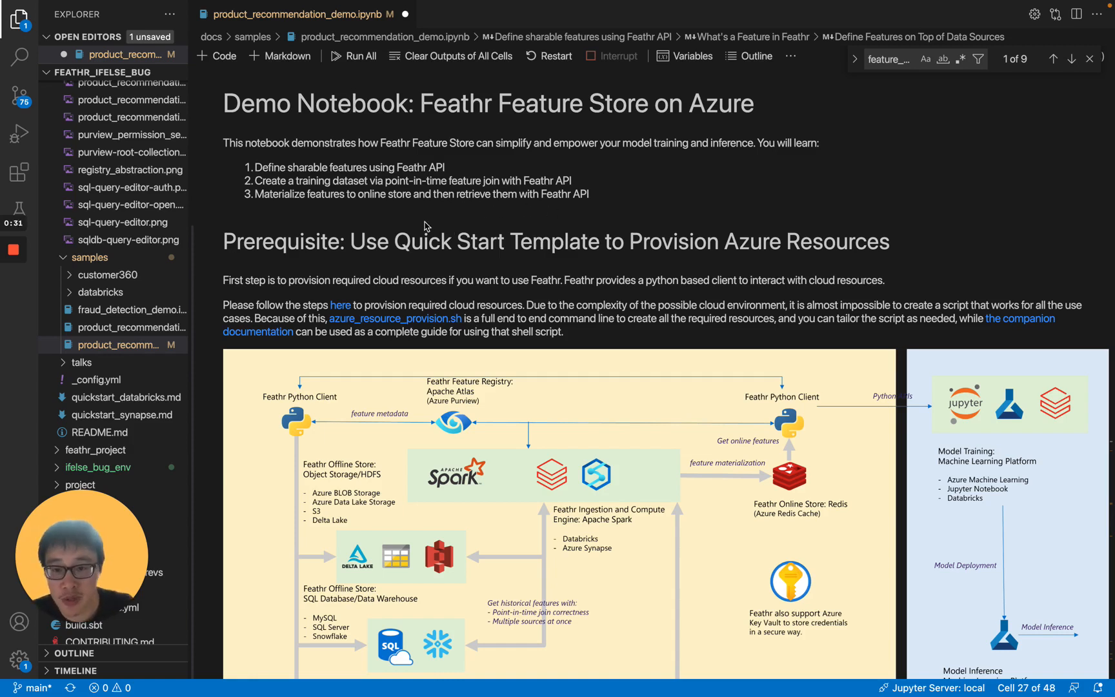
pyautogui.moveTo(531, 217)
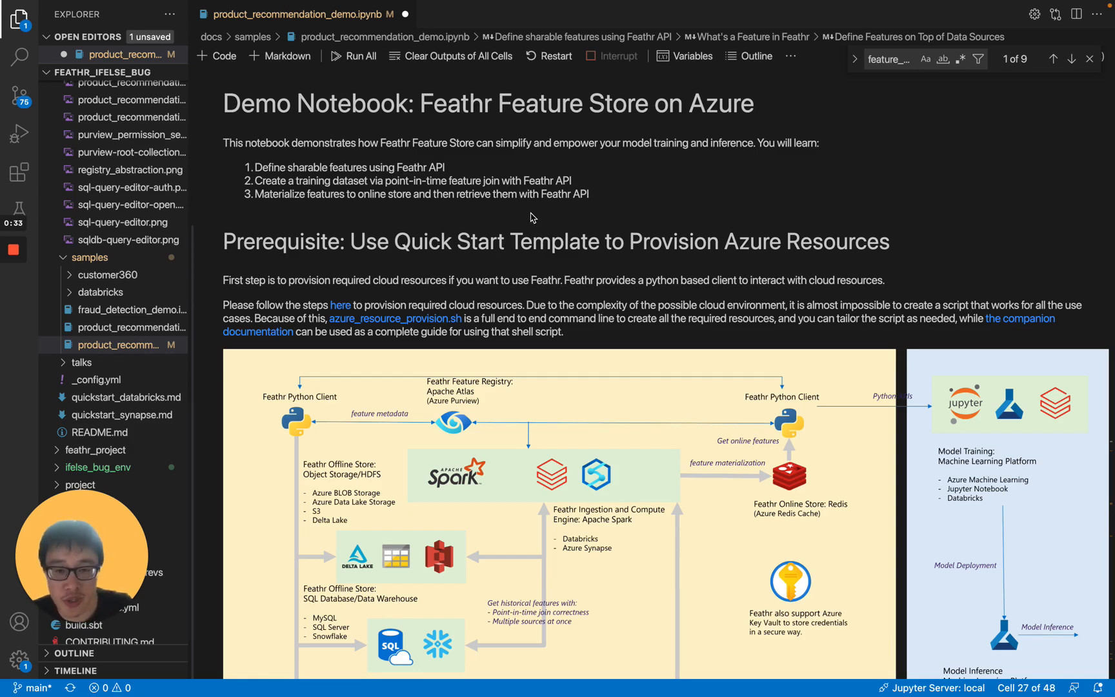
pyautogui.moveTo(480, 249)
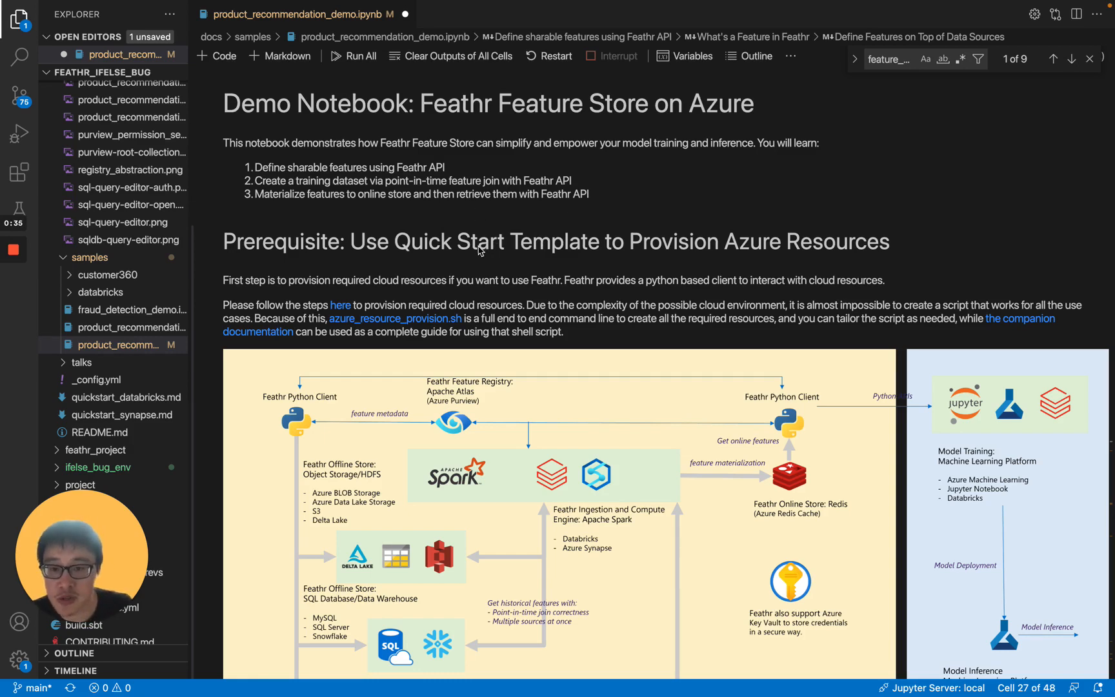
# - Scroll past the prerequisite cells to the Feathr client cell and raw dataset preview
pyautogui.scroll(-3)
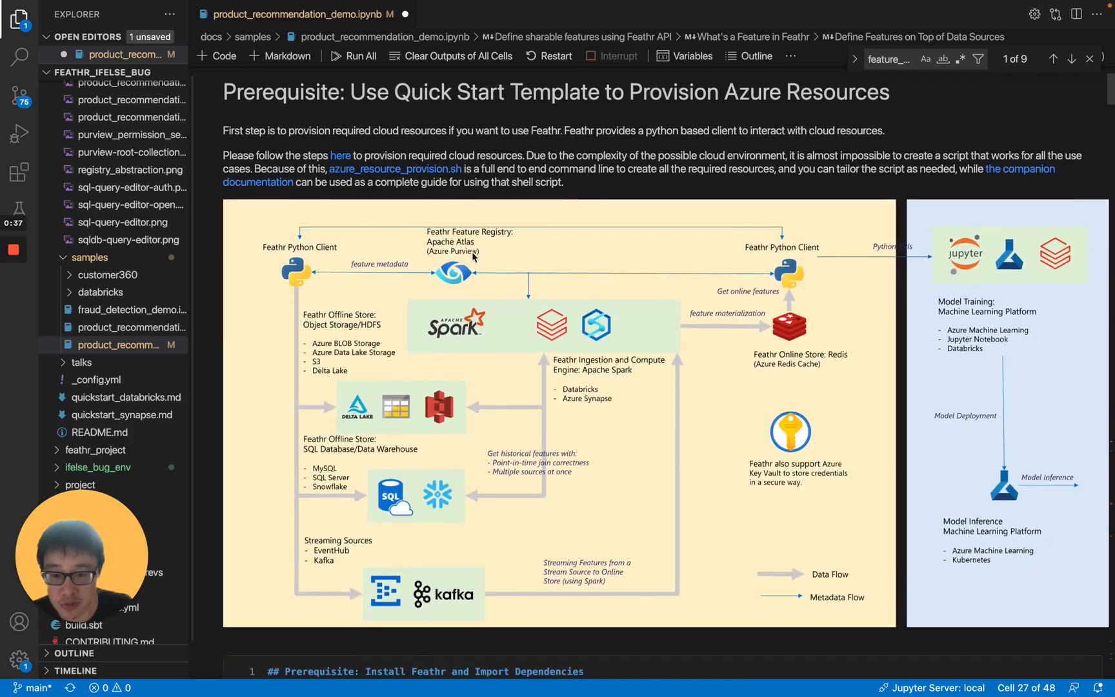
pyautogui.scroll(-3)
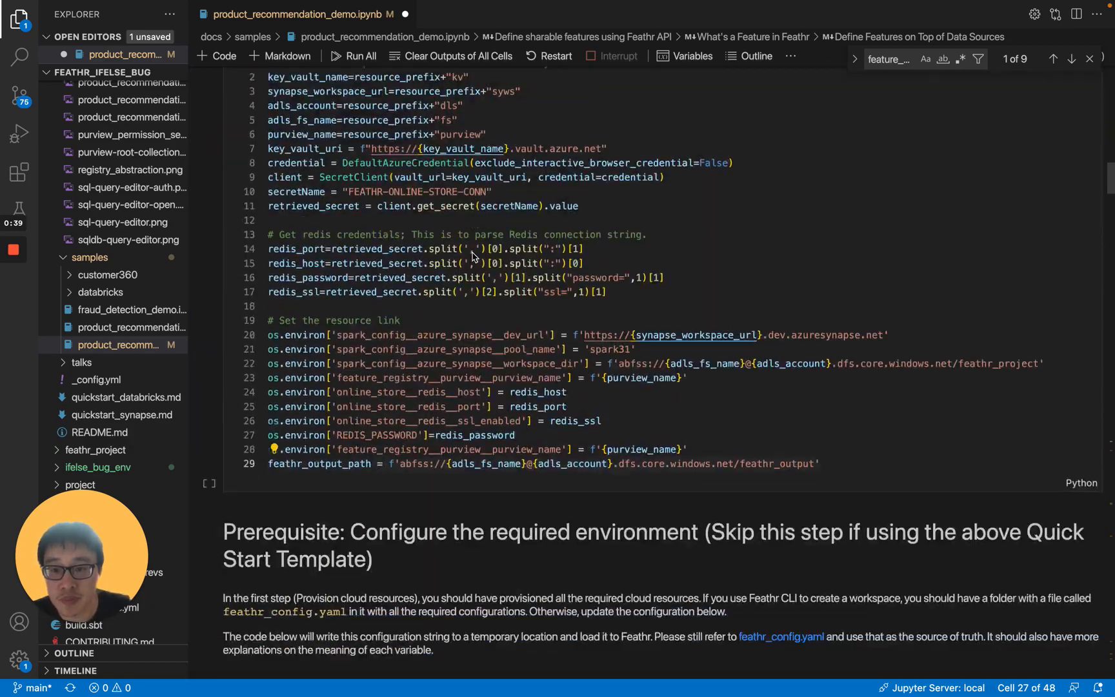
pyautogui.scroll(-3)
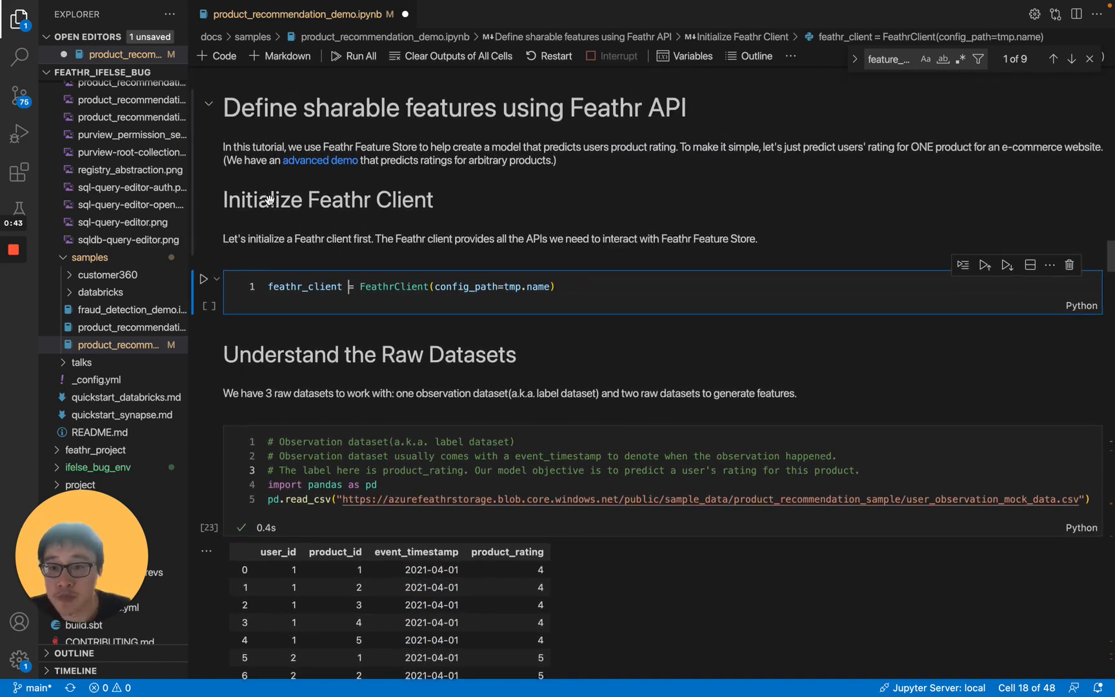
pyautogui.scroll(3)
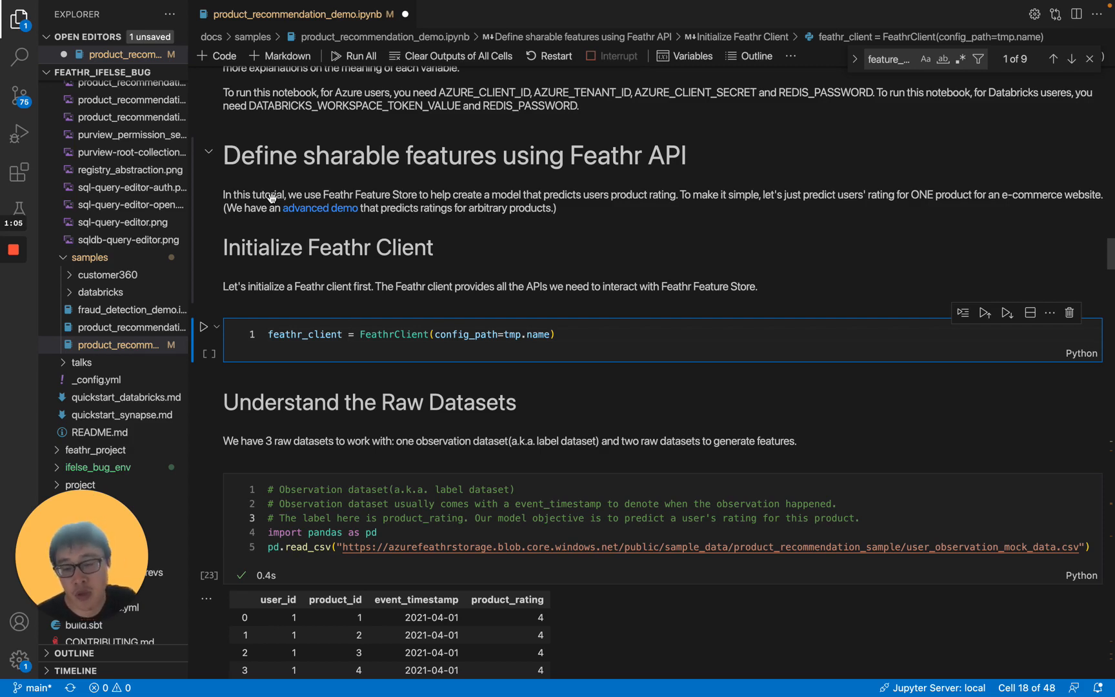
pyautogui.moveTo(319, 208)
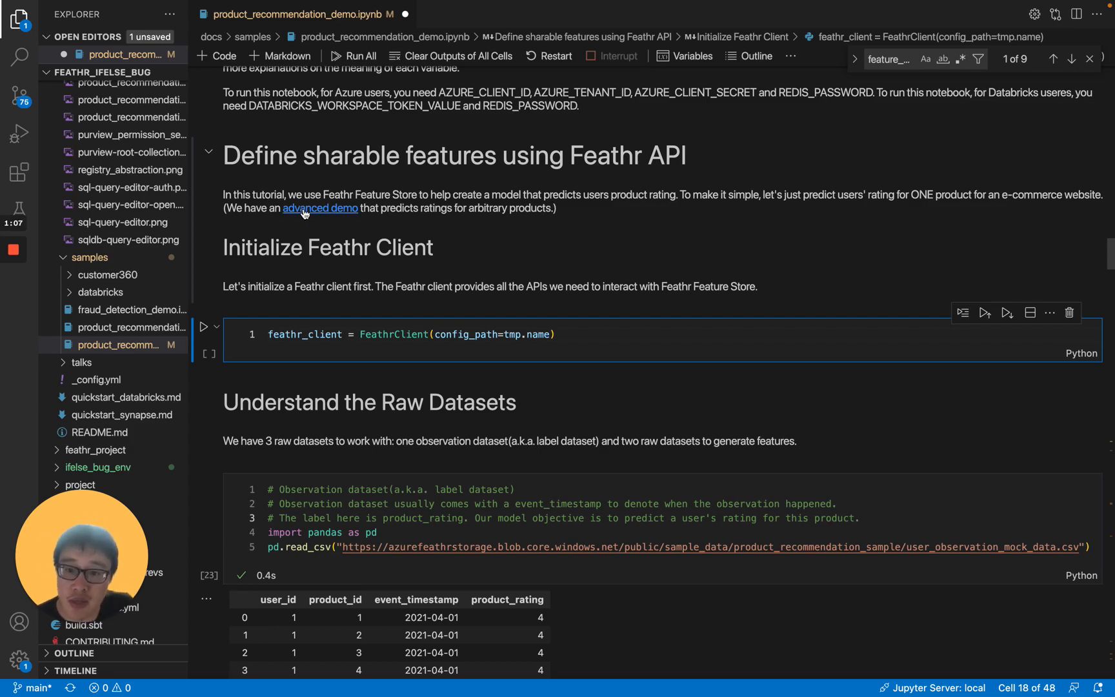
pyautogui.moveTo(335, 215)
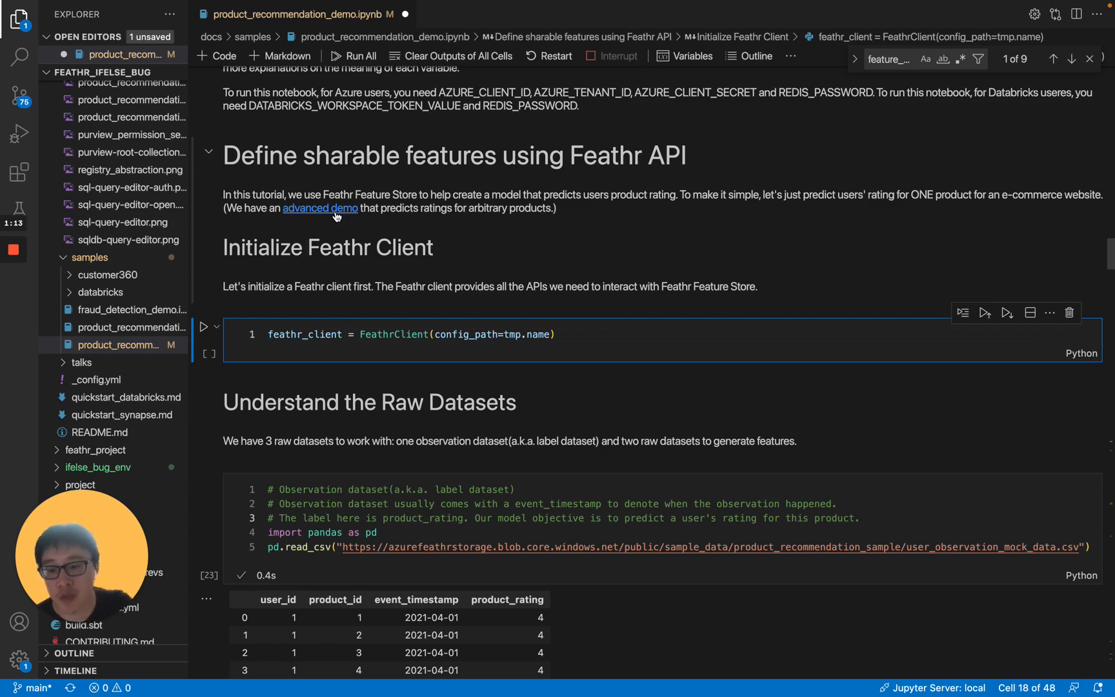
pyautogui.moveTo(270, 283)
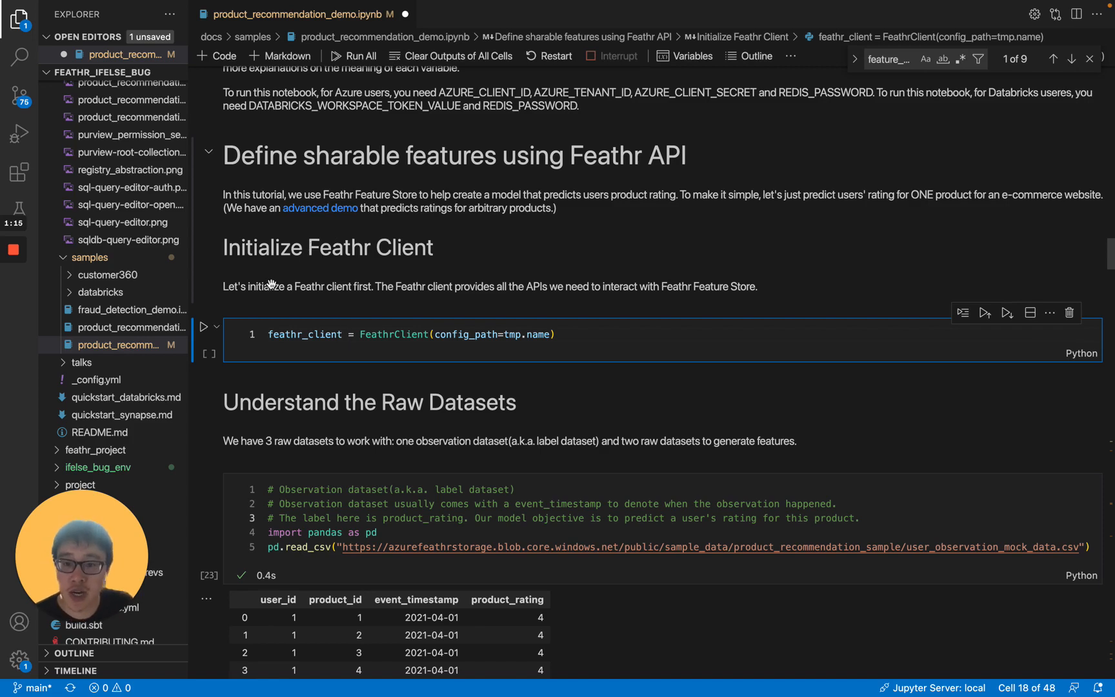
pyautogui.moveTo(330, 306)
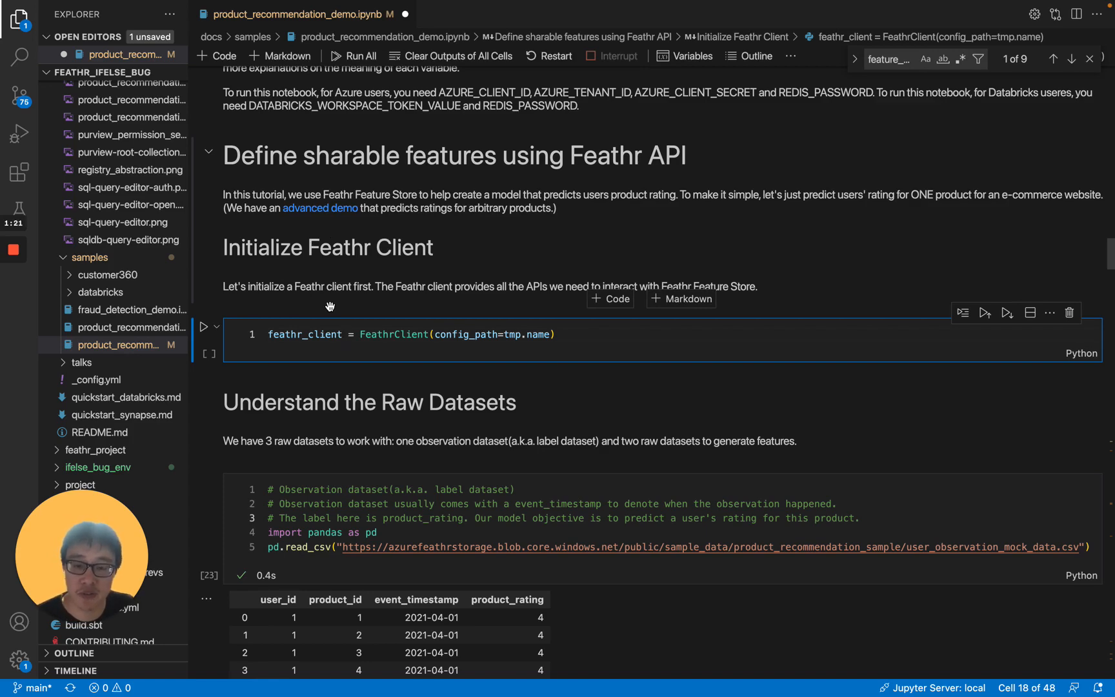
pyautogui.moveTo(294, 373)
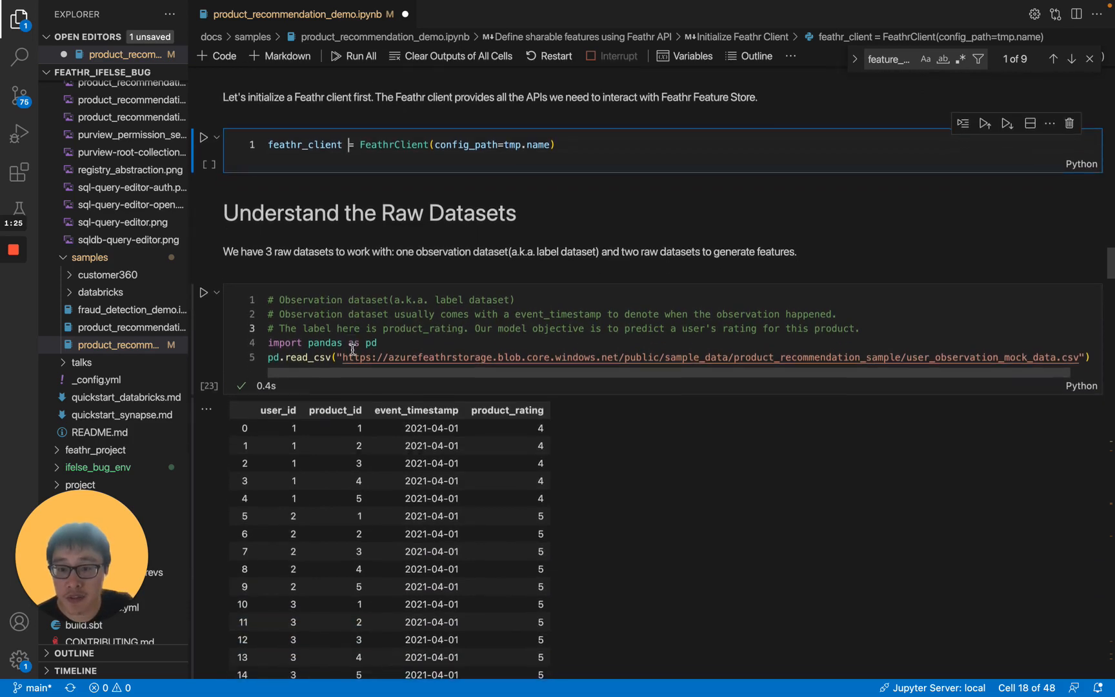
# - Scroll to the user purchase history cell and inspect its purchase dates and amounts
pyautogui.scroll(3)
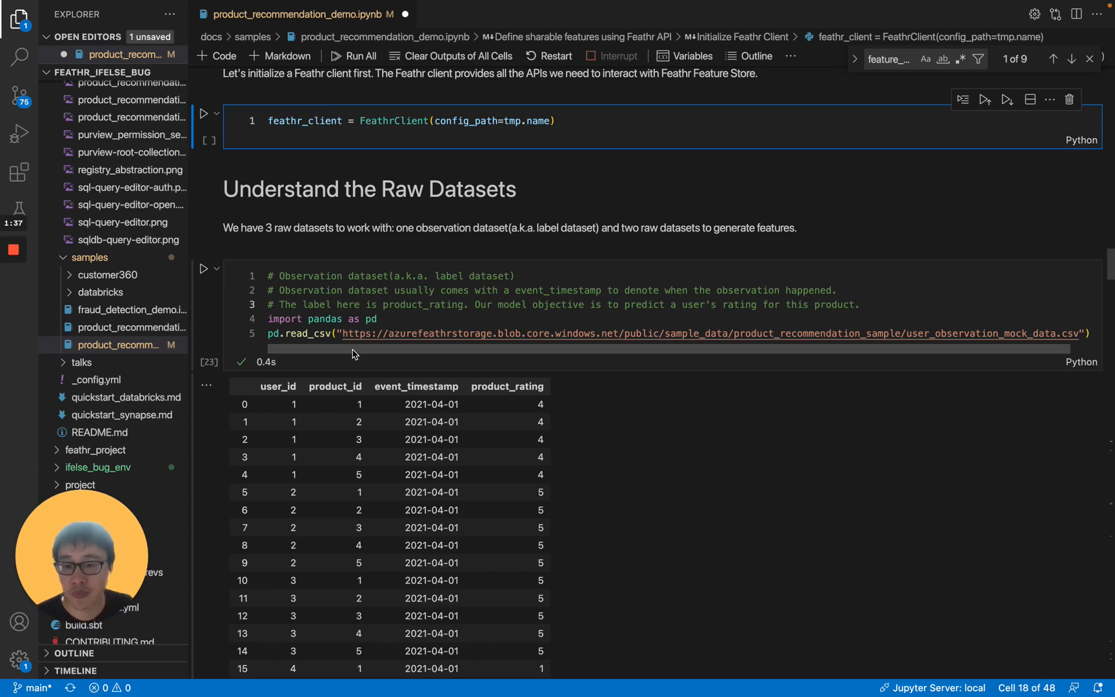
pyautogui.scroll(-3)
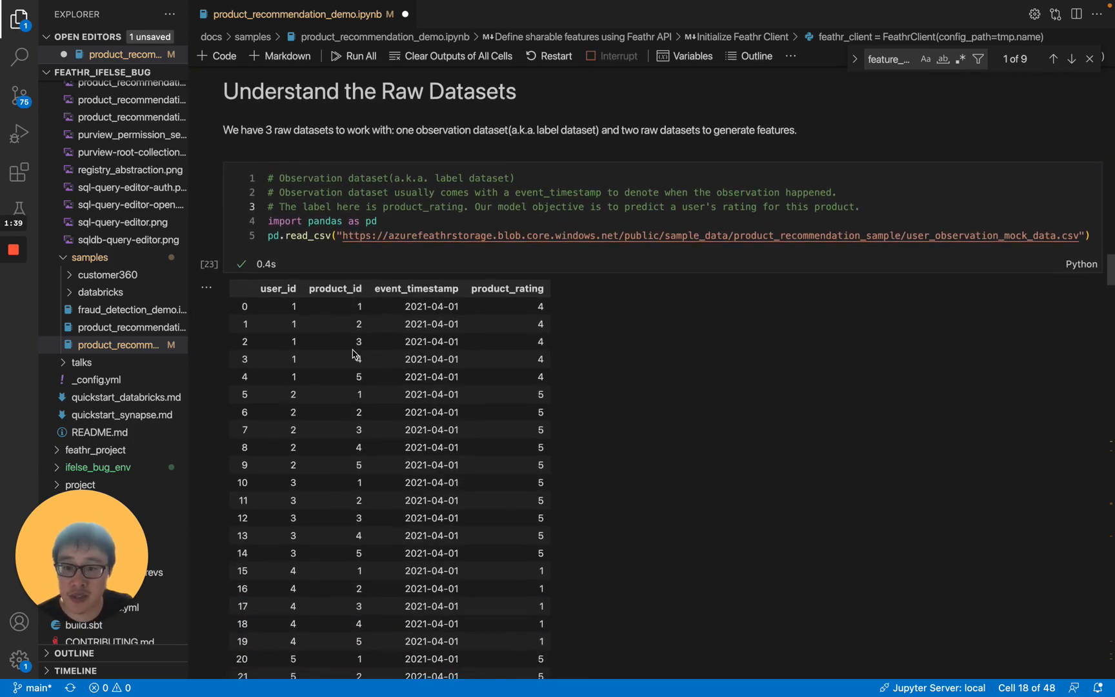
pyautogui.moveTo(357, 305)
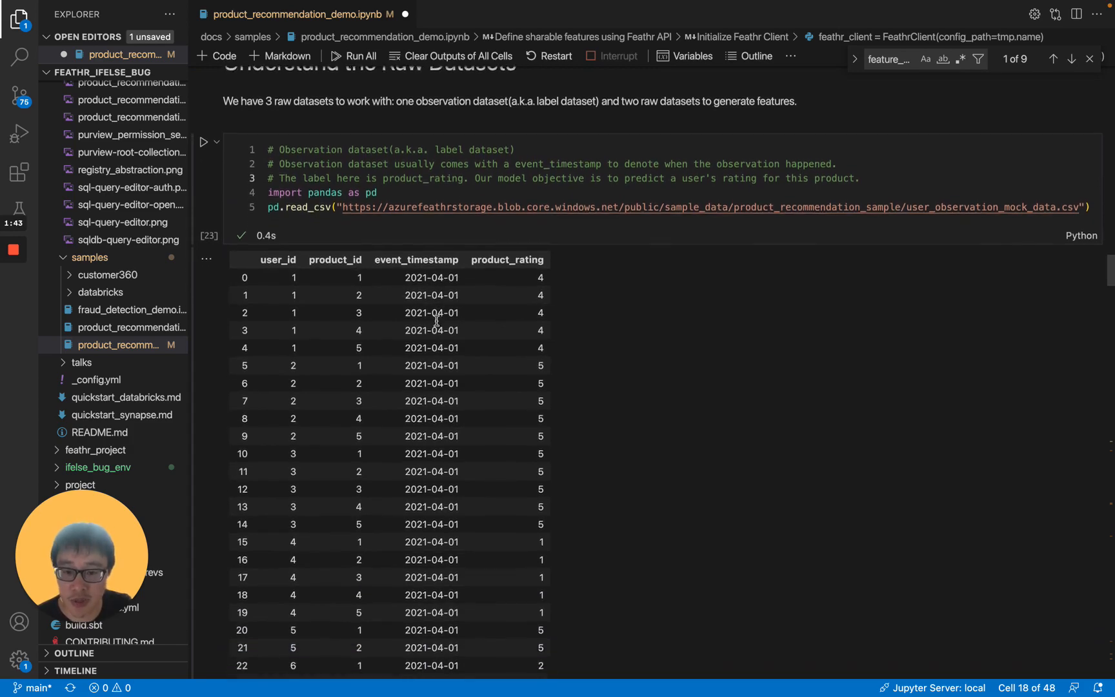
pyautogui.scroll(-3)
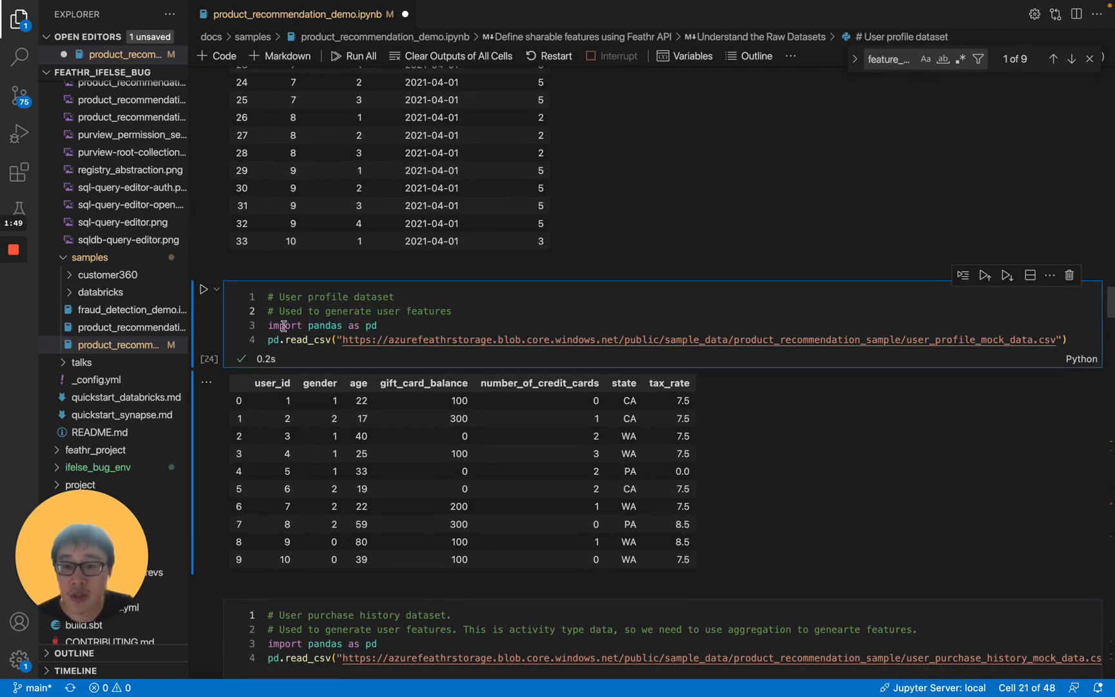
pyautogui.moveTo(322, 340)
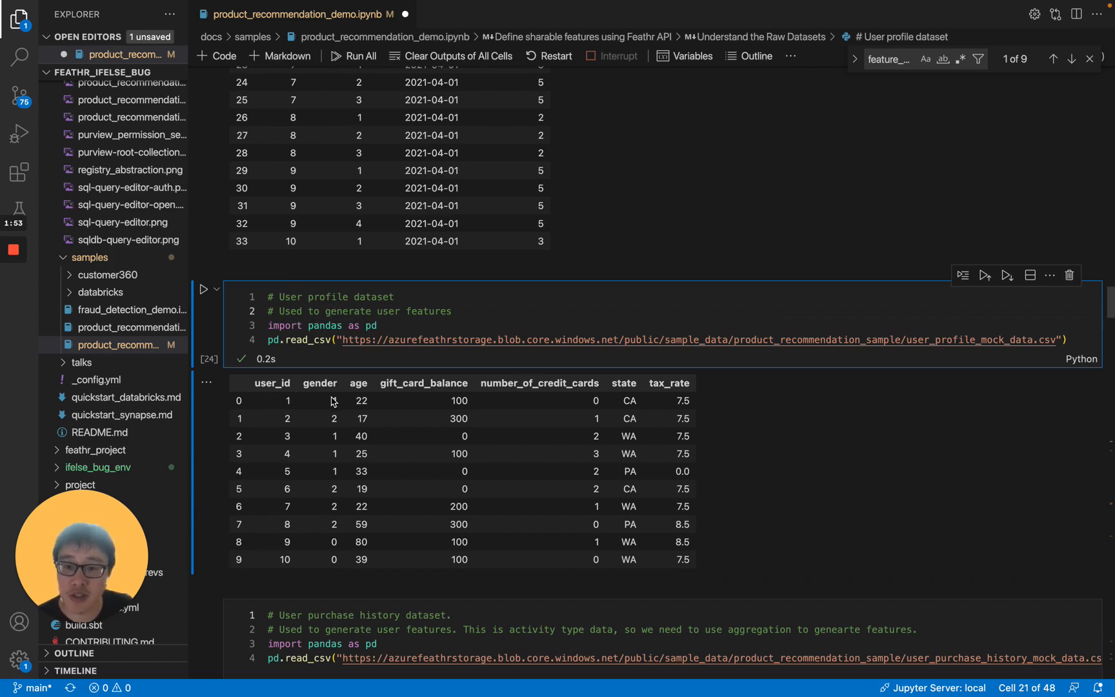
pyautogui.moveTo(526, 405)
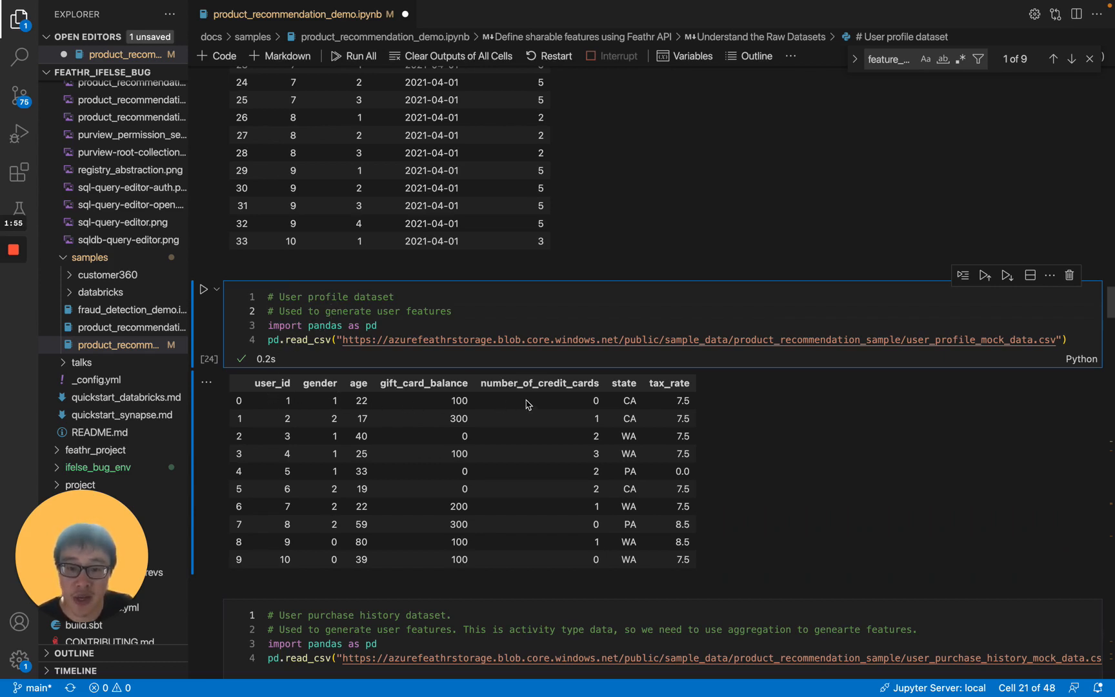
pyautogui.moveTo(654, 413)
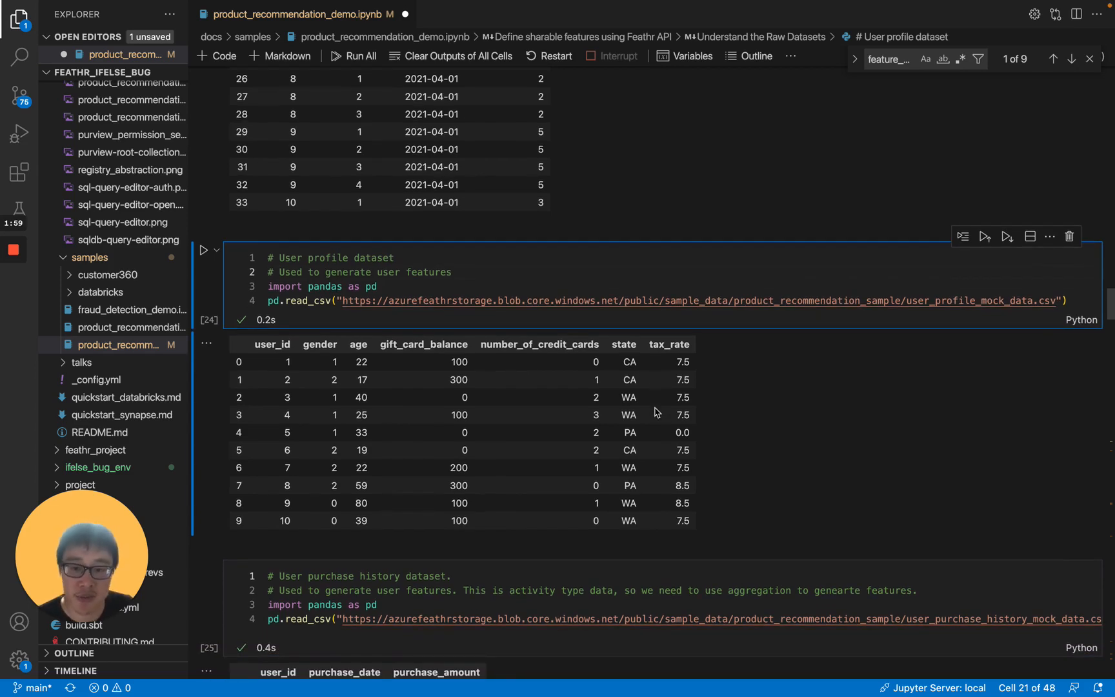
pyautogui.scroll(-3)
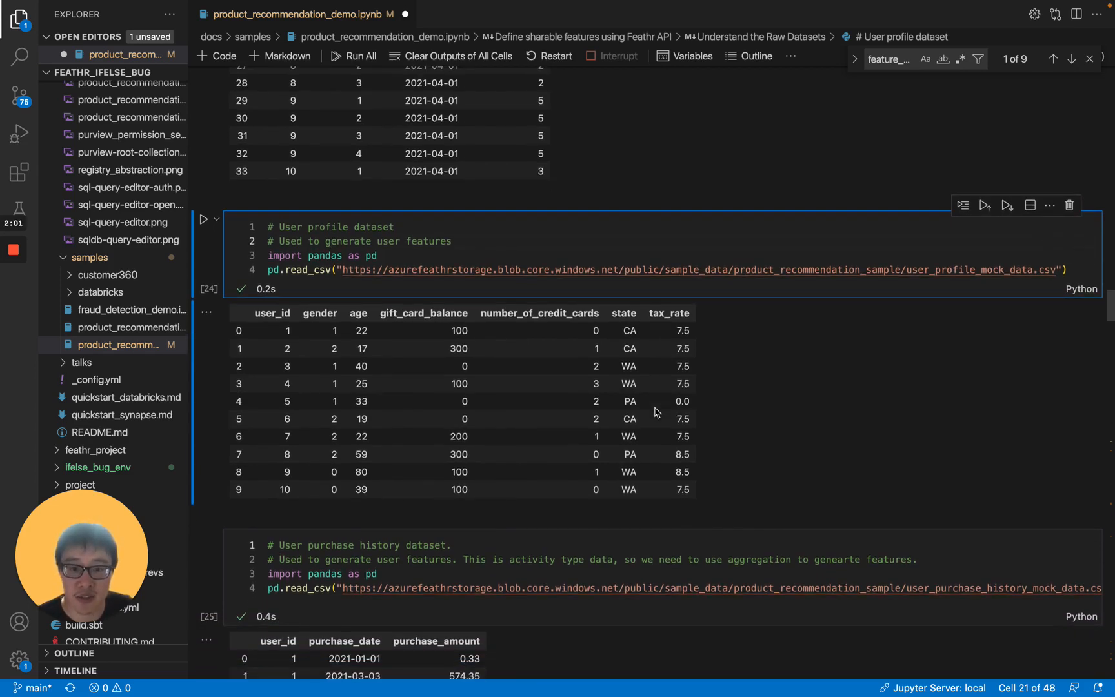
pyautogui.scroll(-3)
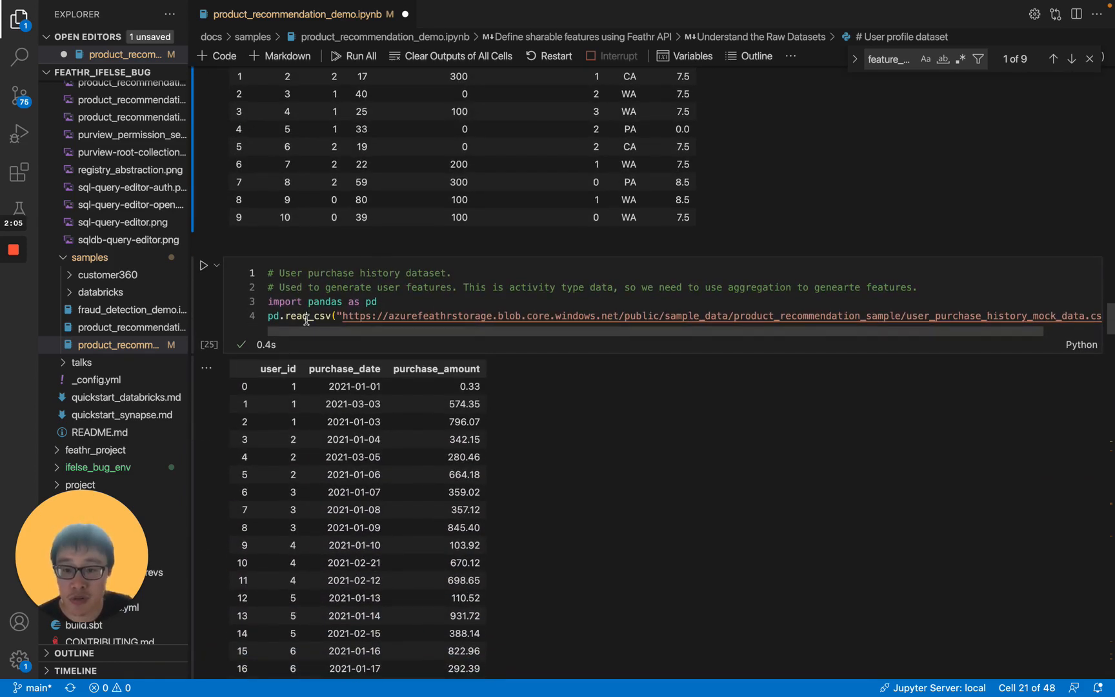
pyautogui.moveTo(318, 344)
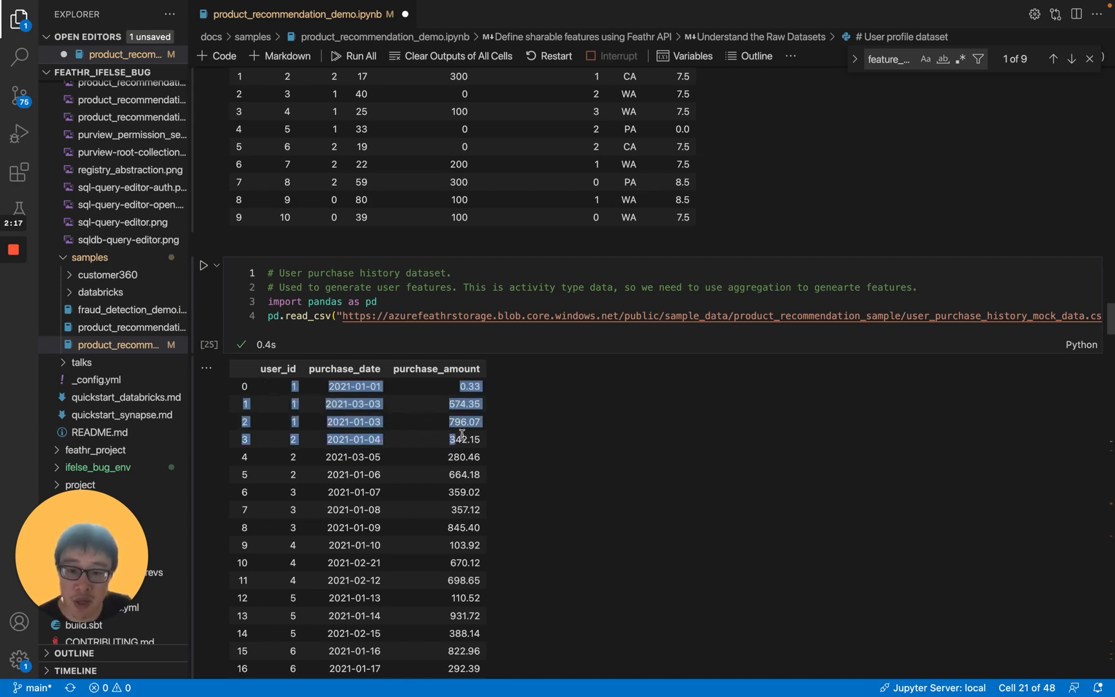
pyautogui.click(466, 420)
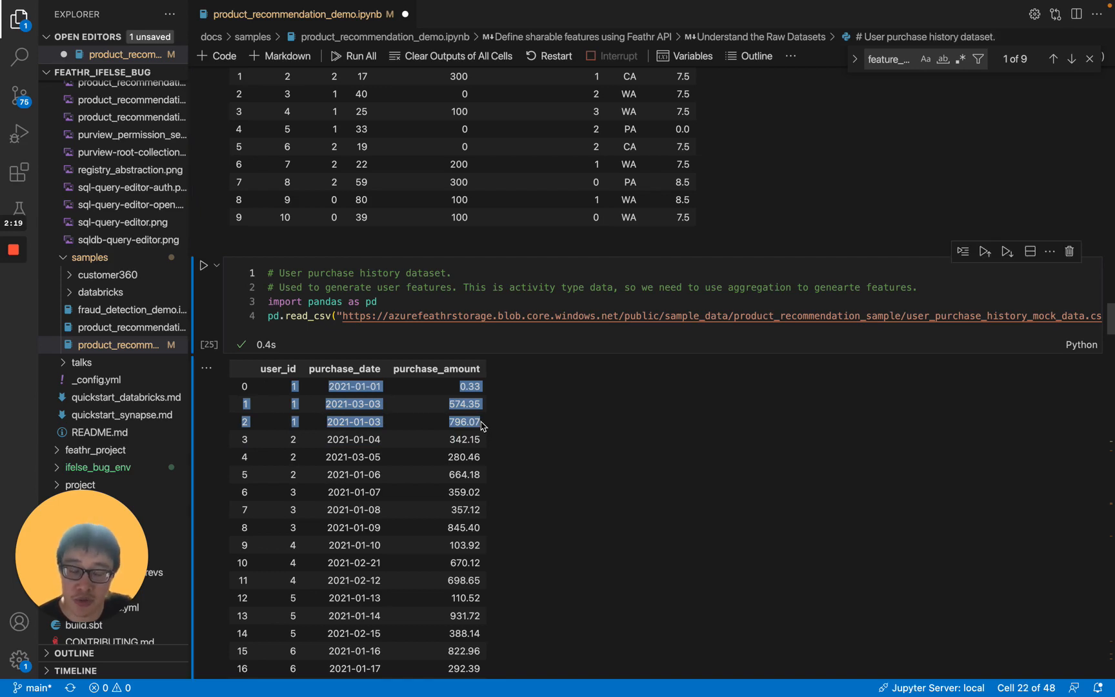
# - Scroll past the purchase history output to the training dataset featurization diagram
pyautogui.scroll(-3)
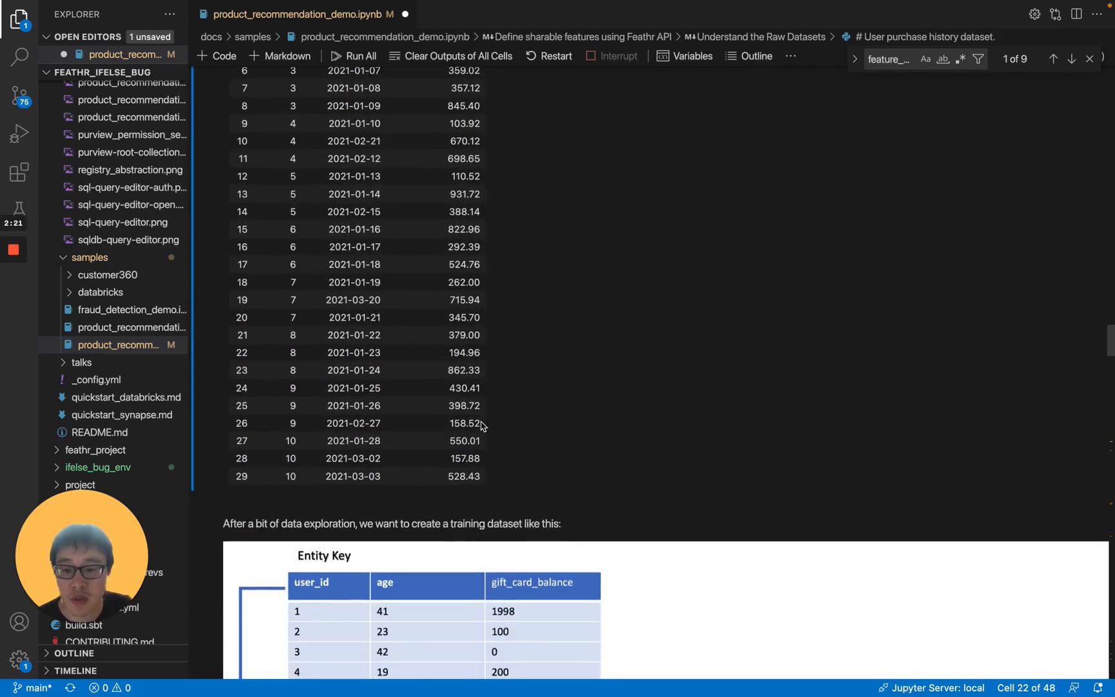
pyautogui.scroll(-3)
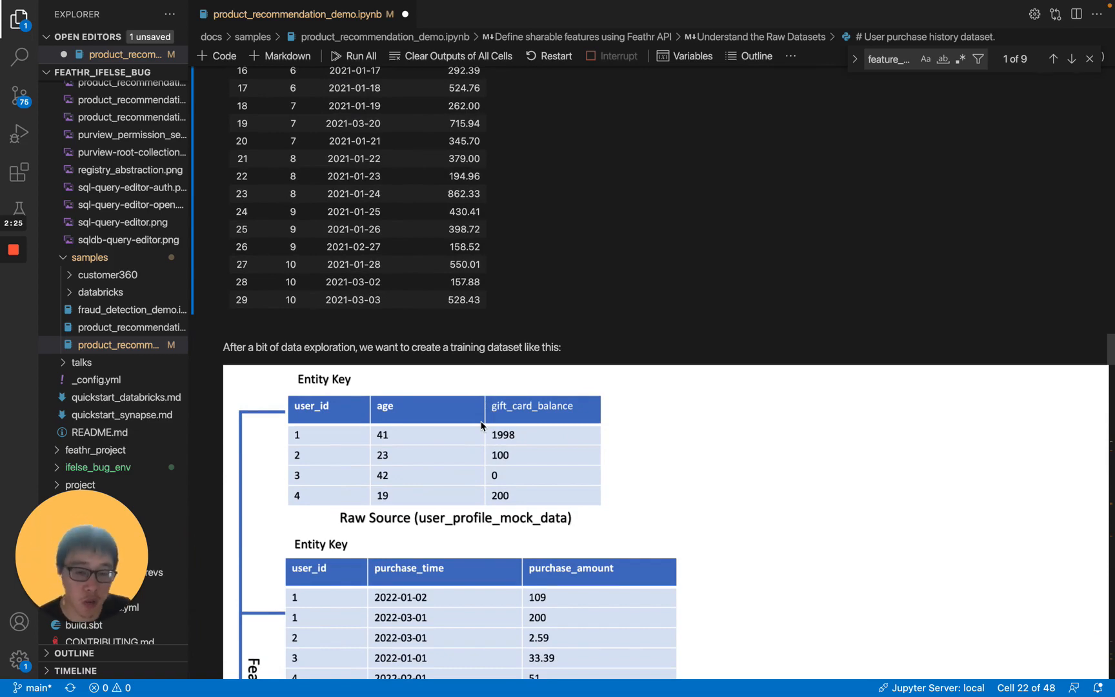
pyautogui.scroll(-3)
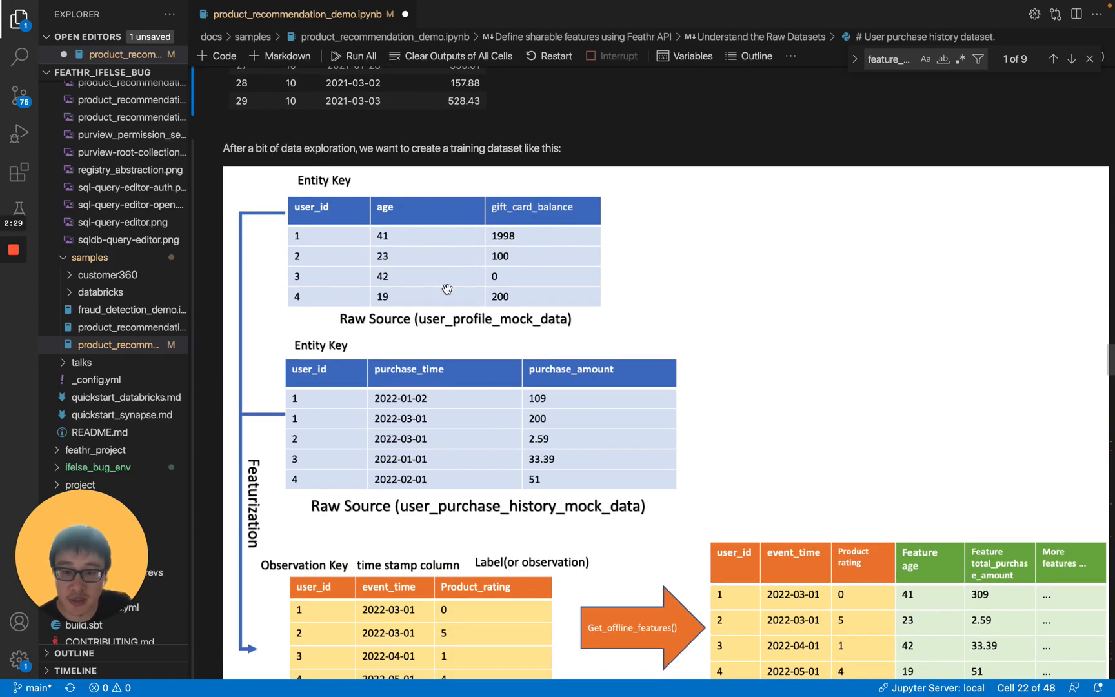
pyautogui.scroll(-3)
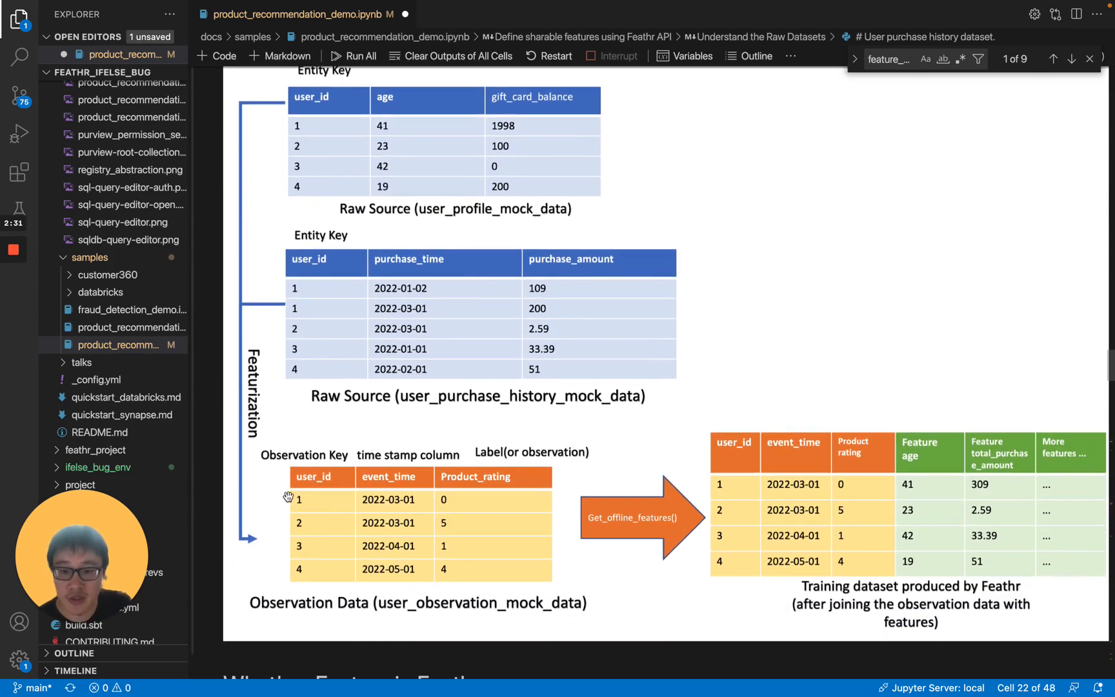
pyautogui.moveTo(384, 475)
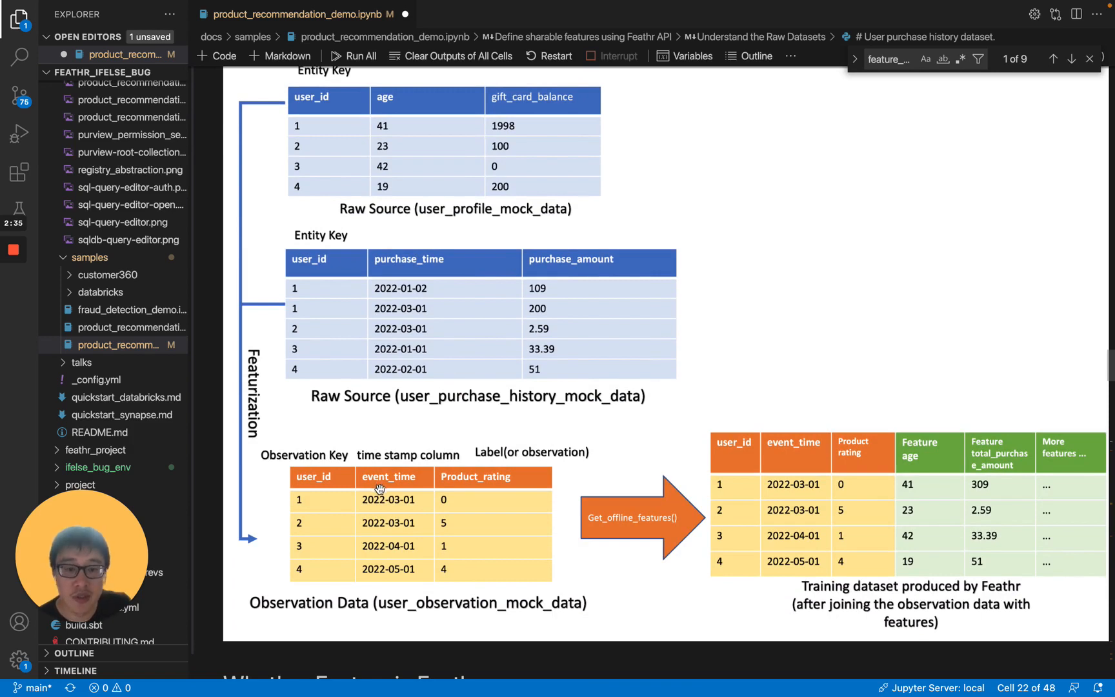
pyautogui.moveTo(867, 576)
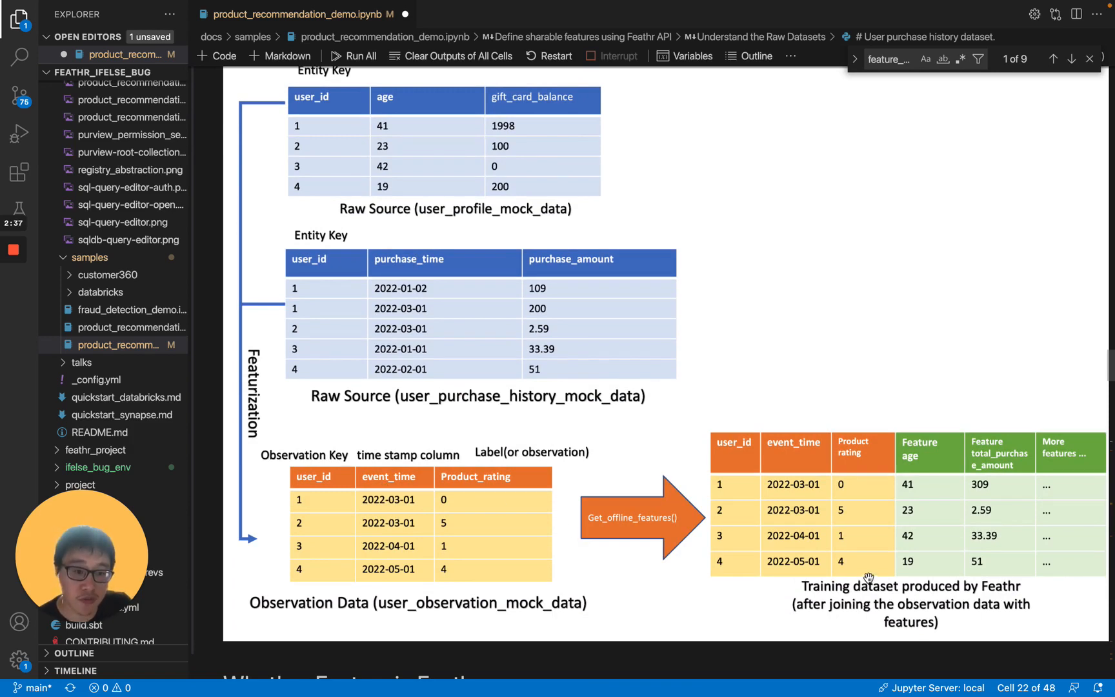
pyautogui.moveTo(917, 576)
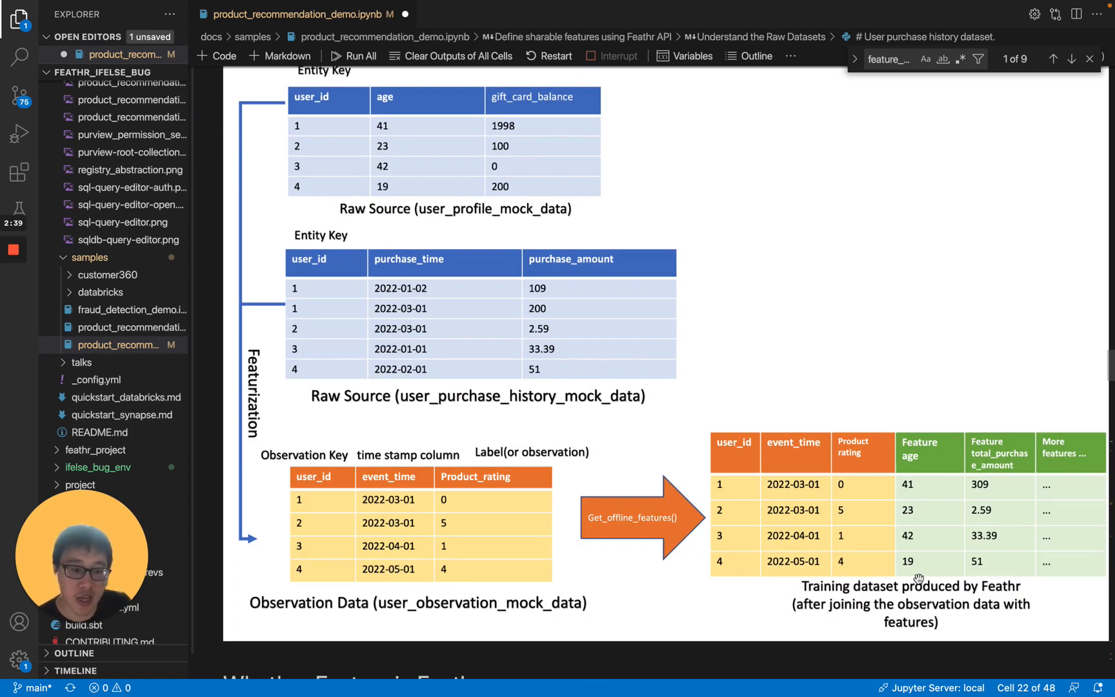
pyautogui.scroll(-3)
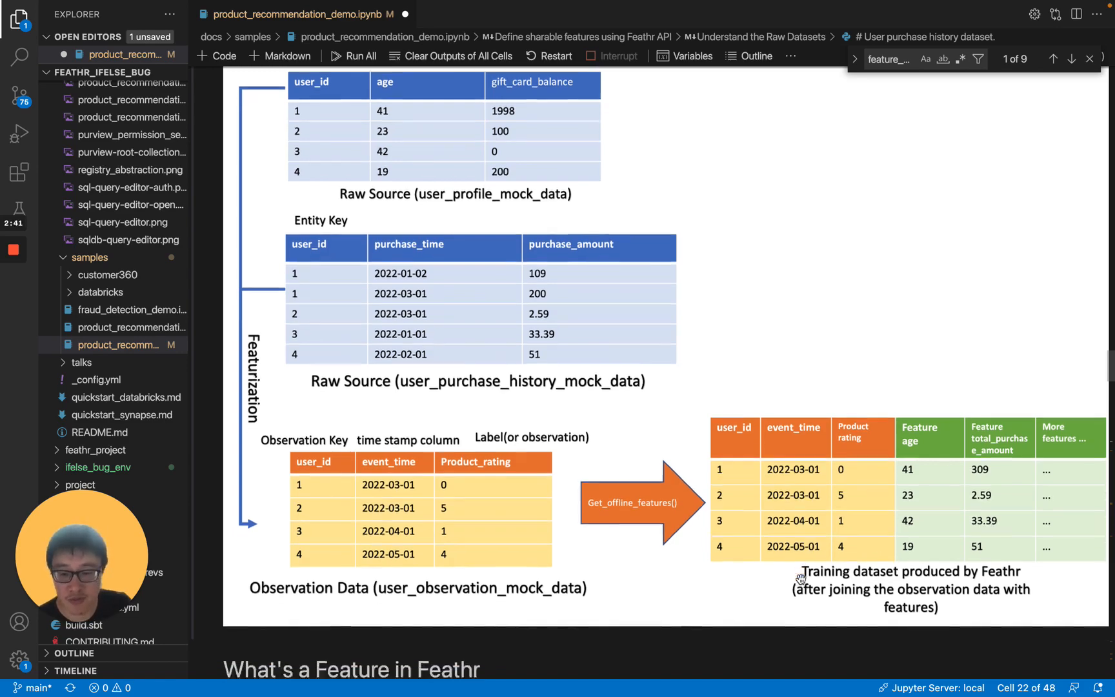
pyautogui.scroll(-3)
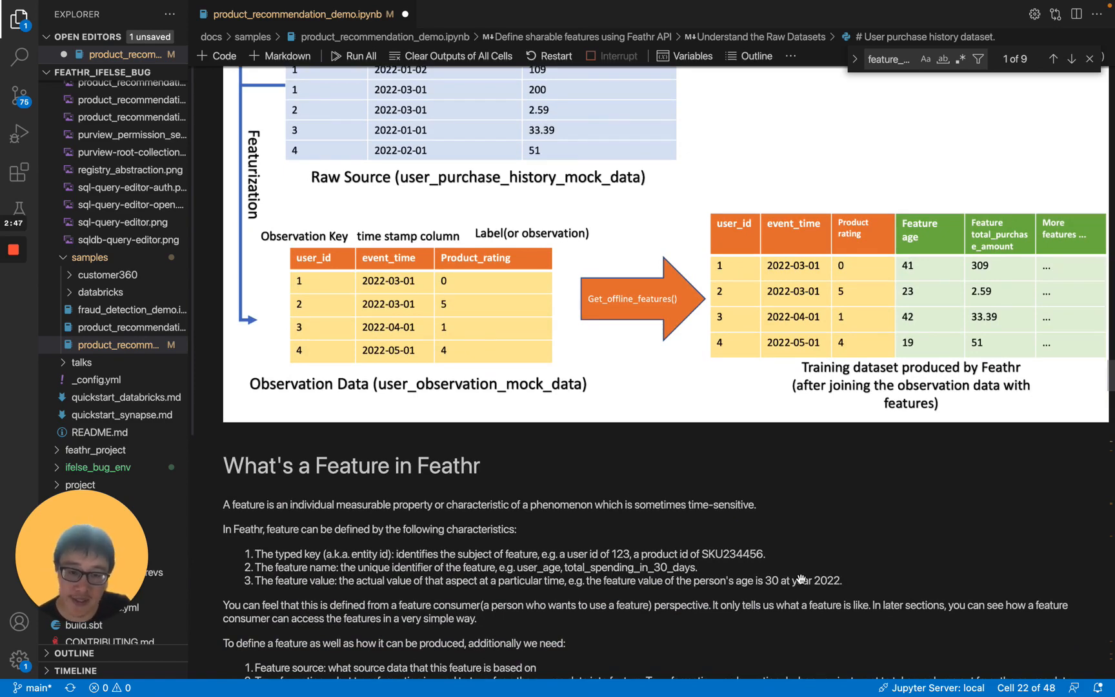
# - Read 'What's a Feature in Feathr' down to the HdfsSource preprocessing code cell
pyautogui.scroll(-3)
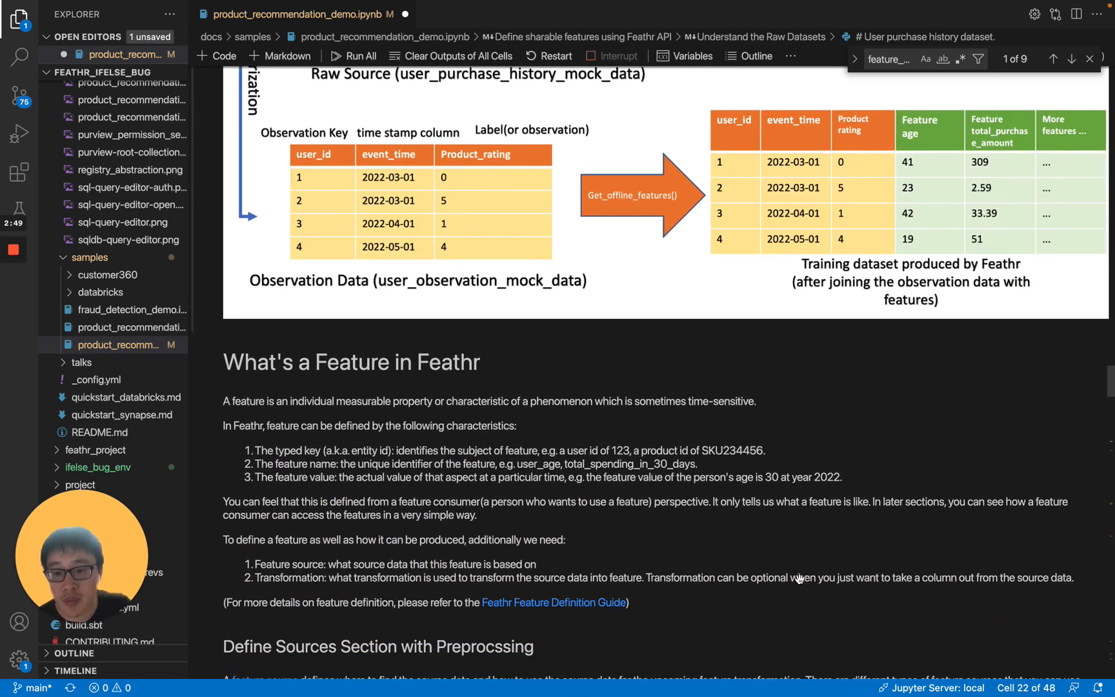
pyautogui.scroll(-3)
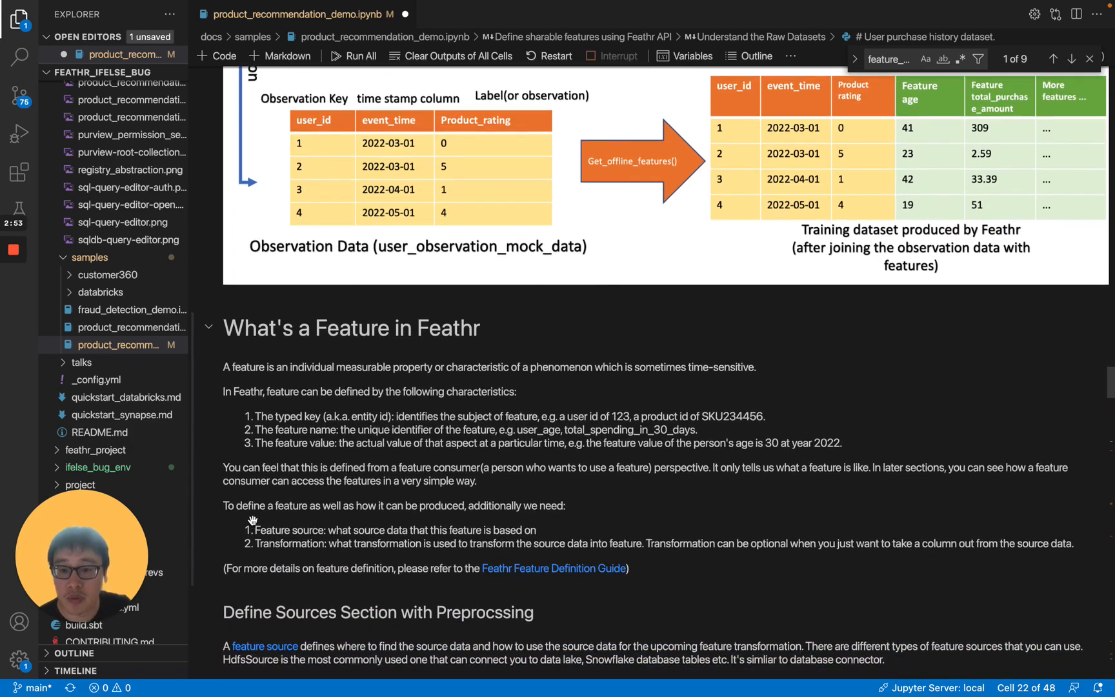
pyautogui.moveTo(334, 407)
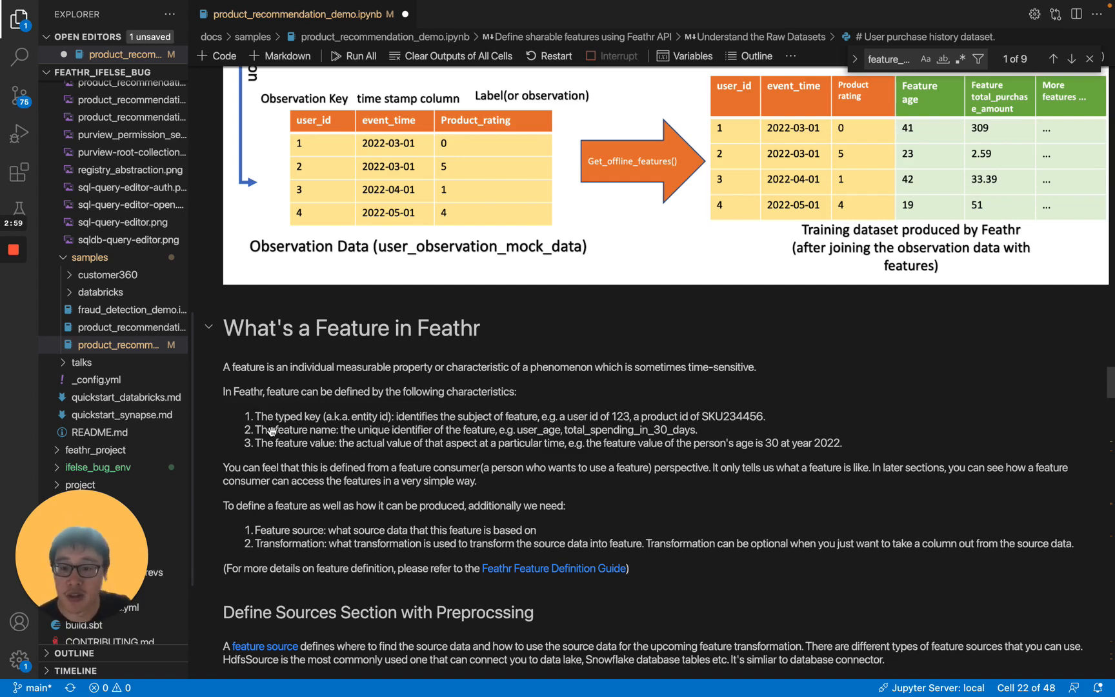
pyautogui.moveTo(515, 425)
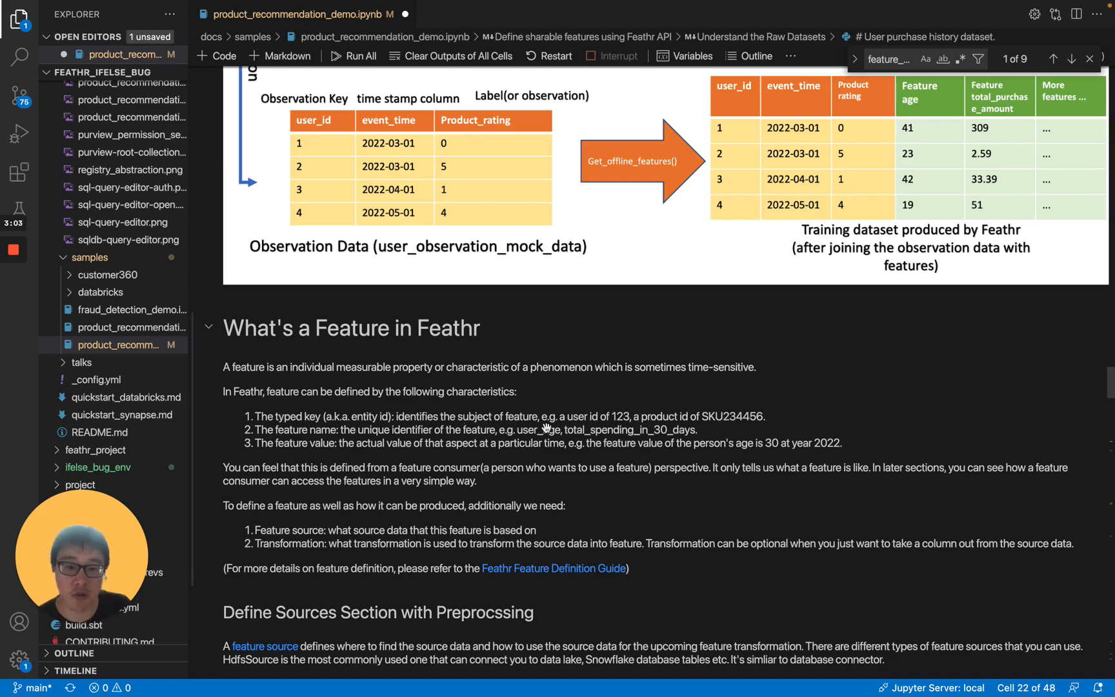
pyautogui.moveTo(300, 421)
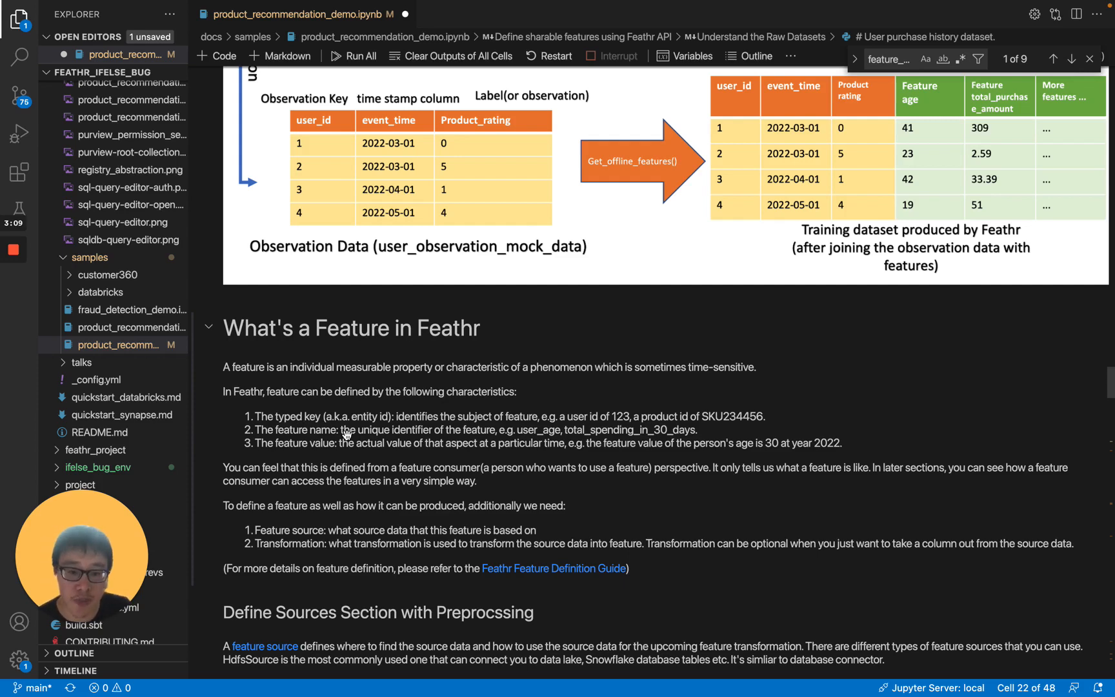
pyautogui.scroll(-3)
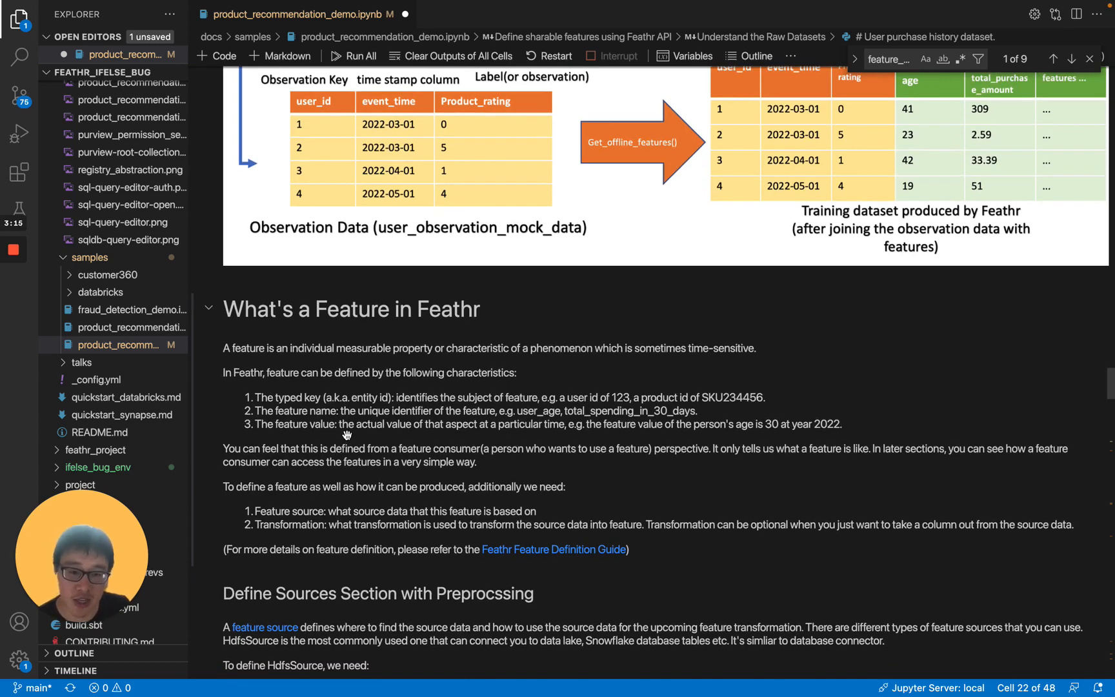
pyautogui.moveTo(748, 442)
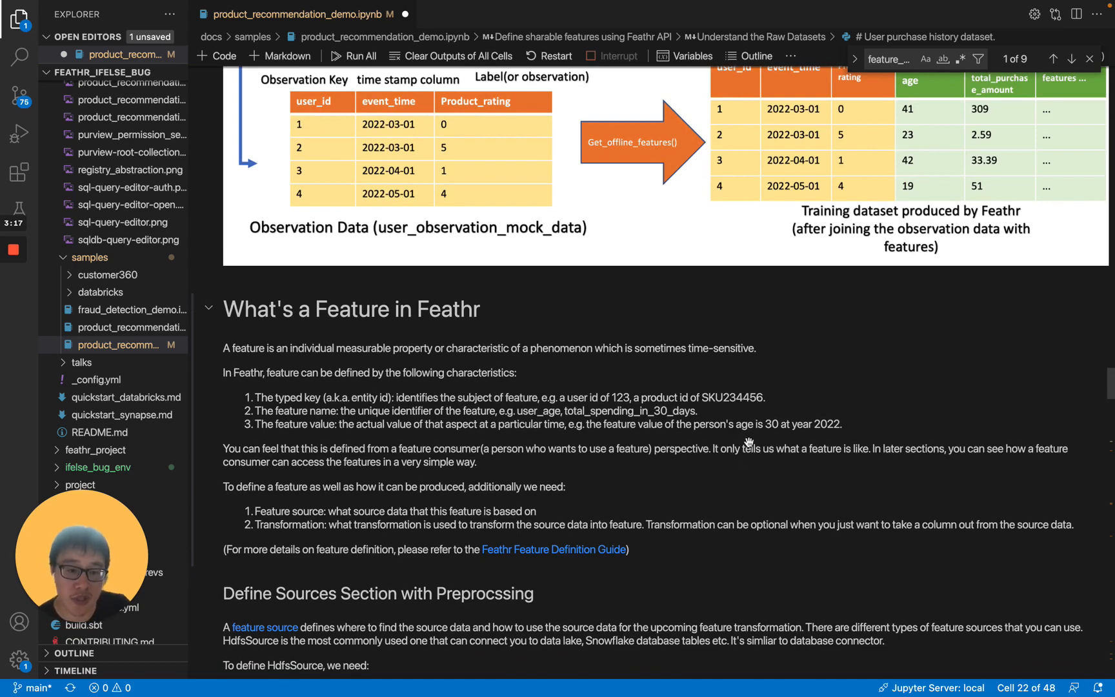
pyautogui.moveTo(801, 431)
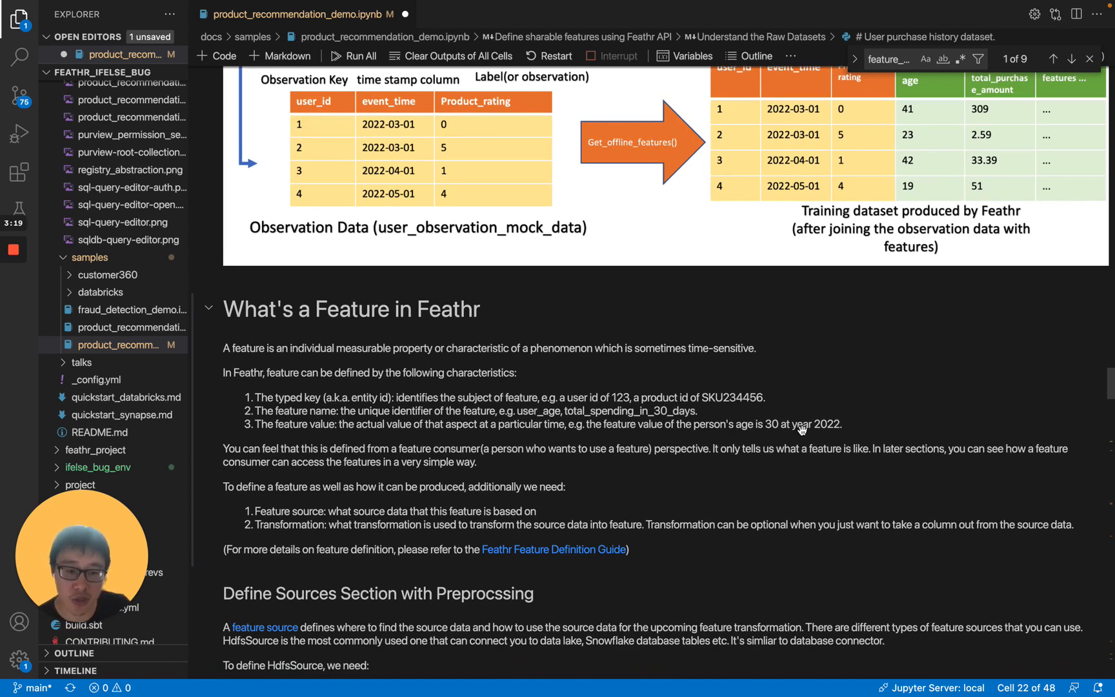
pyautogui.moveTo(493, 436)
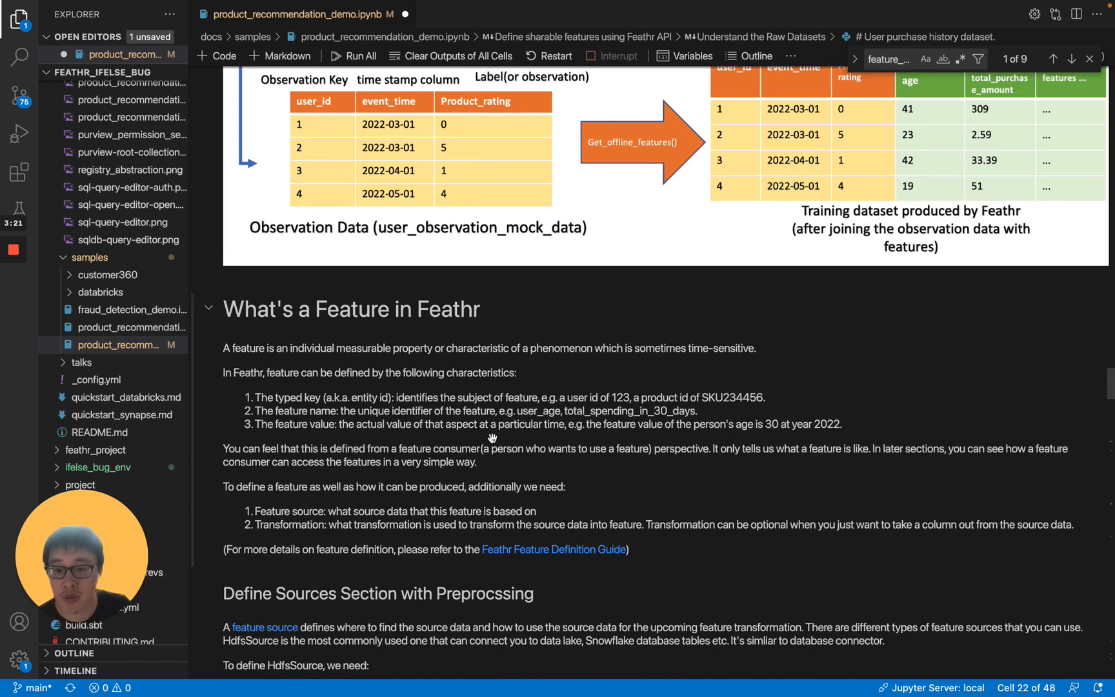
pyautogui.scroll(-3)
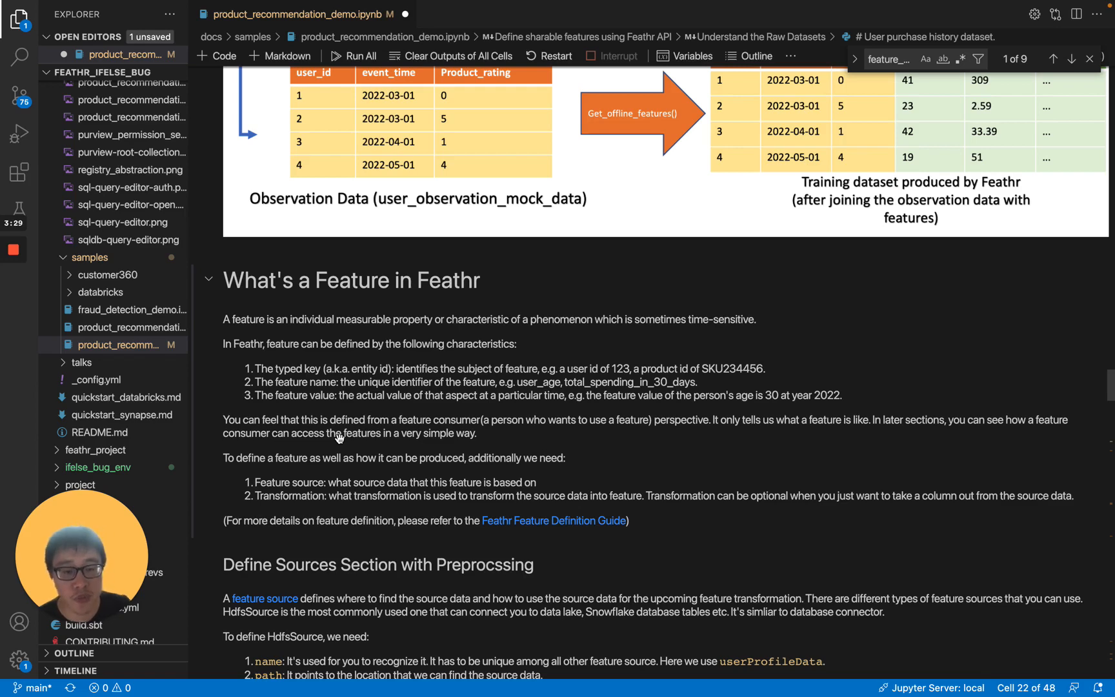
pyautogui.moveTo(686, 437)
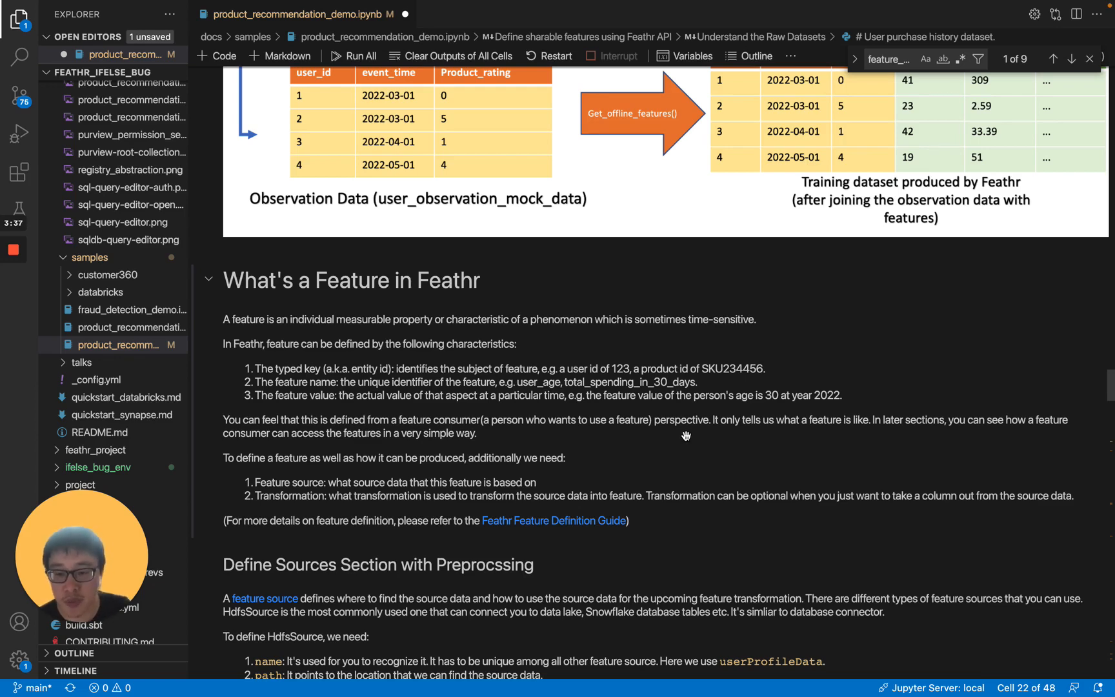
pyautogui.scroll(-3)
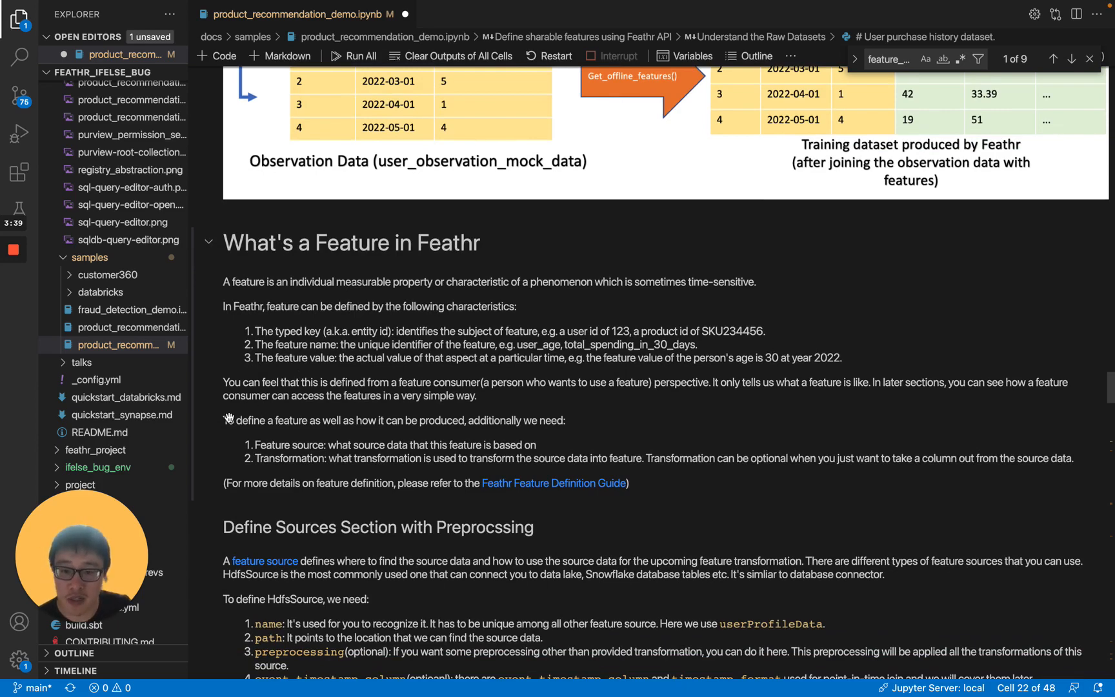
pyautogui.moveTo(370, 431)
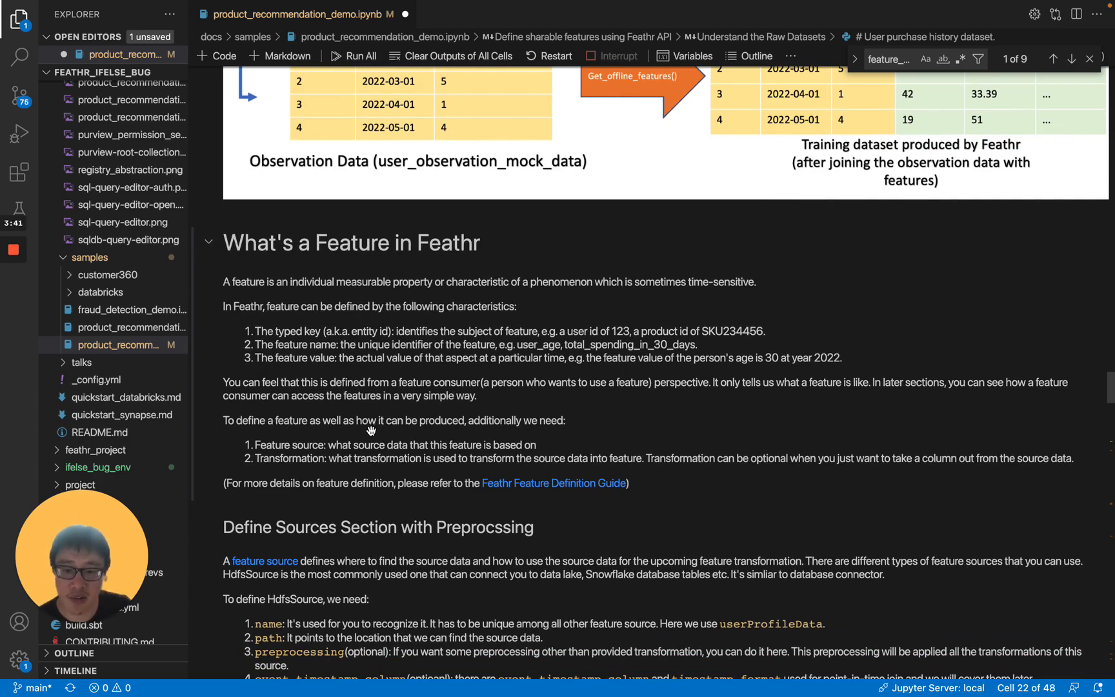
pyautogui.moveTo(397, 430)
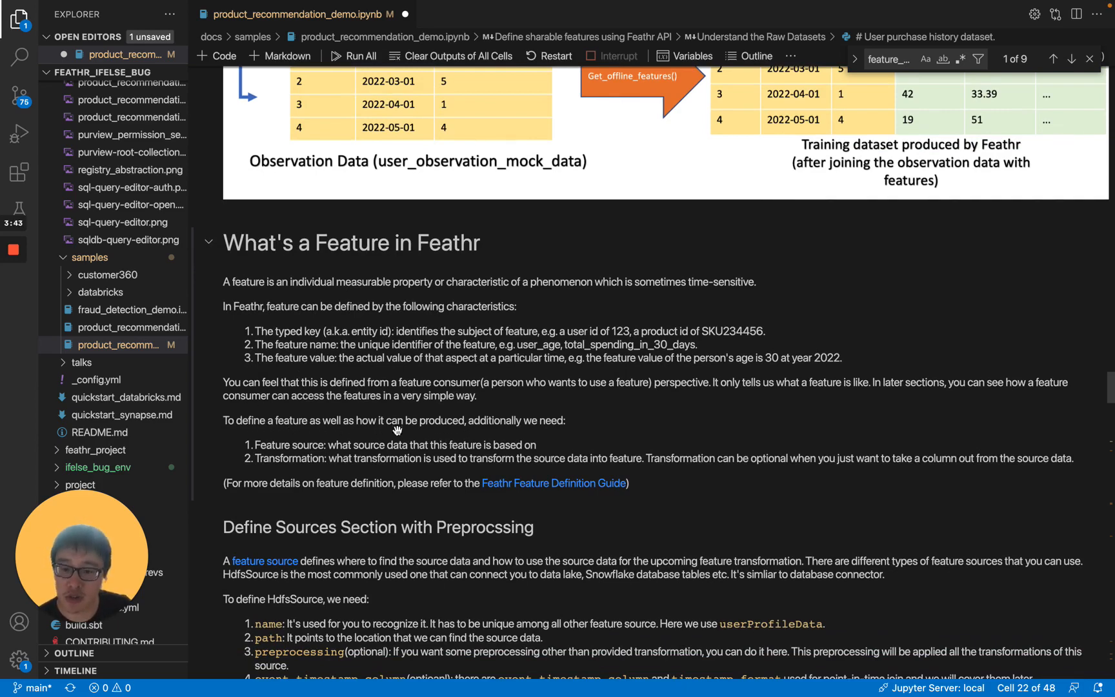
pyautogui.moveTo(340, 448)
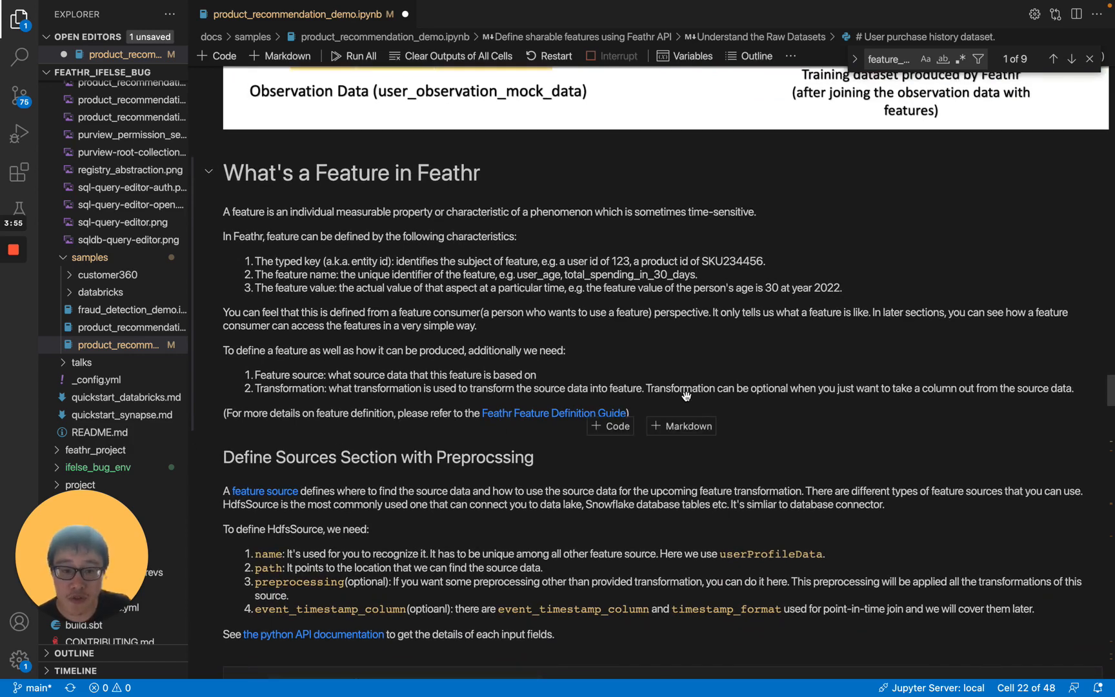
pyautogui.moveTo(836, 398)
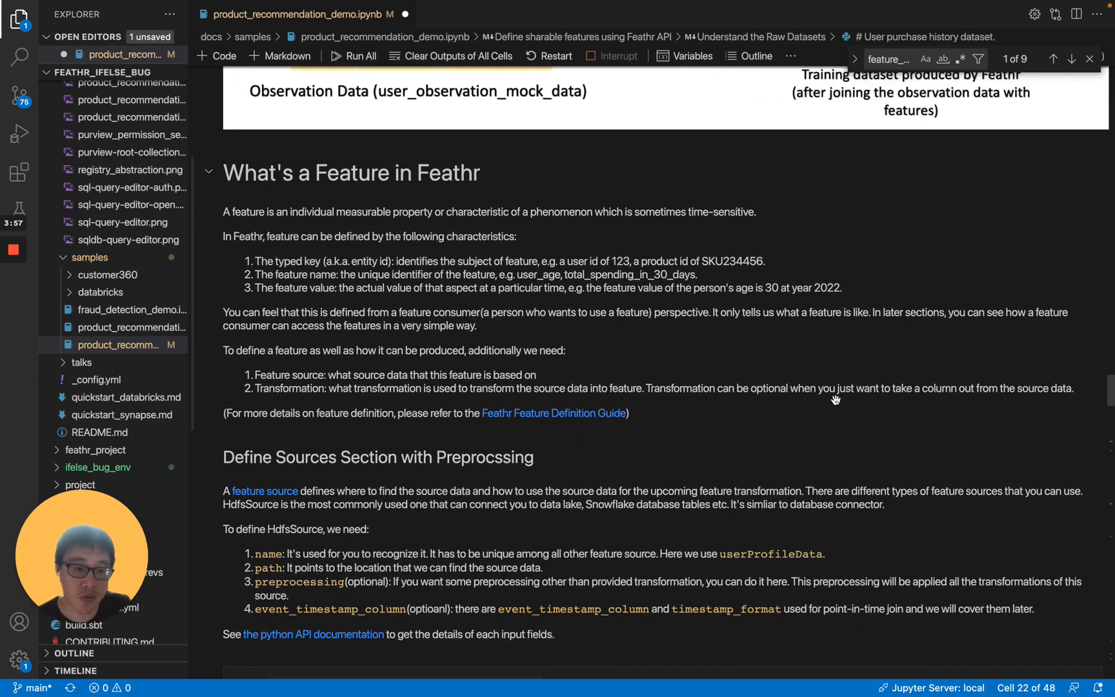
pyautogui.moveTo(1034, 400)
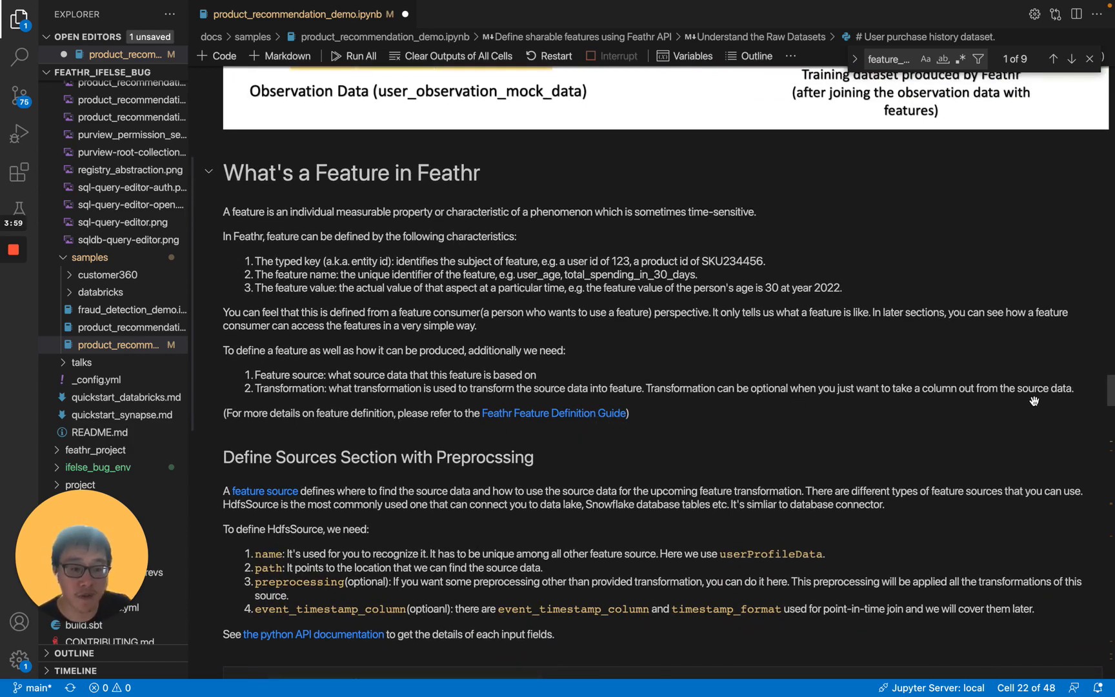
pyautogui.scroll(-3)
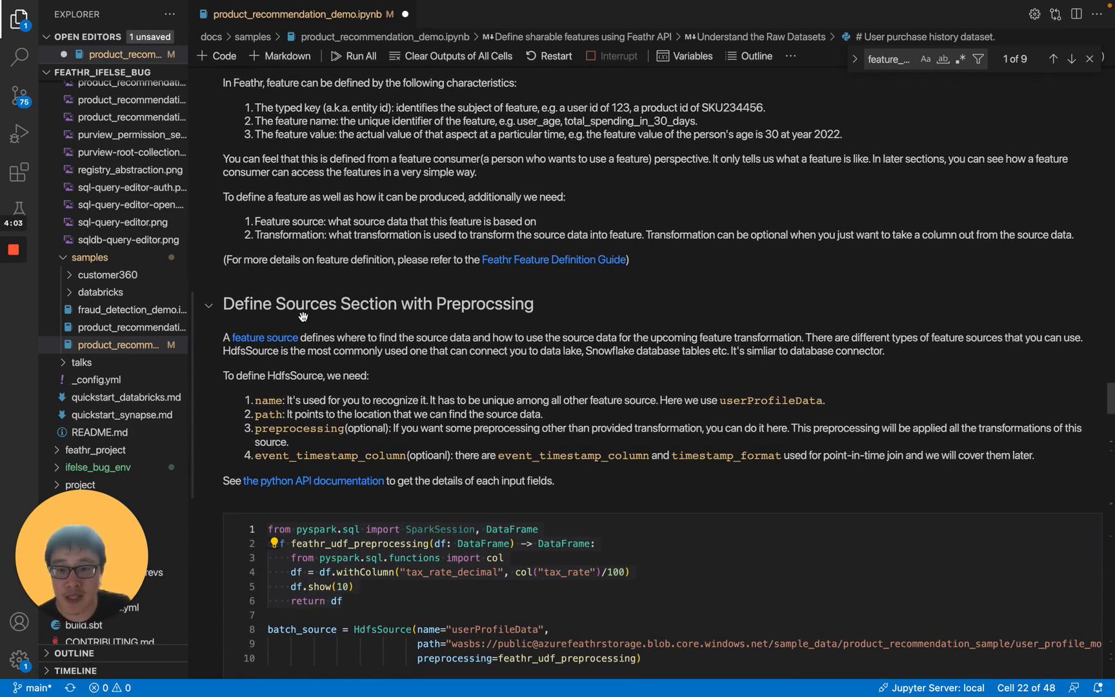
pyautogui.moveTo(318, 316)
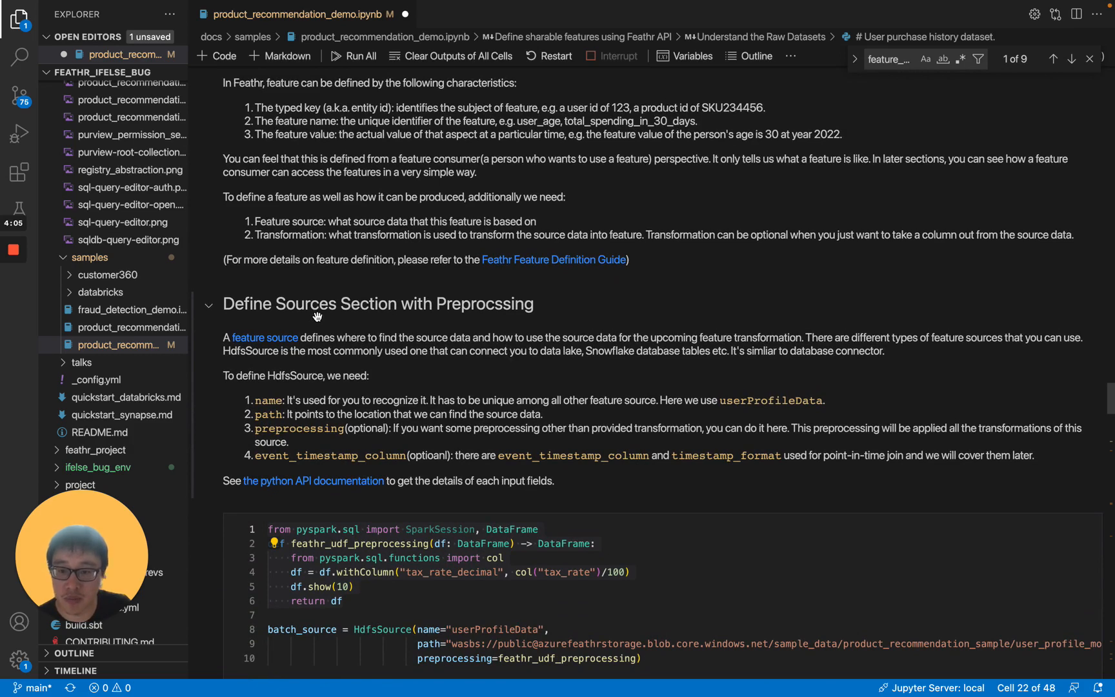
pyautogui.scroll(-3)
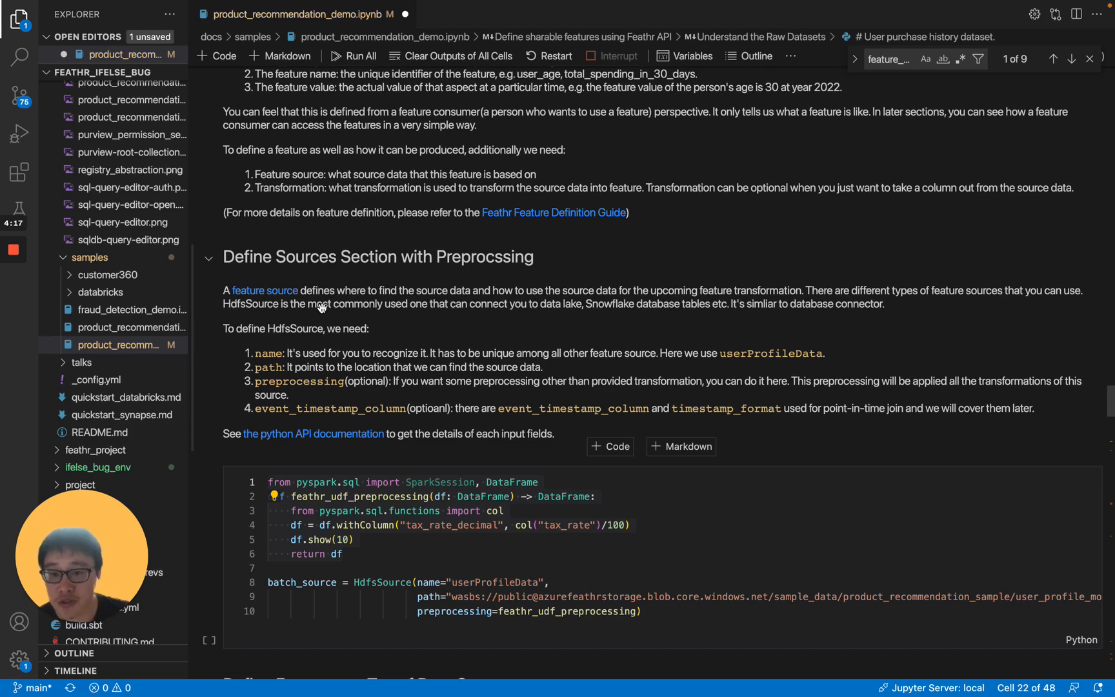
pyautogui.moveTo(424, 315)
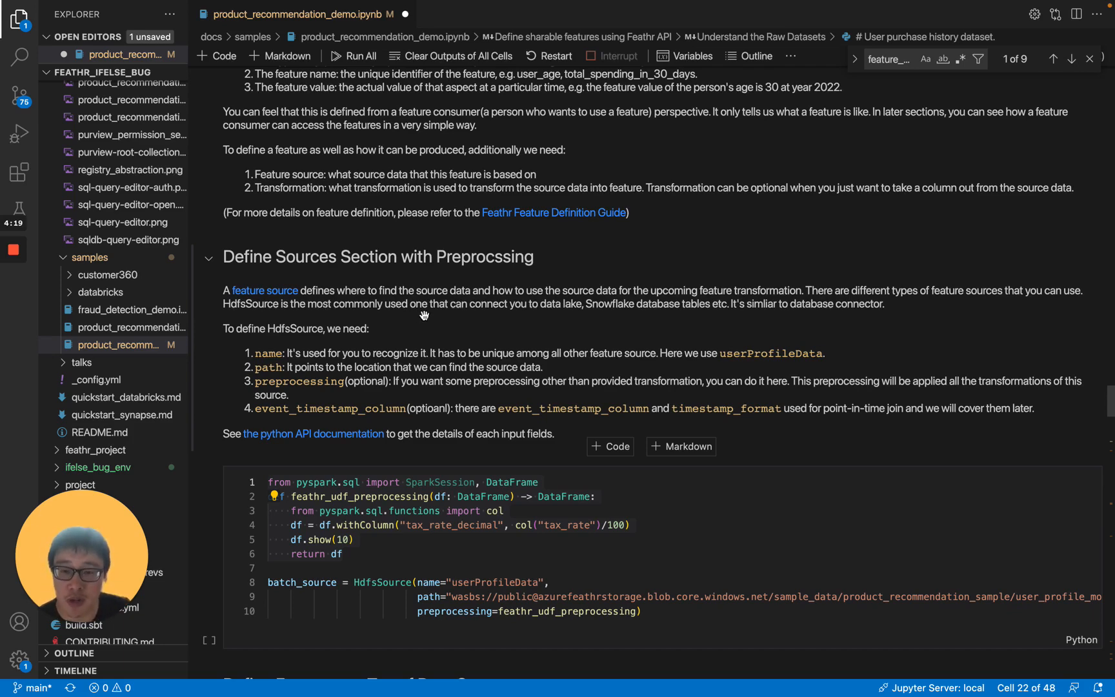
pyautogui.moveTo(546, 318)
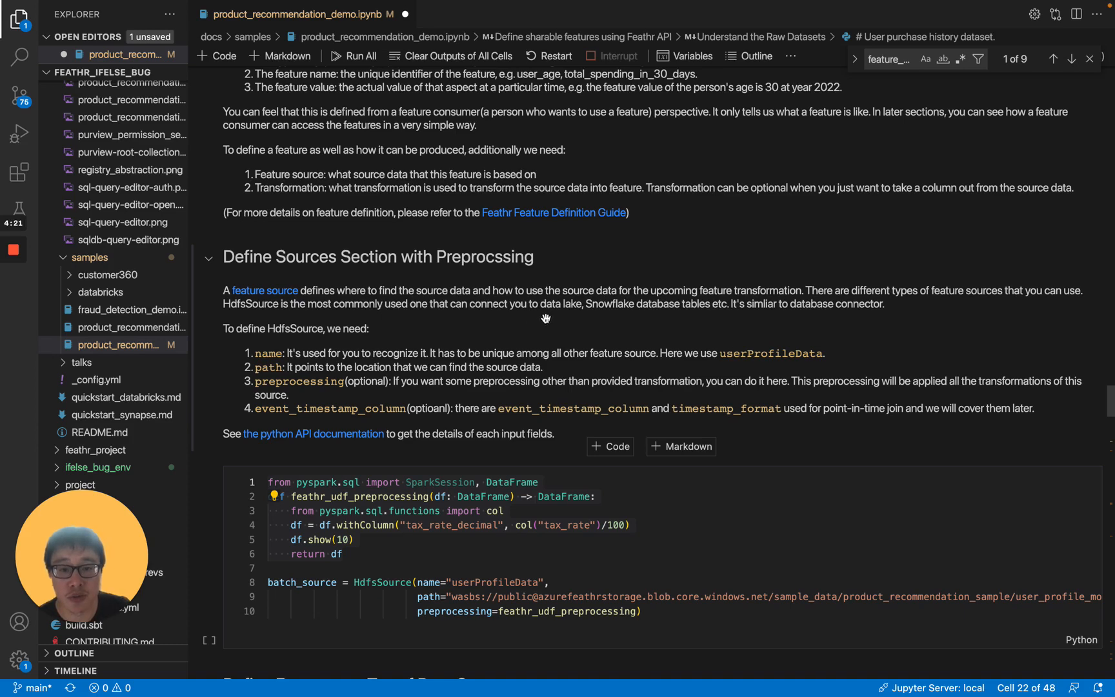
pyautogui.moveTo(599, 316)
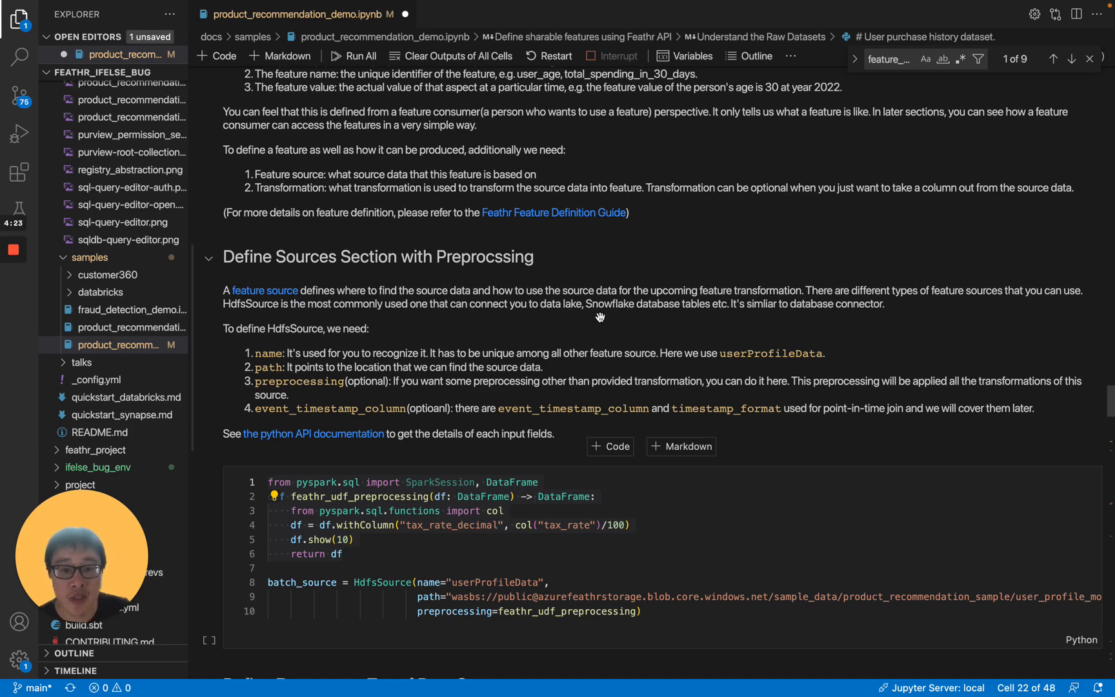
pyautogui.moveTo(737, 330)
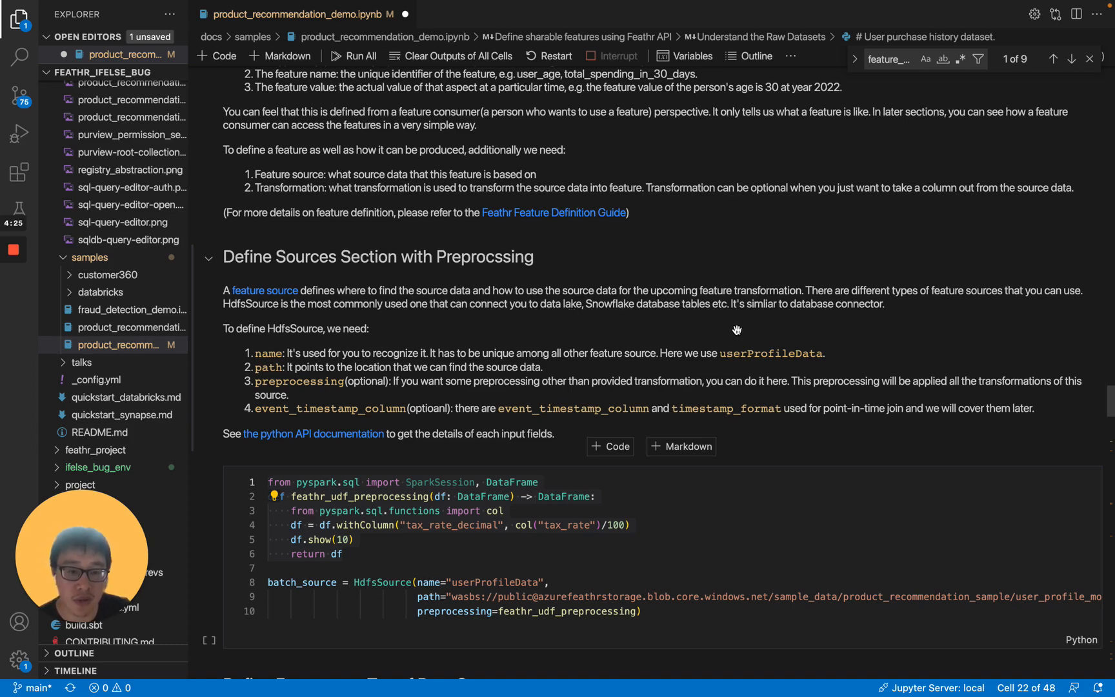
pyautogui.scroll(-3)
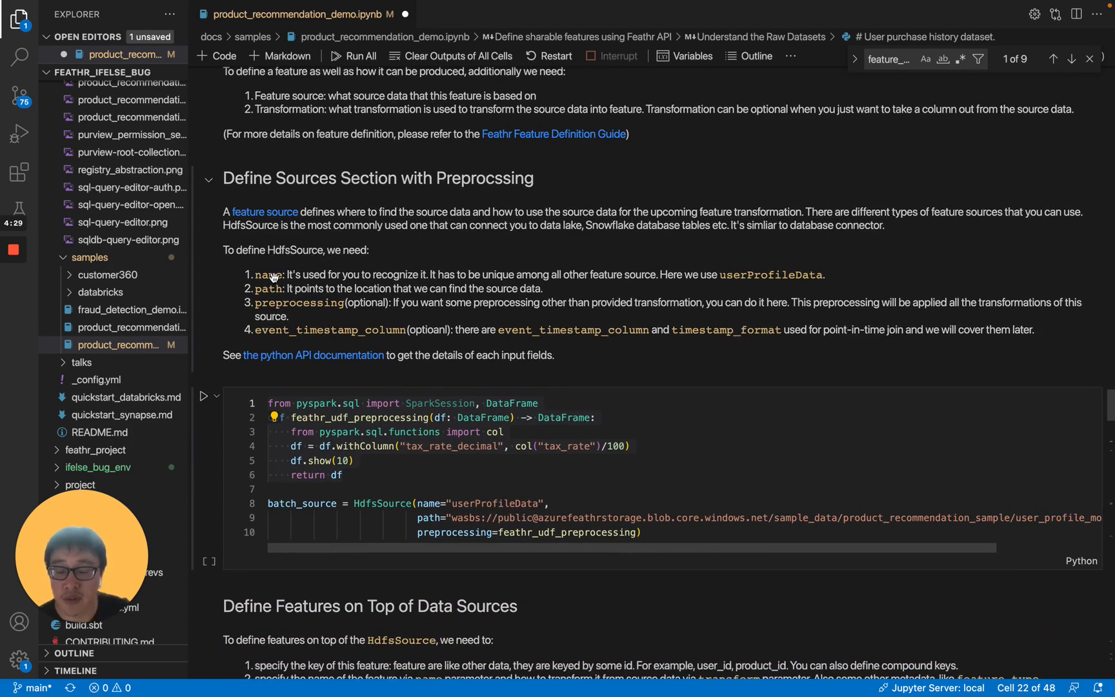
pyautogui.scroll(3)
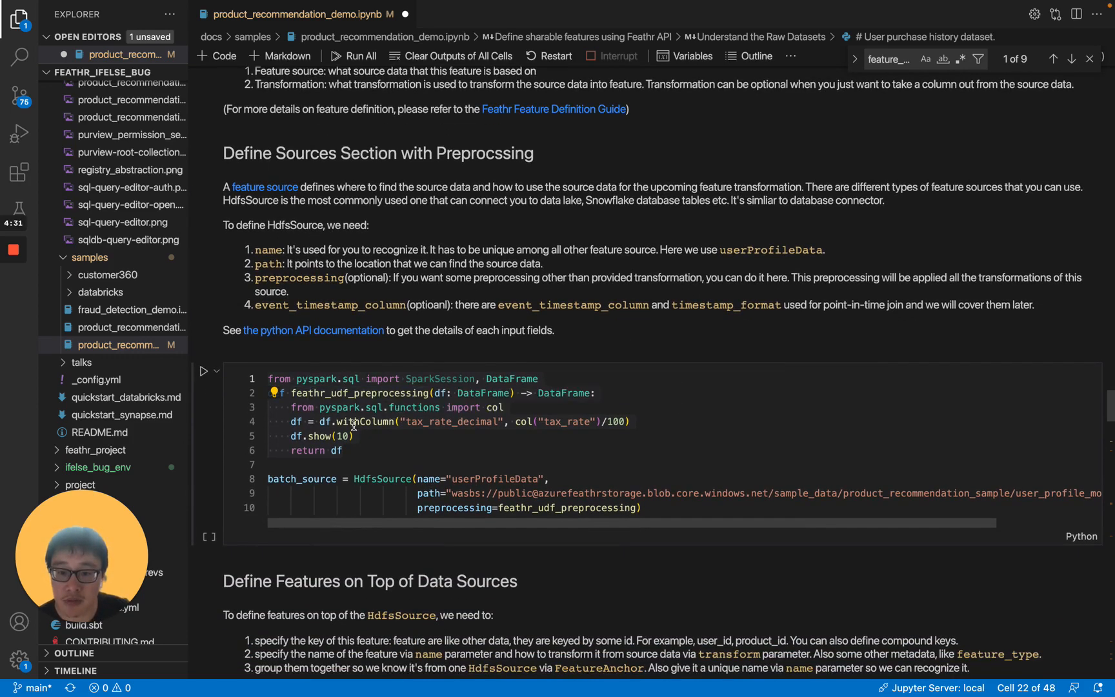
pyautogui.scroll(-3)
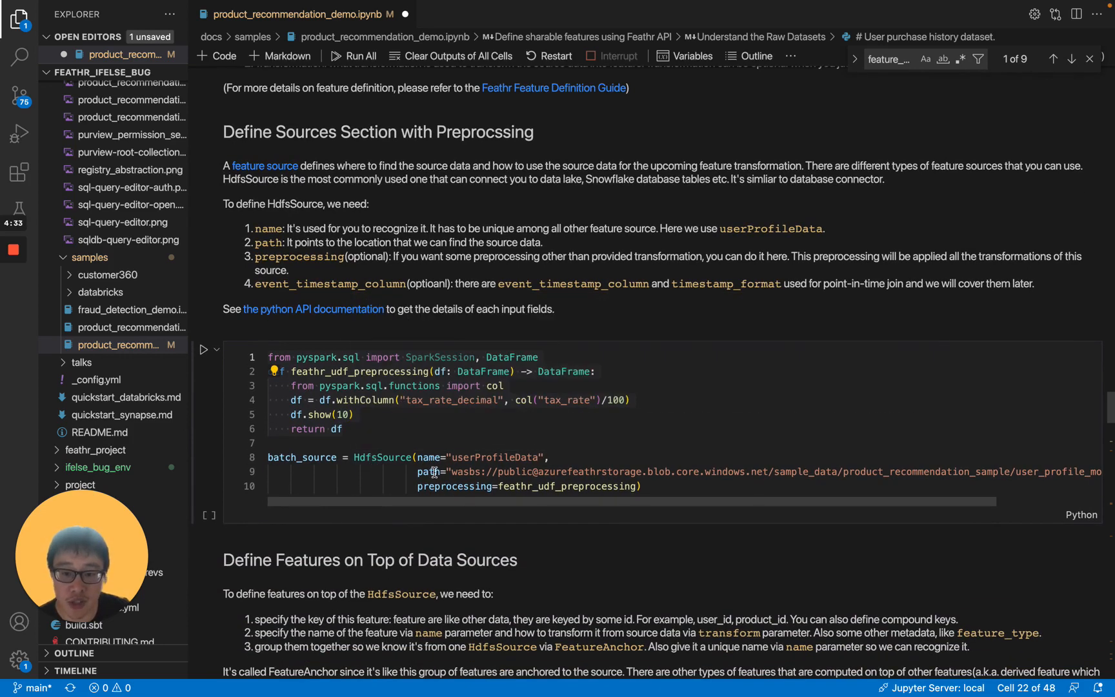
pyautogui.moveTo(514, 466)
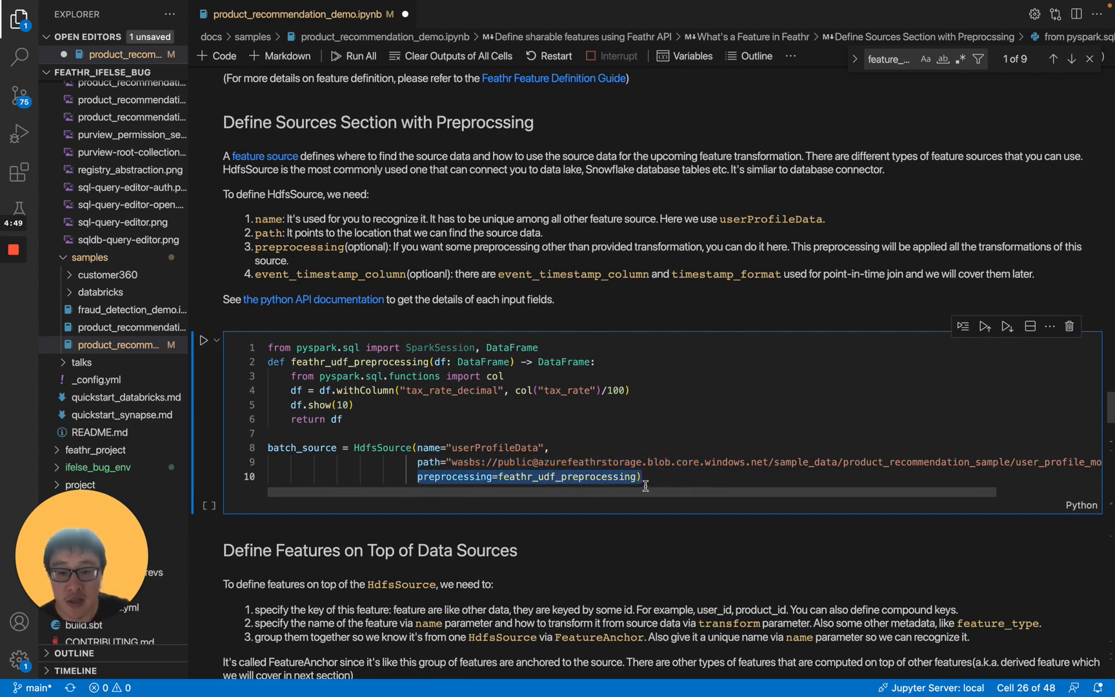
pyautogui.moveTo(515, 413)
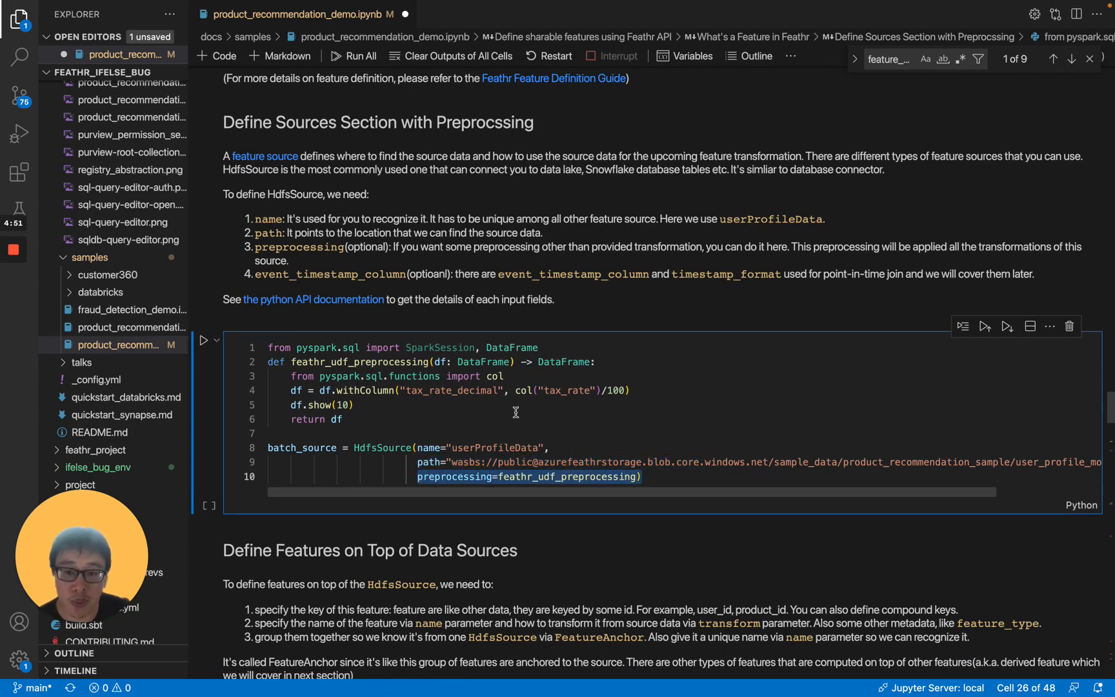
pyautogui.moveTo(371, 417)
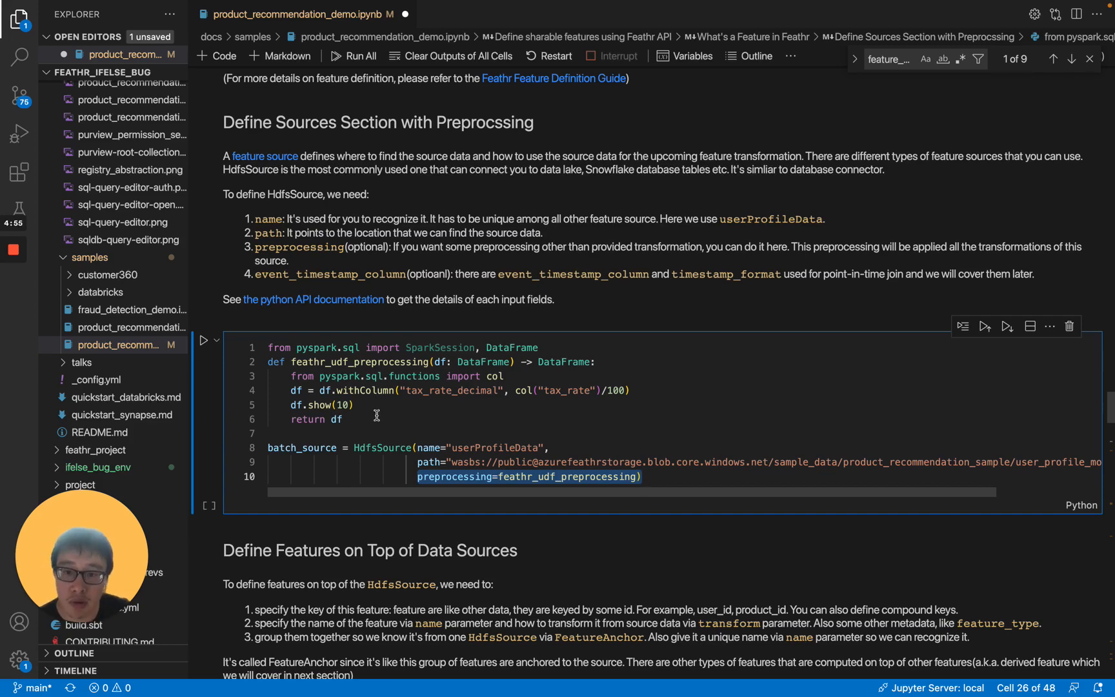
pyautogui.moveTo(355, 377)
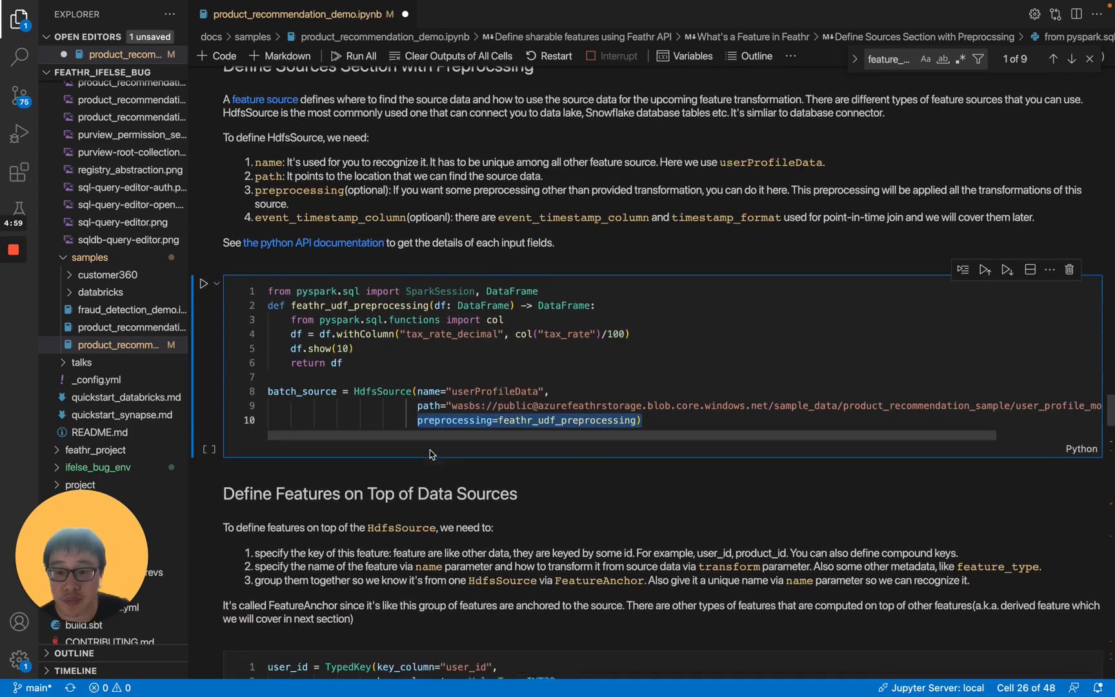
# - Scroll to the TypedKey, four user Feature definitions and FeatureAnchor code cell
pyautogui.scroll(-3)
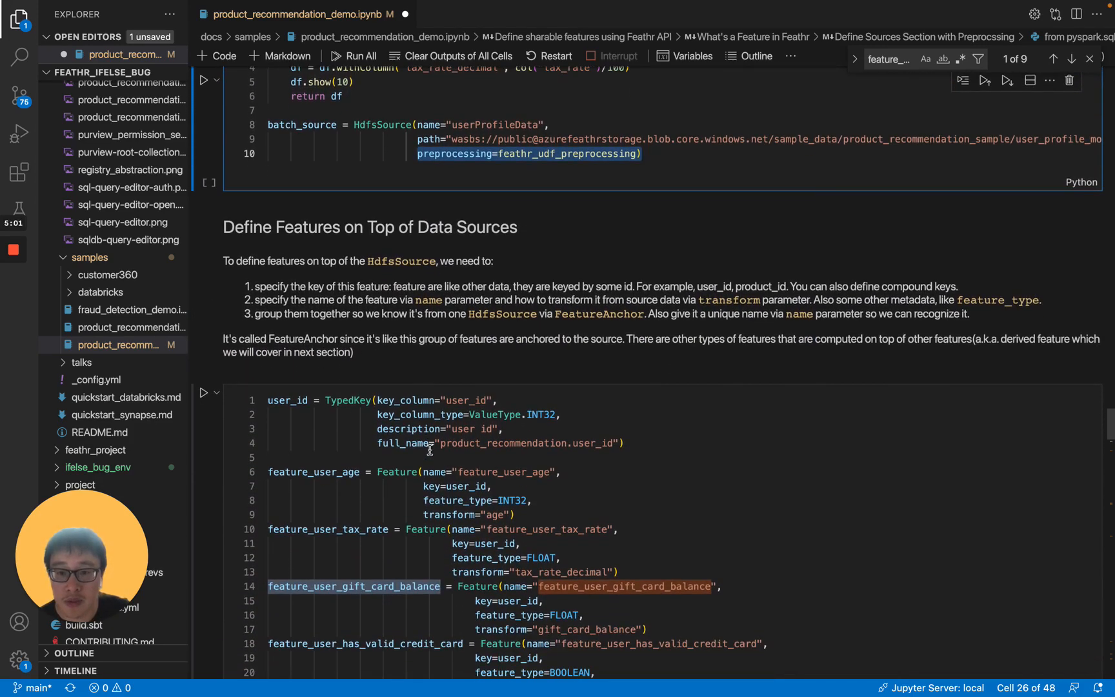
pyautogui.scroll(3)
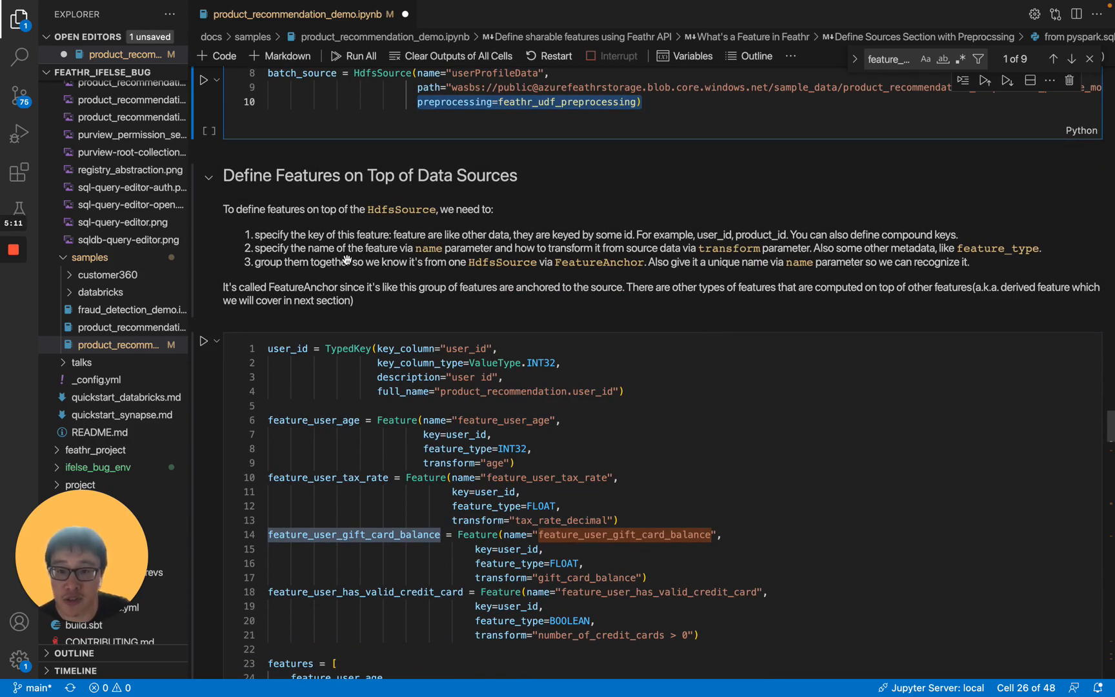
pyautogui.scroll(-3)
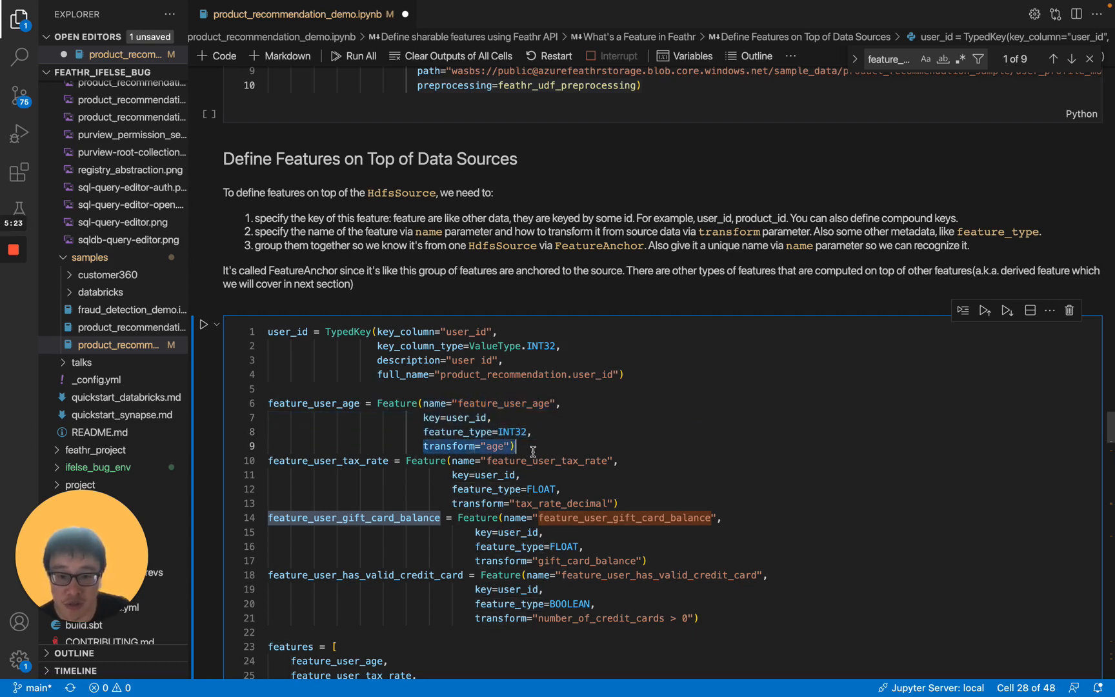
pyautogui.scroll(3)
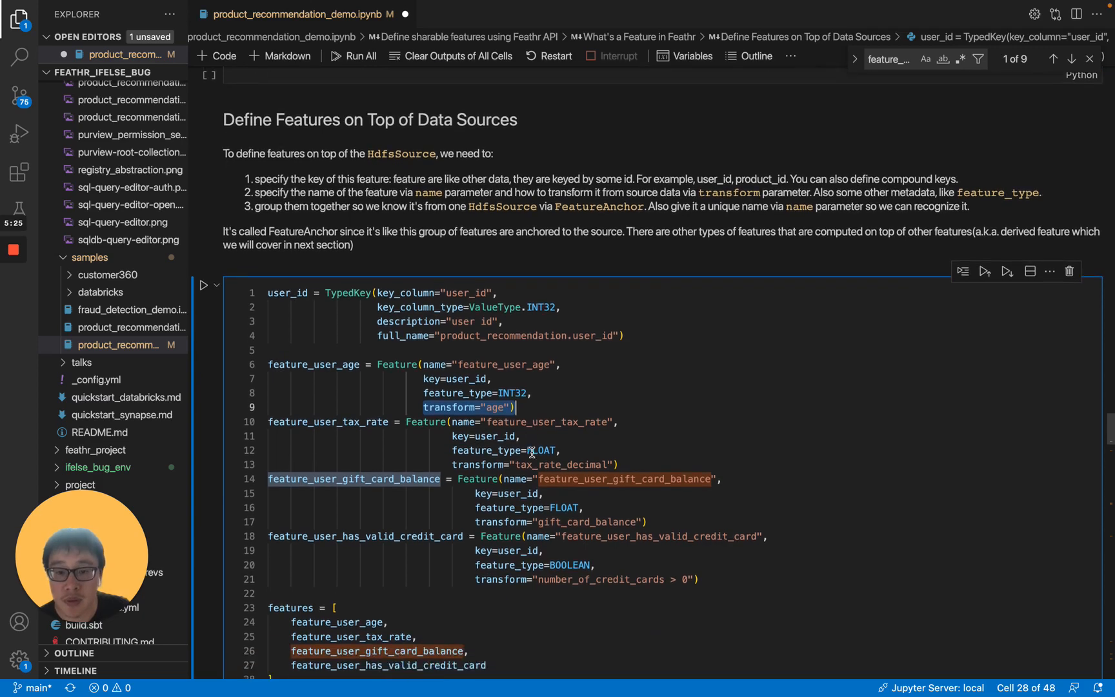
pyautogui.scroll(-3)
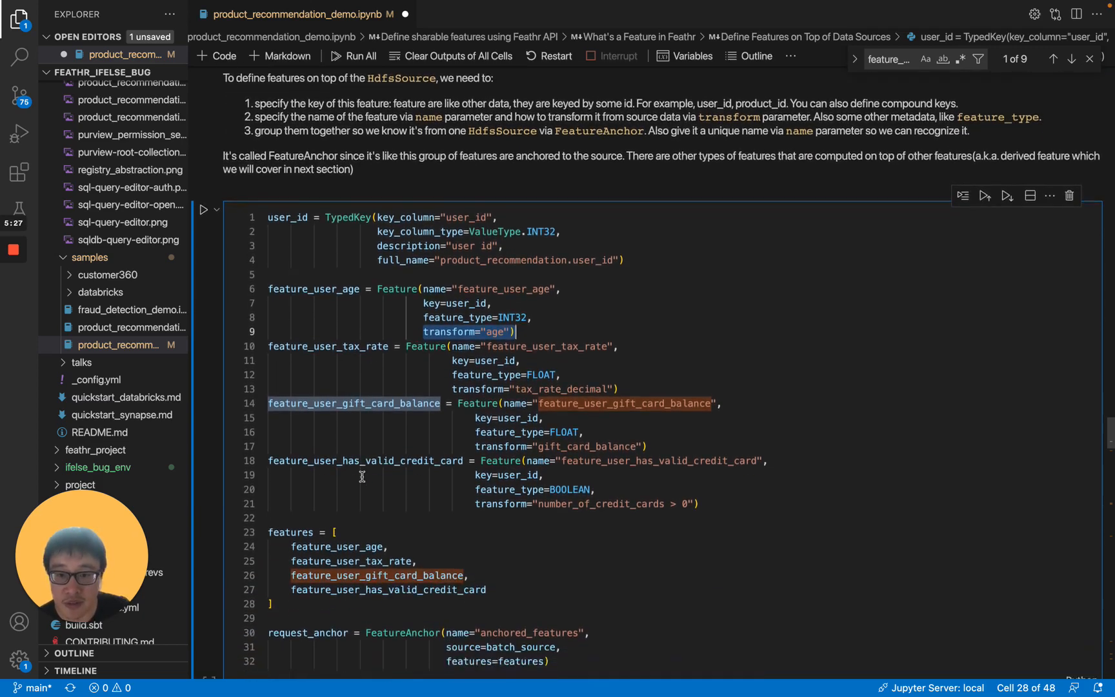
pyautogui.scroll(-3)
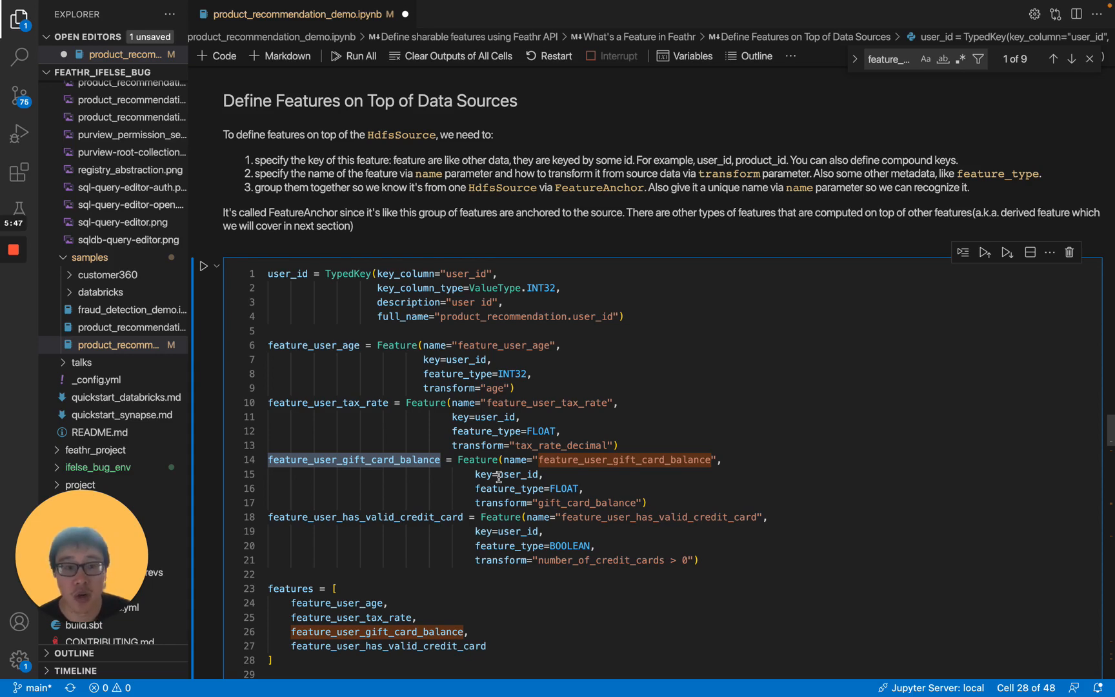
pyautogui.scroll(-3)
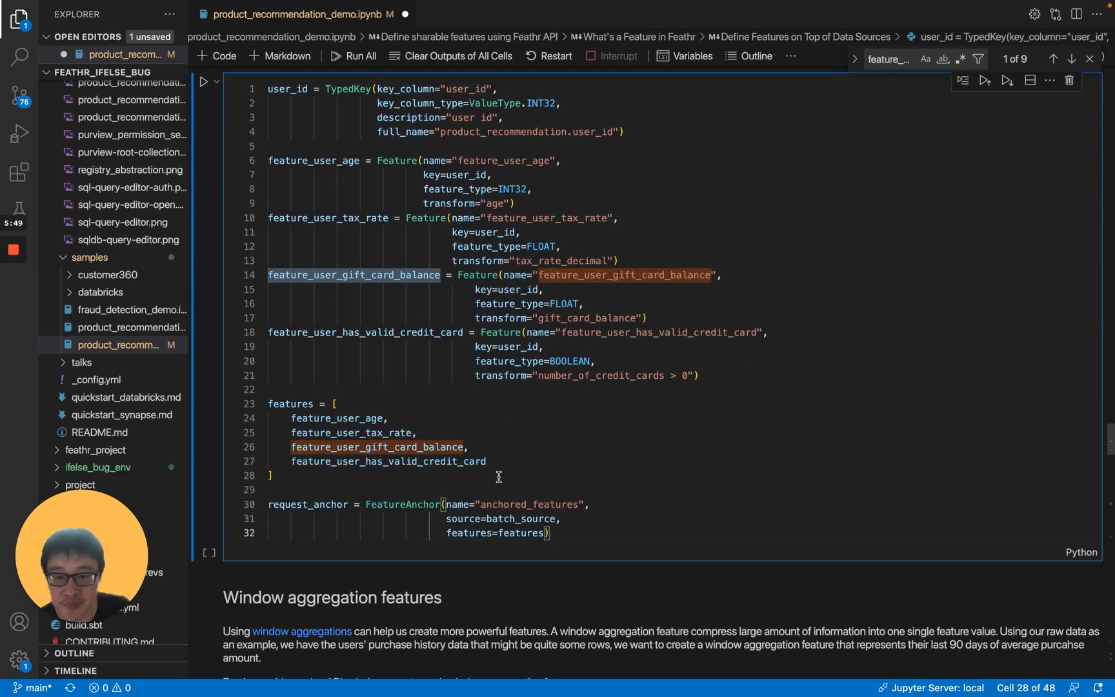
pyautogui.scroll(-3)
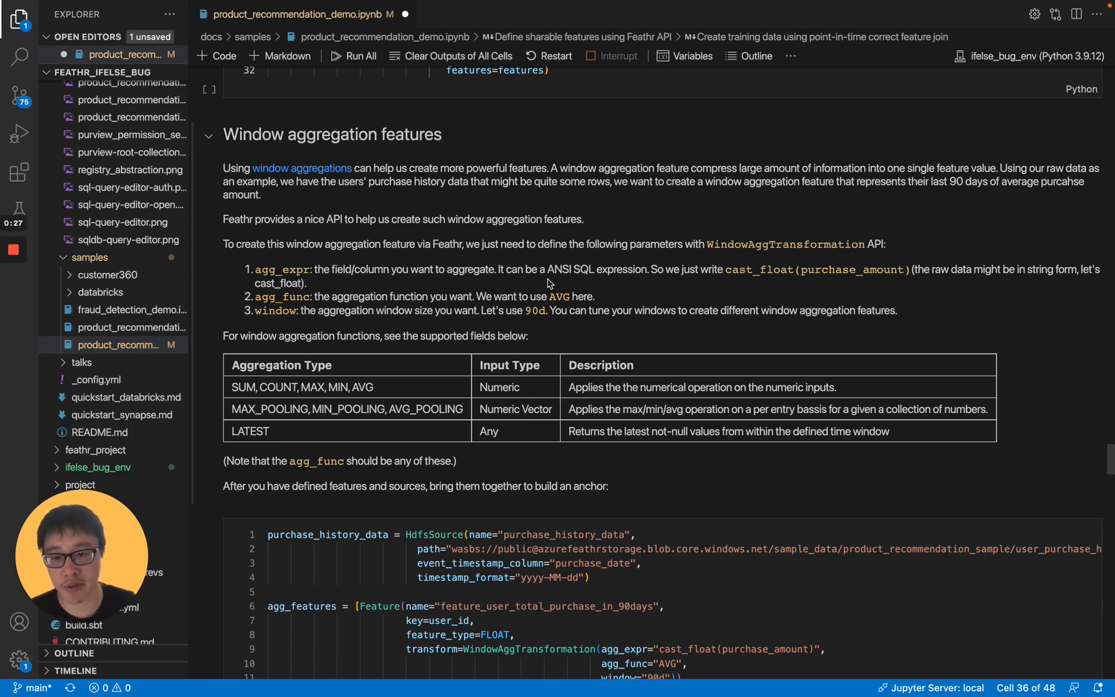
pyautogui.scroll(-3)
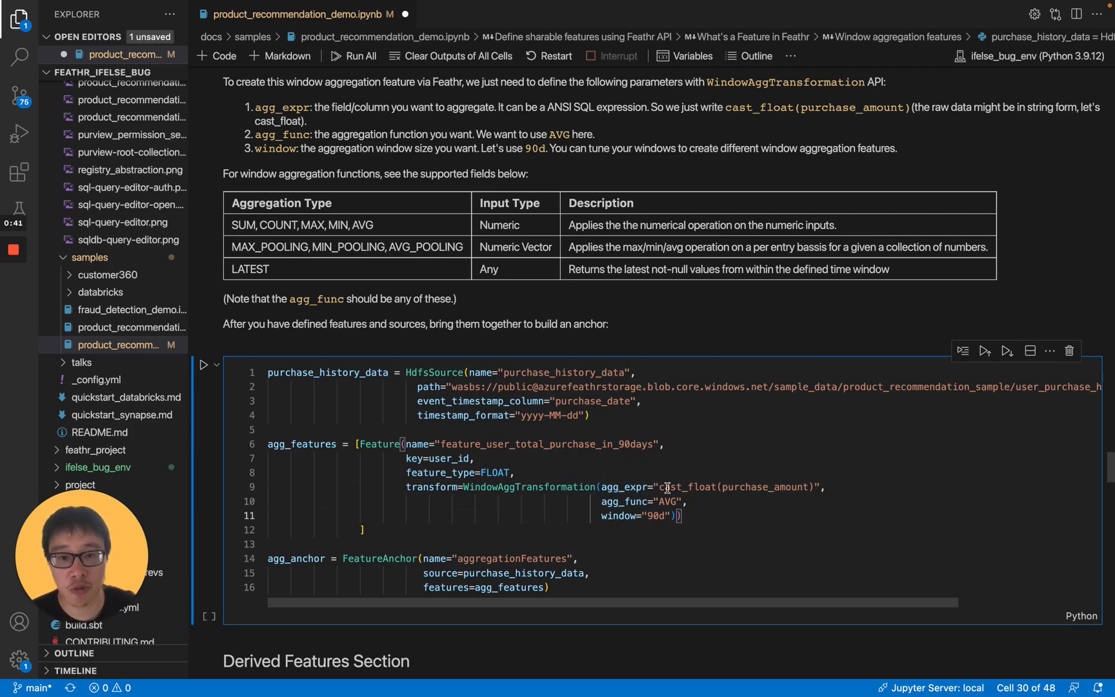
pyautogui.moveTo(699, 491)
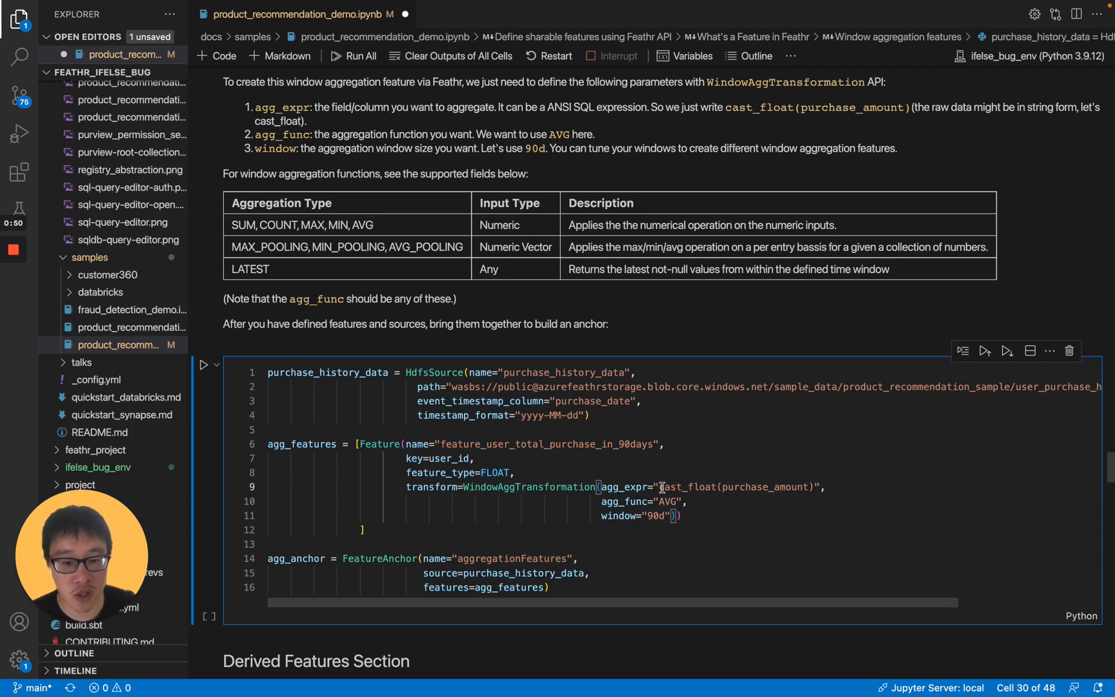
pyautogui.doubleClick(686, 487)
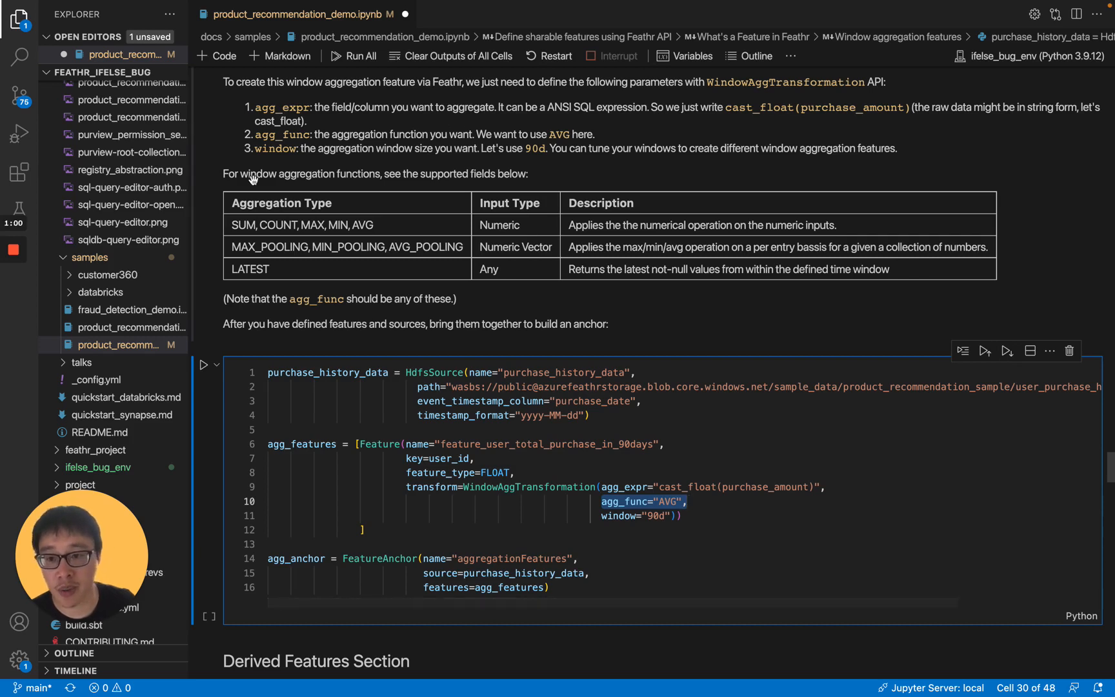
pyautogui.moveTo(242, 267)
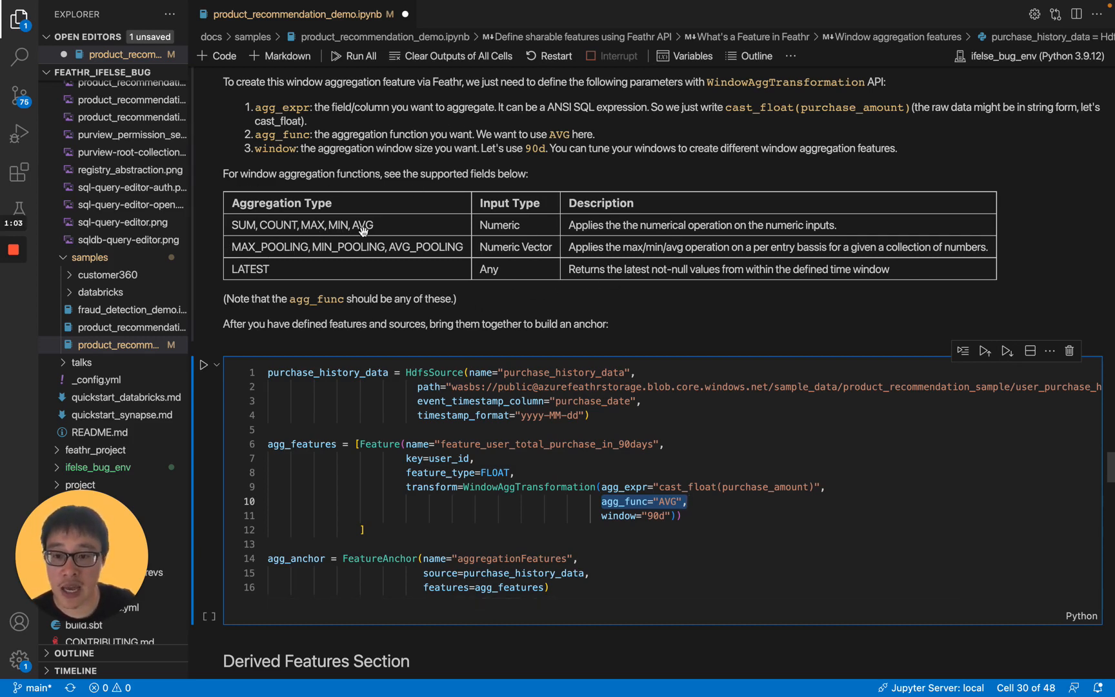
pyautogui.moveTo(269, 254)
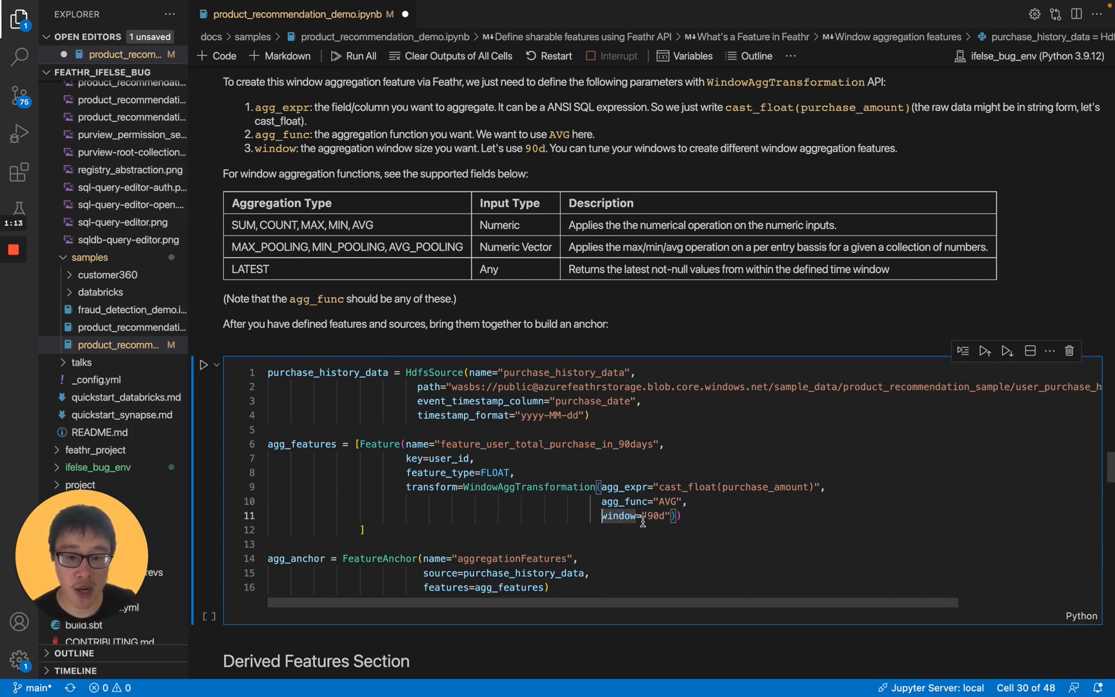
pyautogui.scroll(-3)
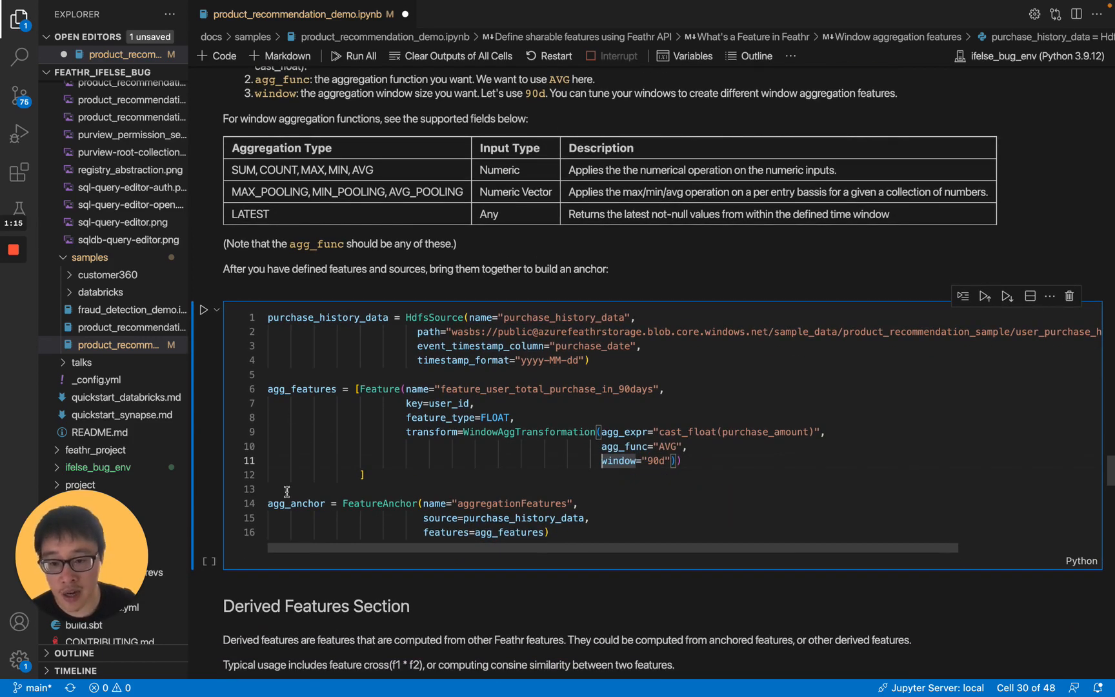
pyautogui.moveTo(394, 513)
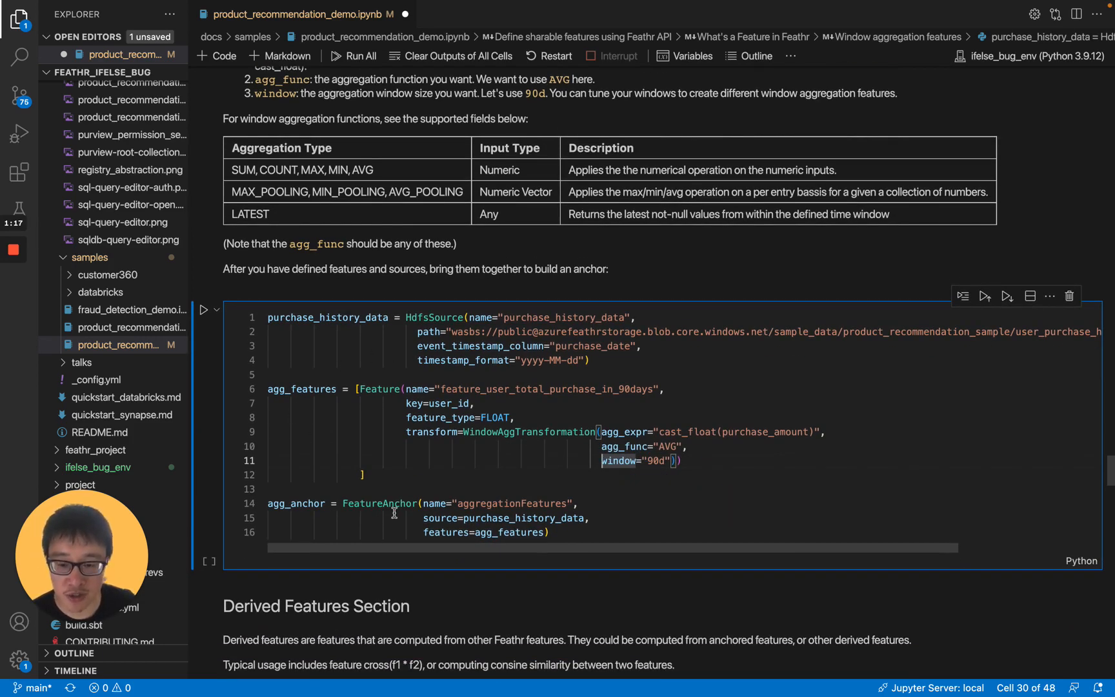
pyautogui.scroll(-3)
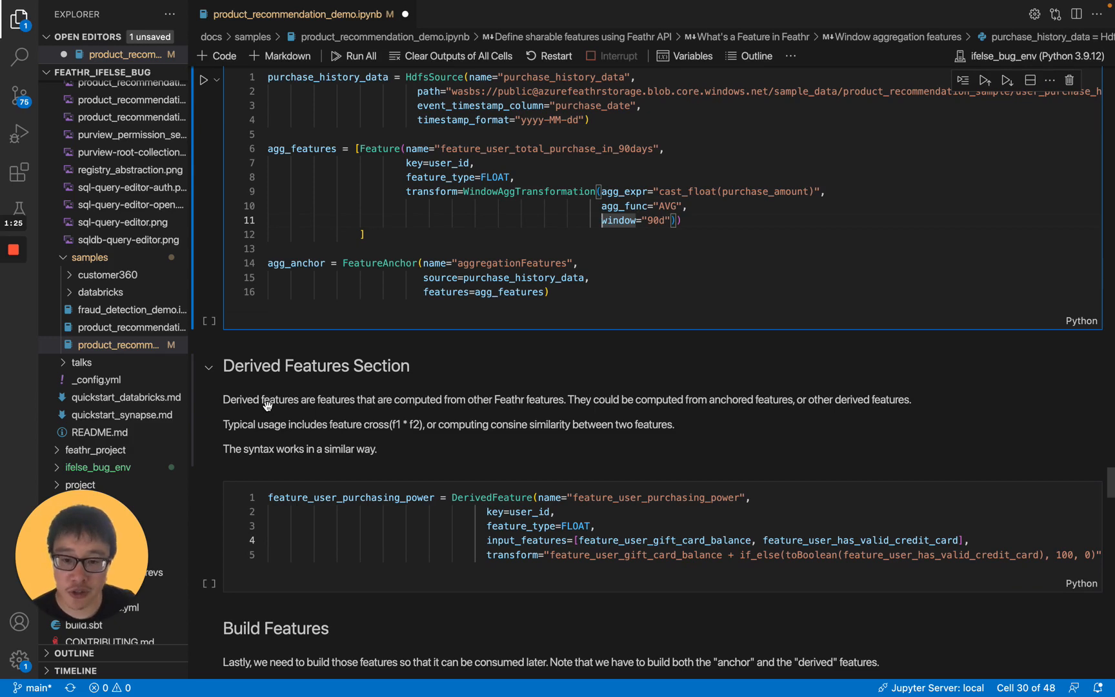
pyautogui.moveTo(368, 416)
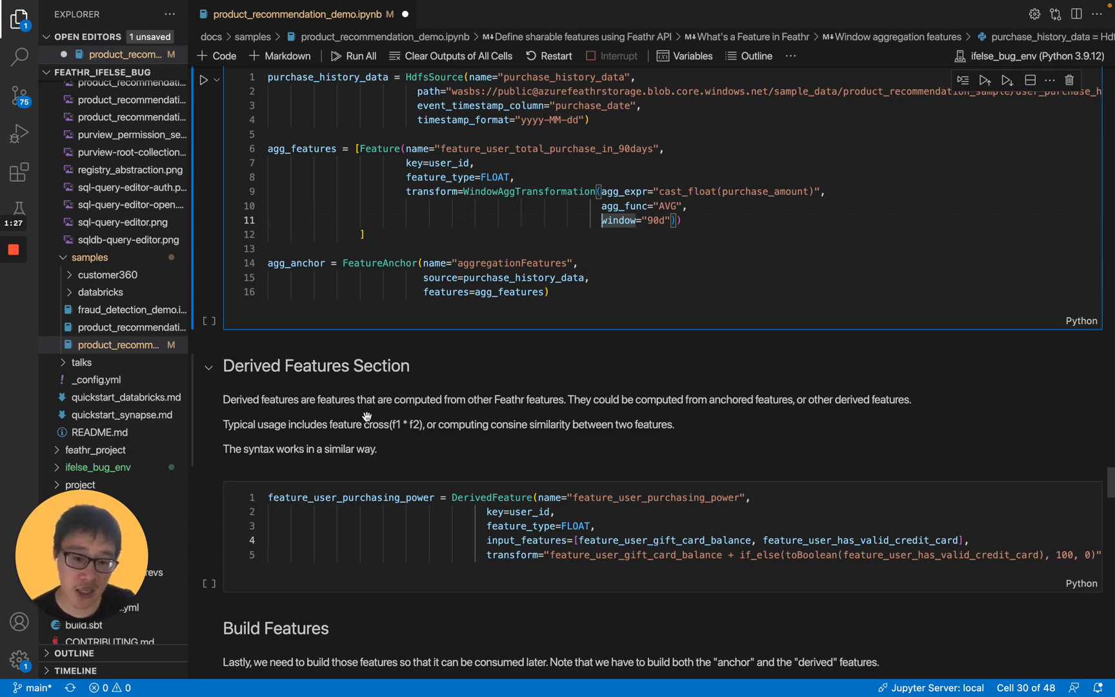
pyautogui.moveTo(541, 405)
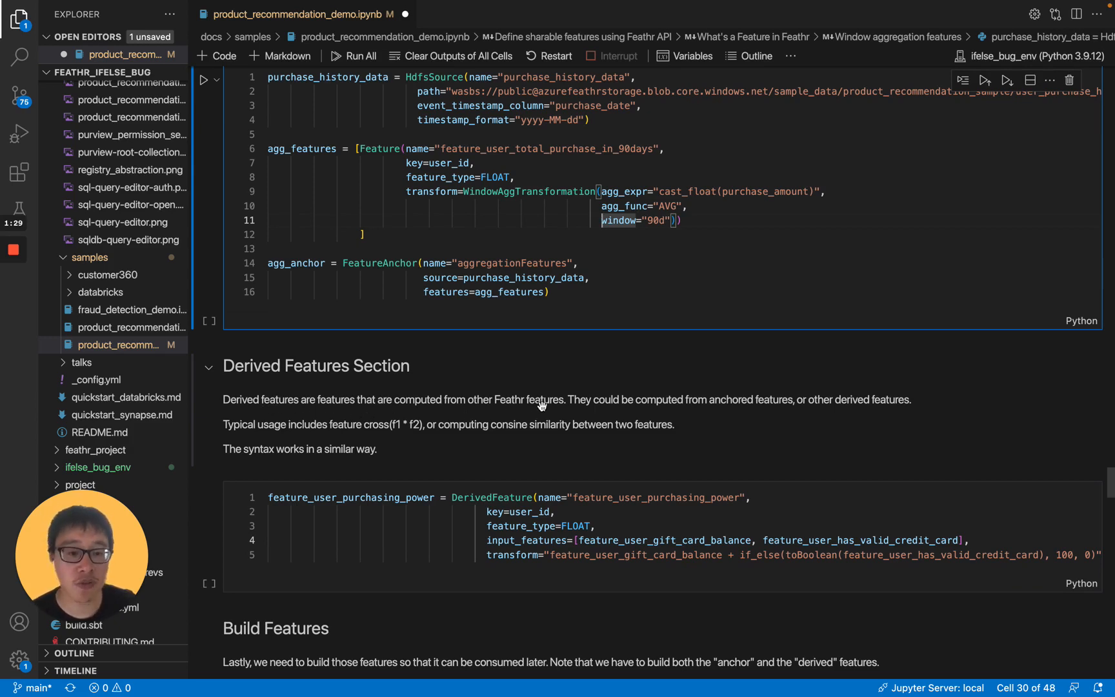
pyautogui.moveTo(544, 418)
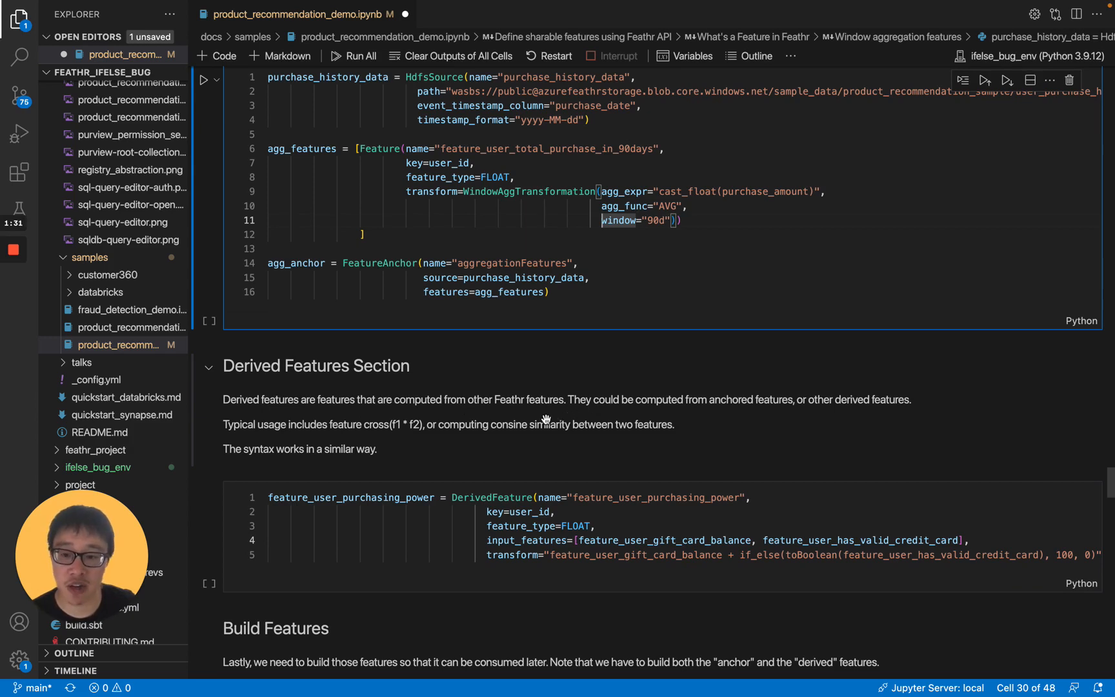
pyautogui.moveTo(361, 444)
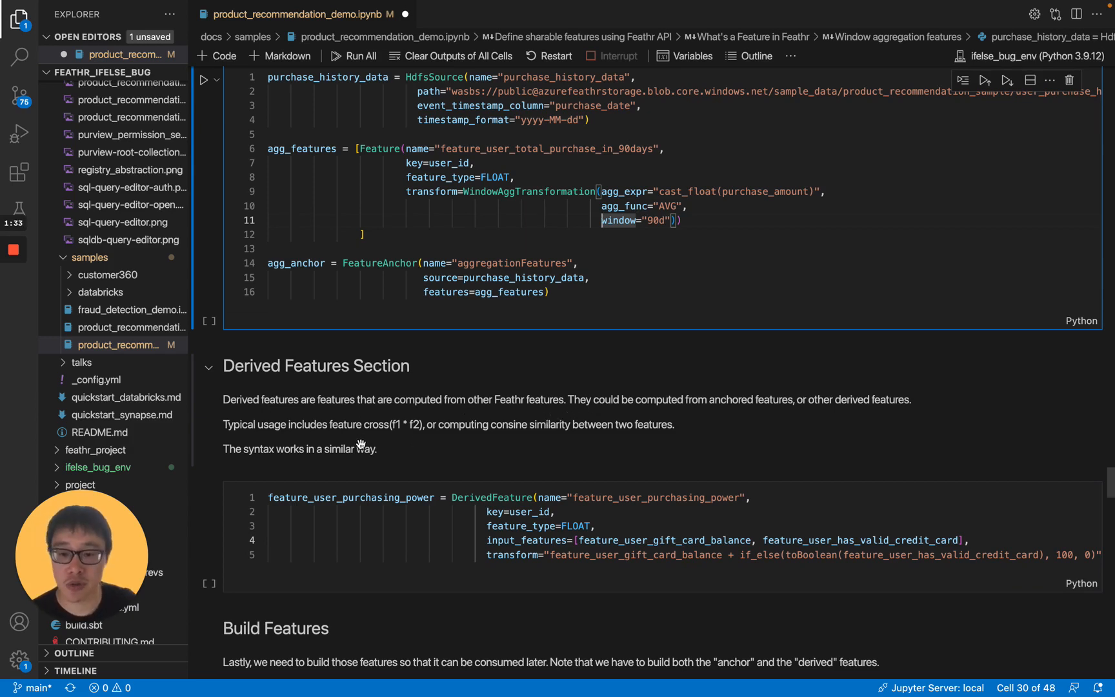
pyautogui.moveTo(407, 439)
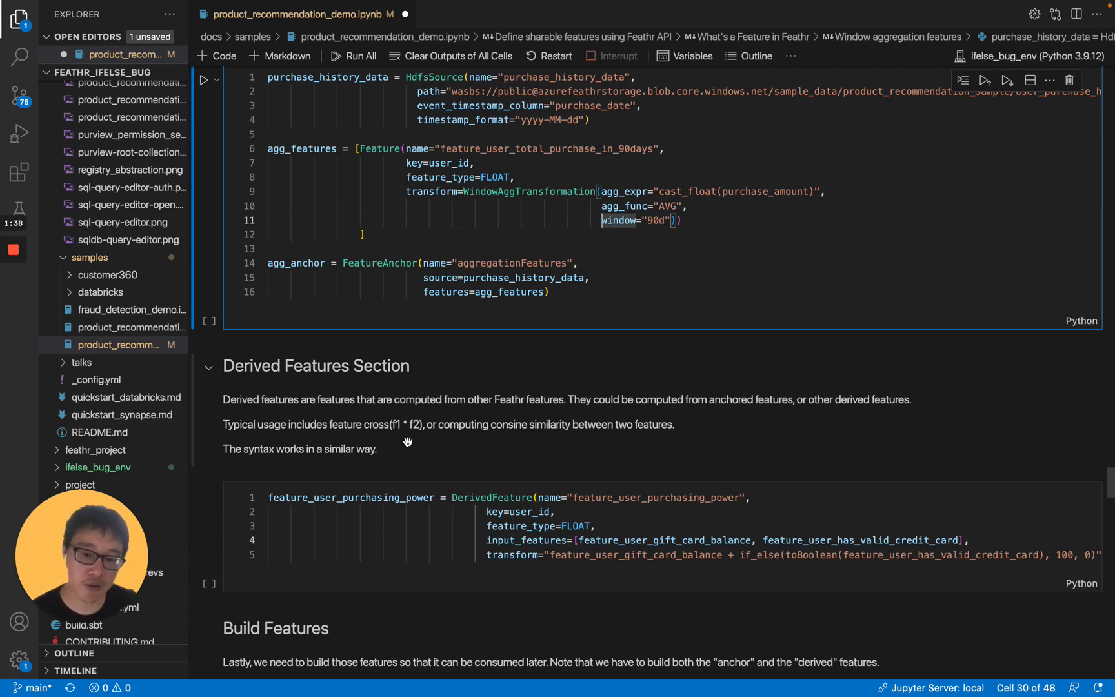
pyautogui.moveTo(482, 431)
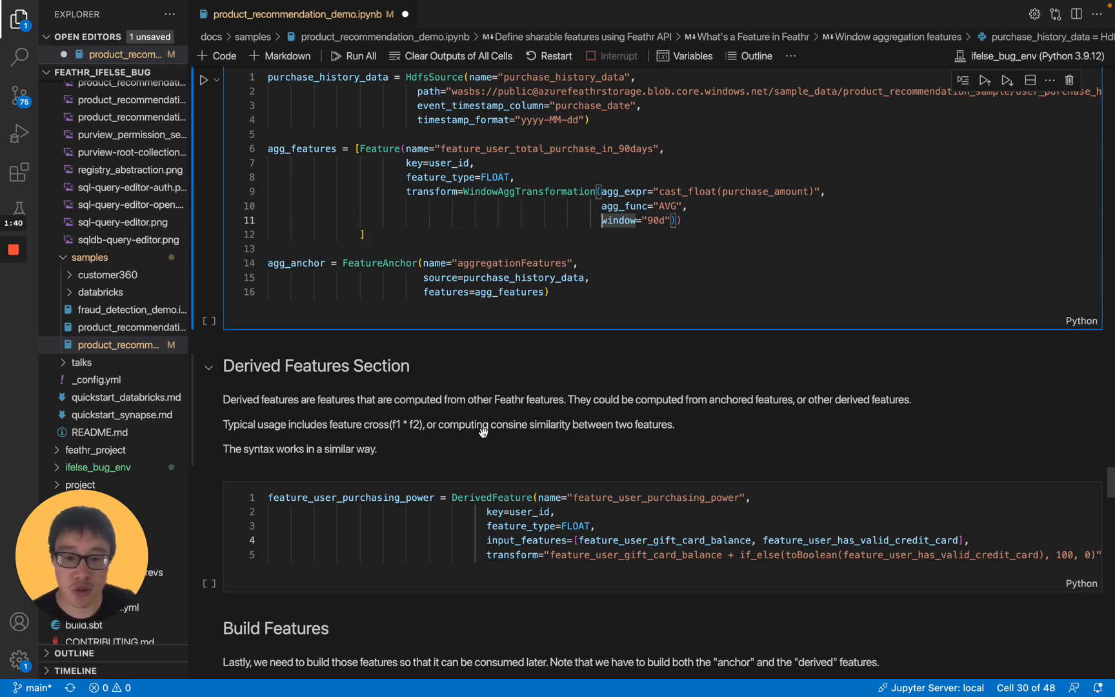
pyautogui.moveTo(518, 432)
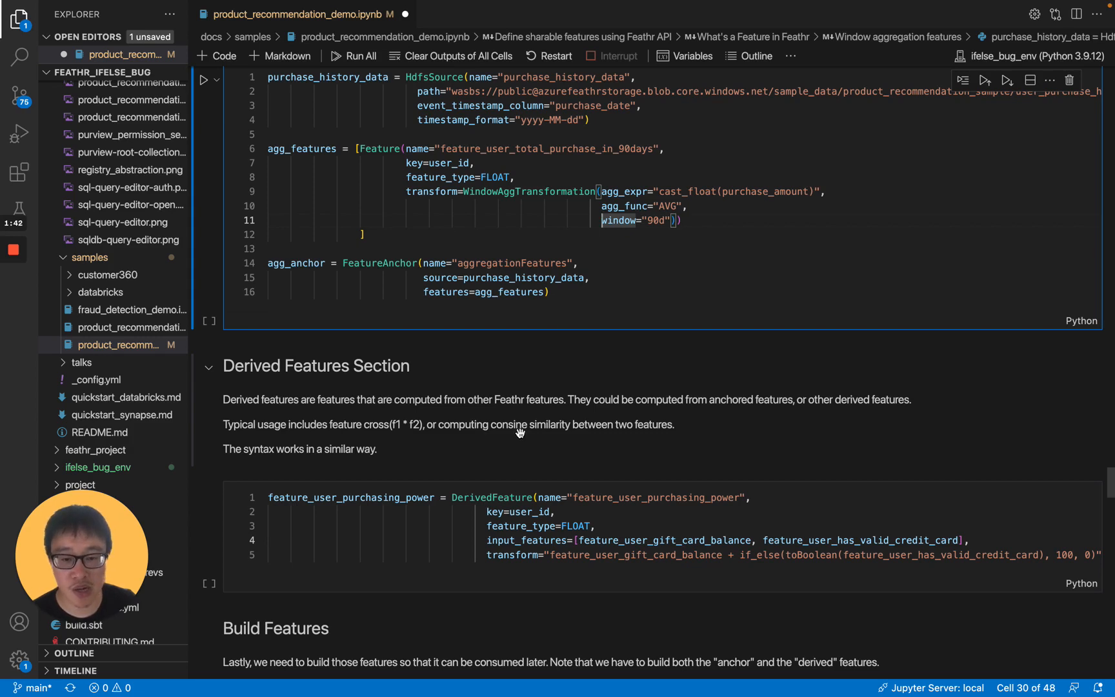
pyautogui.moveTo(501, 431)
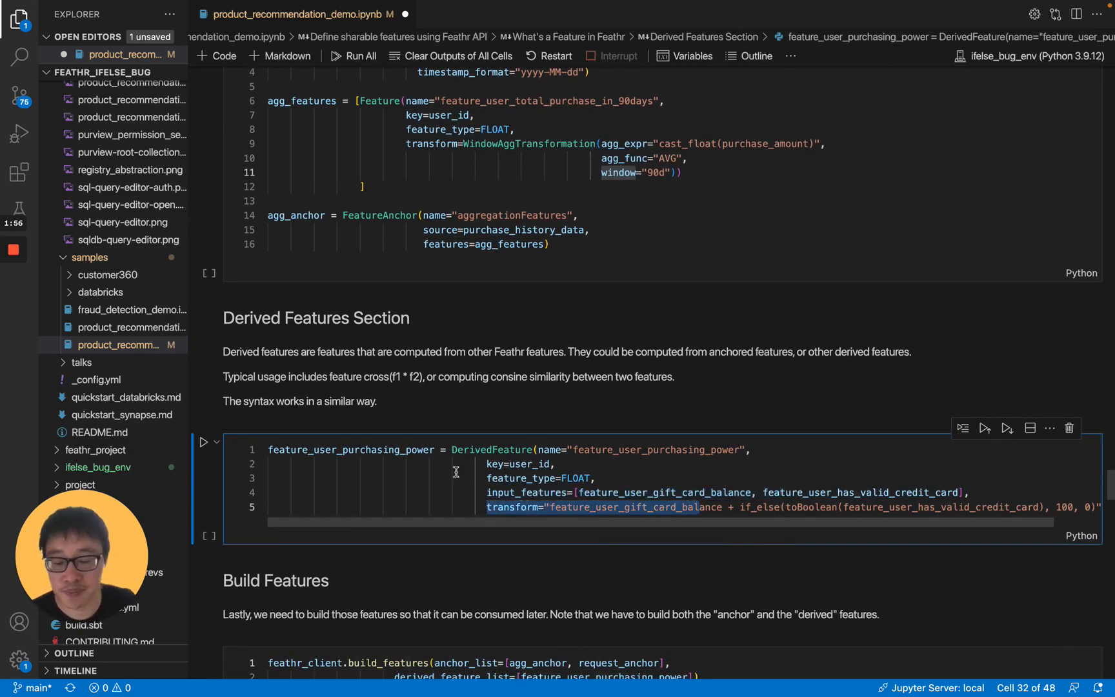
# - Scroll down to the Build Features section covering anchors and the purchasing-power feature
pyautogui.scroll(-3)
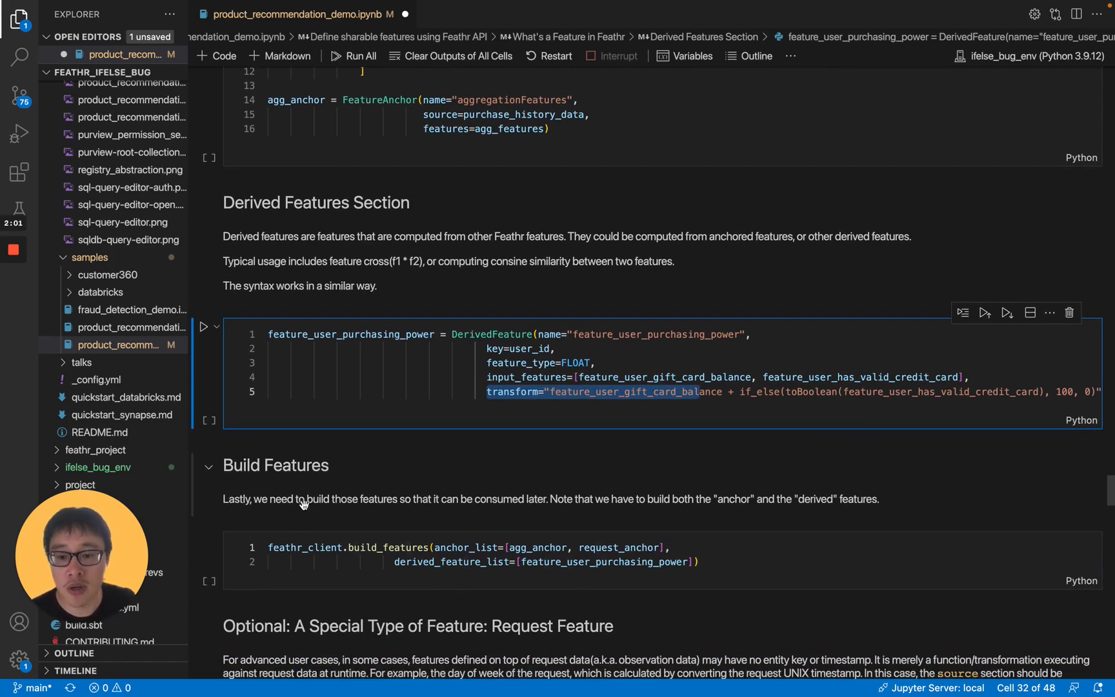
pyautogui.moveTo(381, 546)
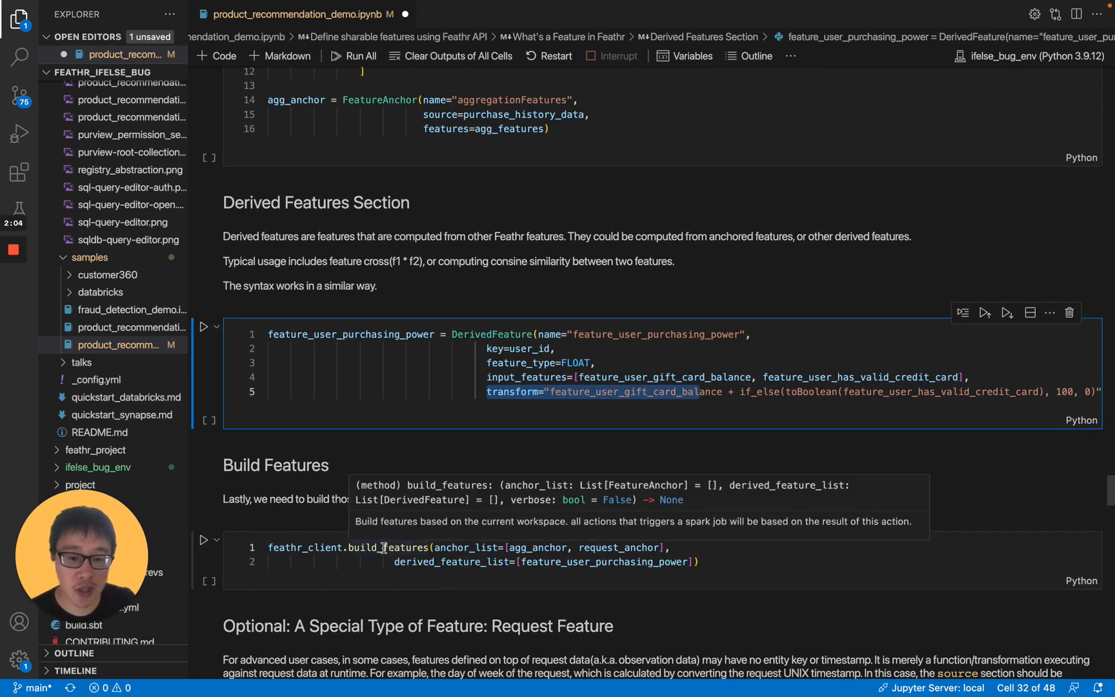
pyautogui.moveTo(762, 560)
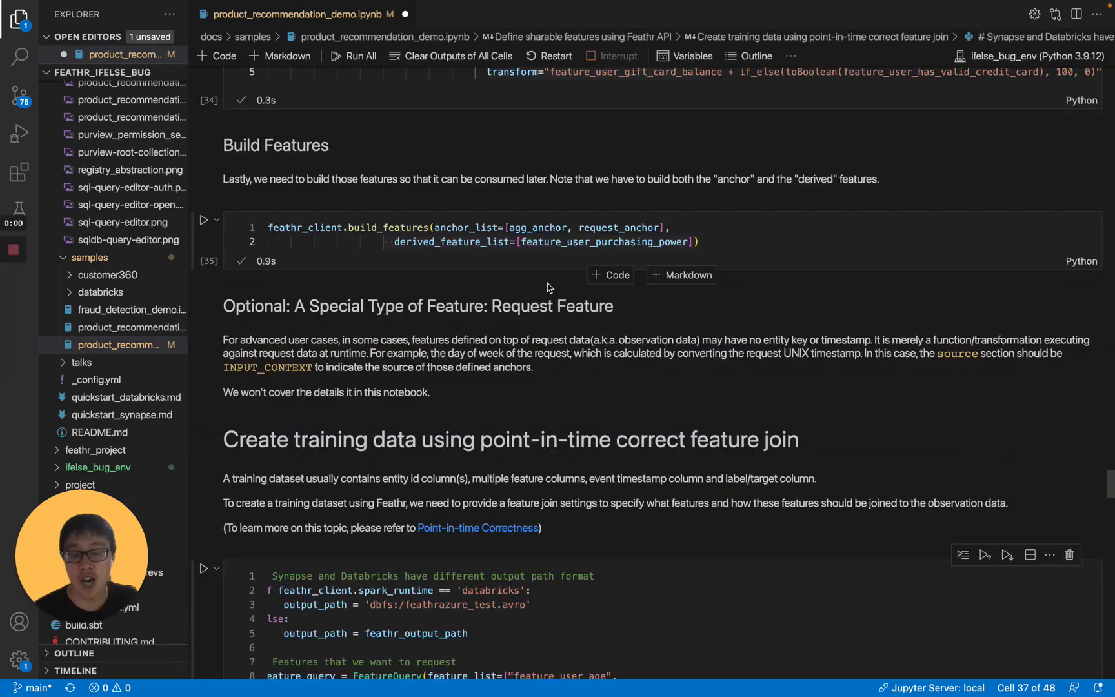
pyautogui.moveTo(639, 300)
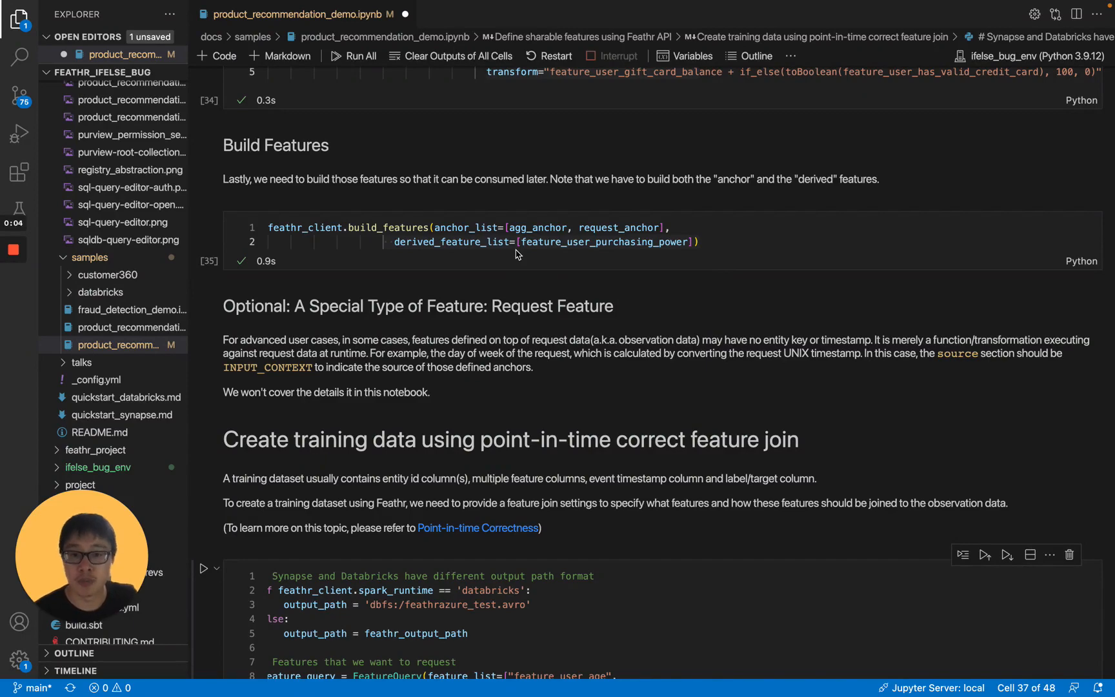
pyautogui.moveTo(569, 258)
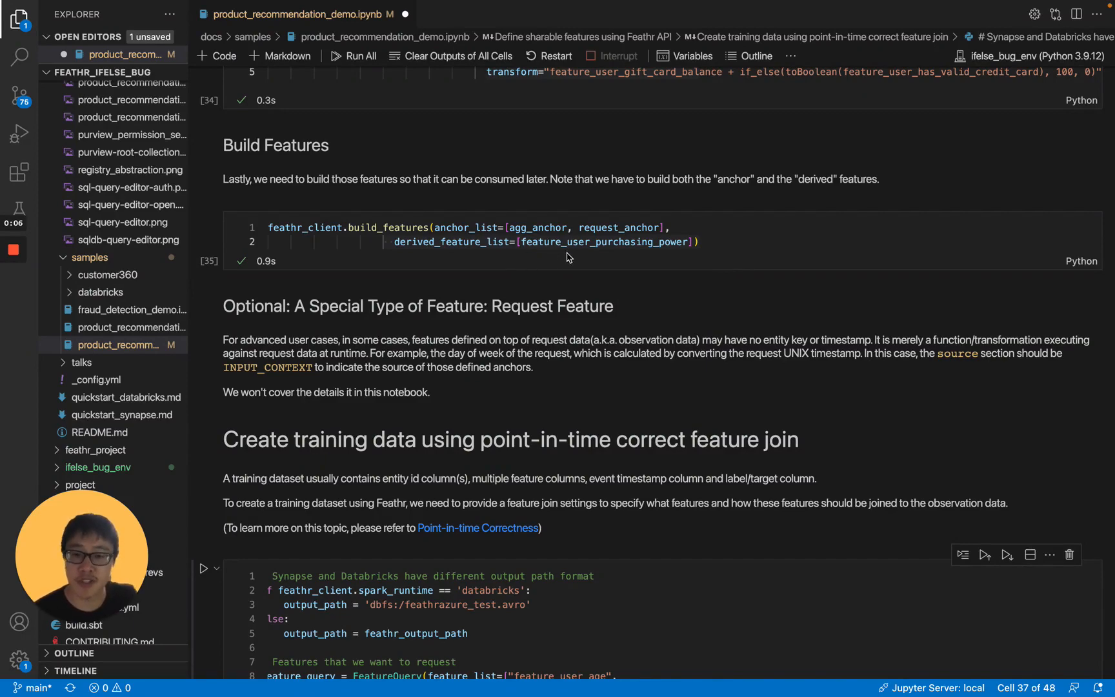
pyautogui.moveTo(482, 372)
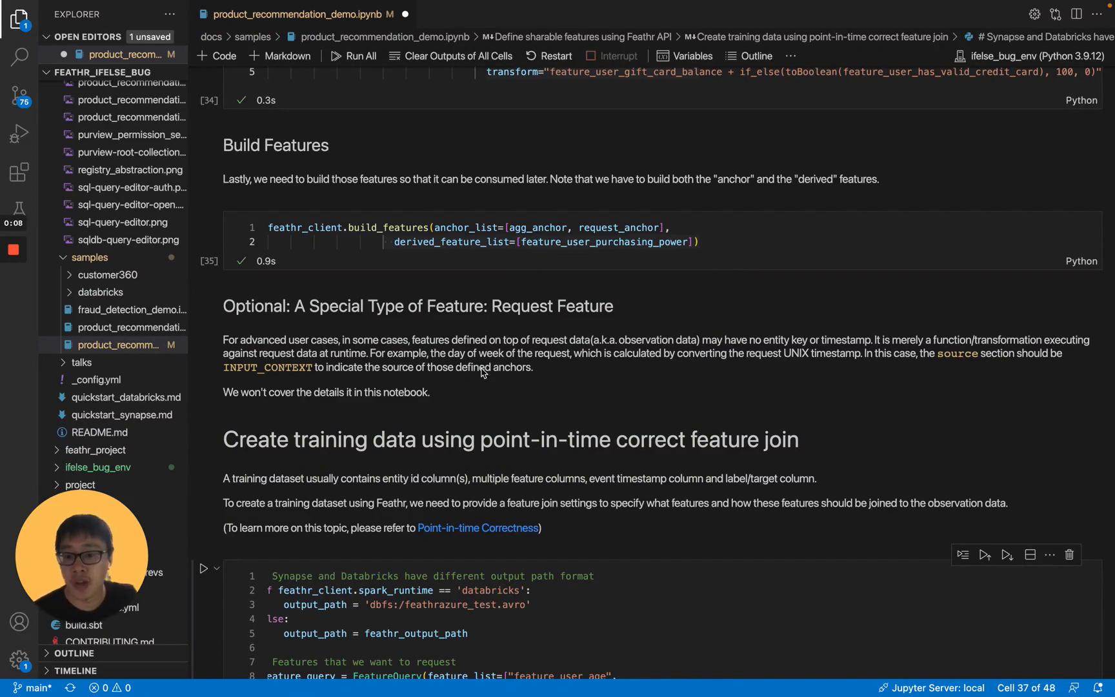
# - Scroll to the point-in-time feature join cell requesting six user features
pyautogui.scroll(-3)
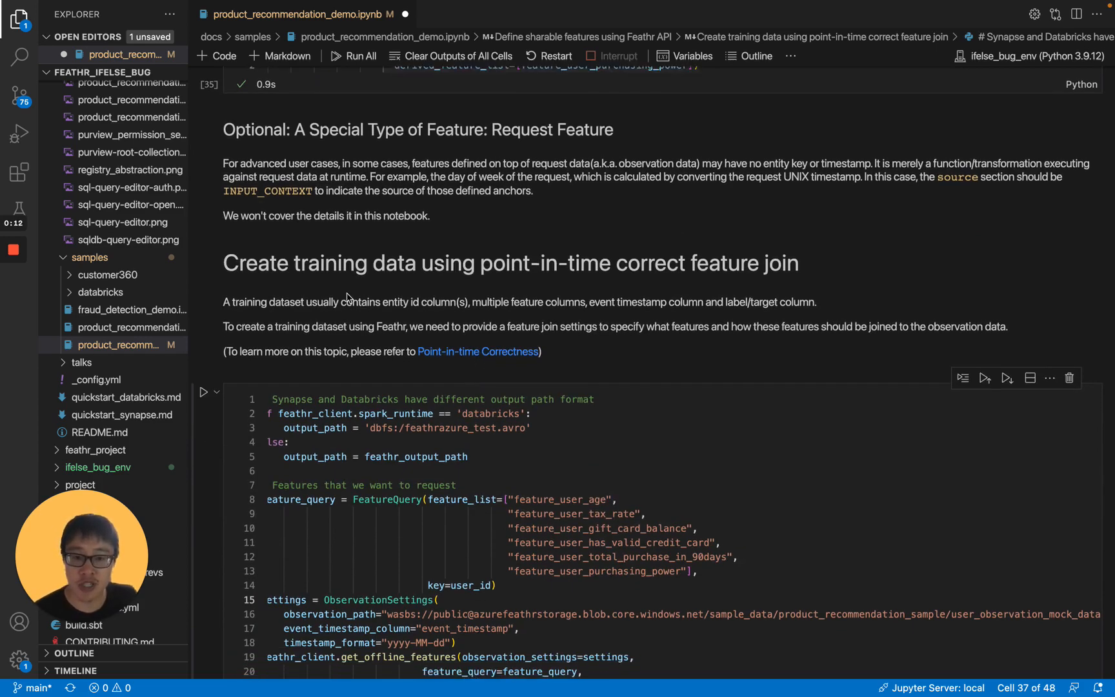
pyautogui.moveTo(656, 298)
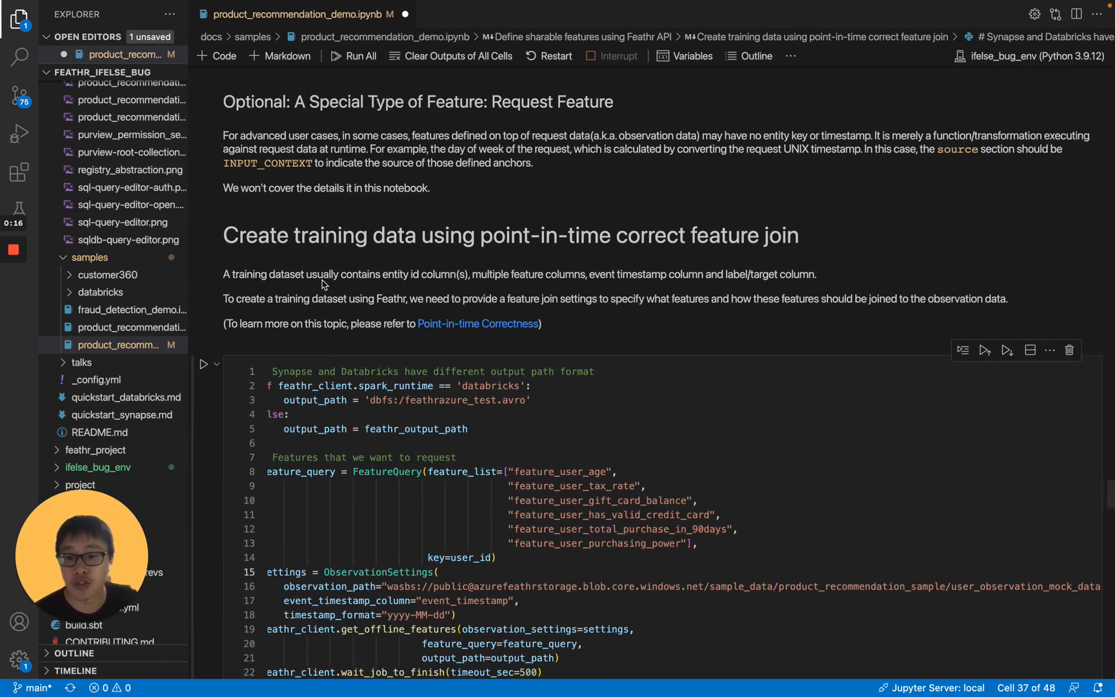
pyautogui.moveTo(416, 284)
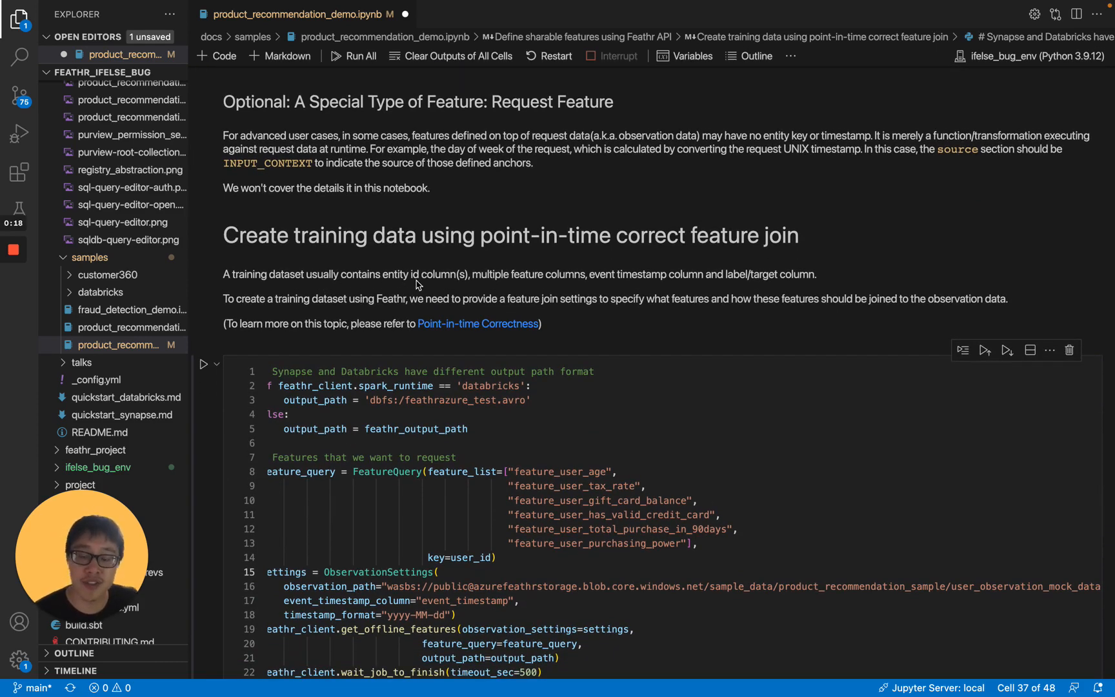
pyautogui.moveTo(583, 286)
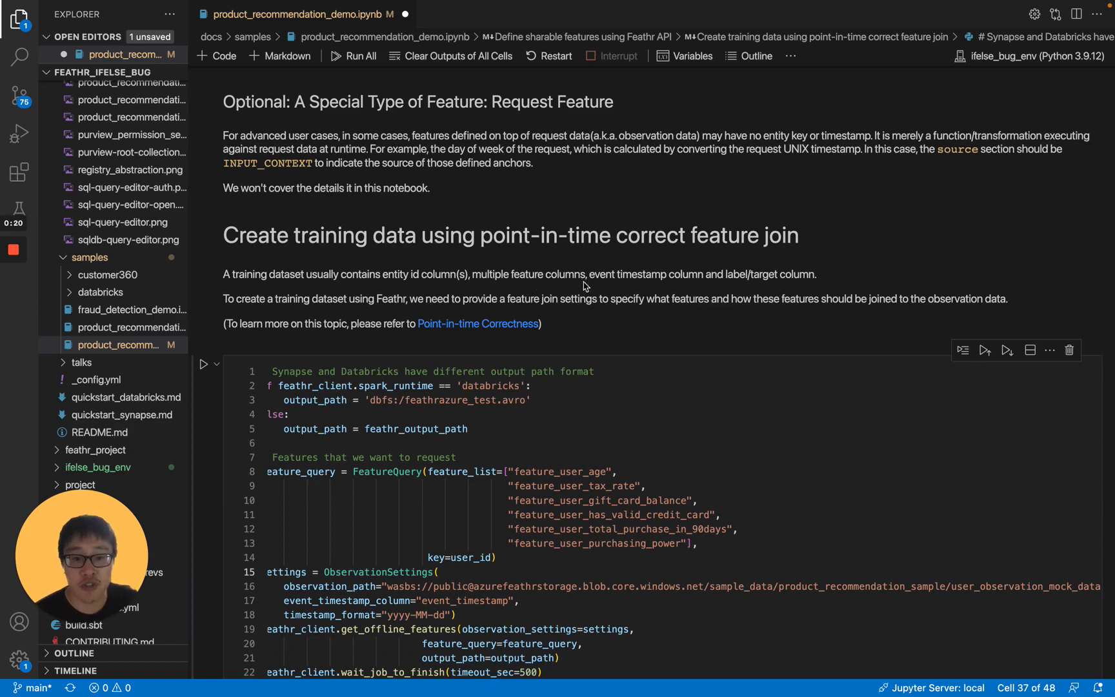
pyautogui.moveTo(759, 287)
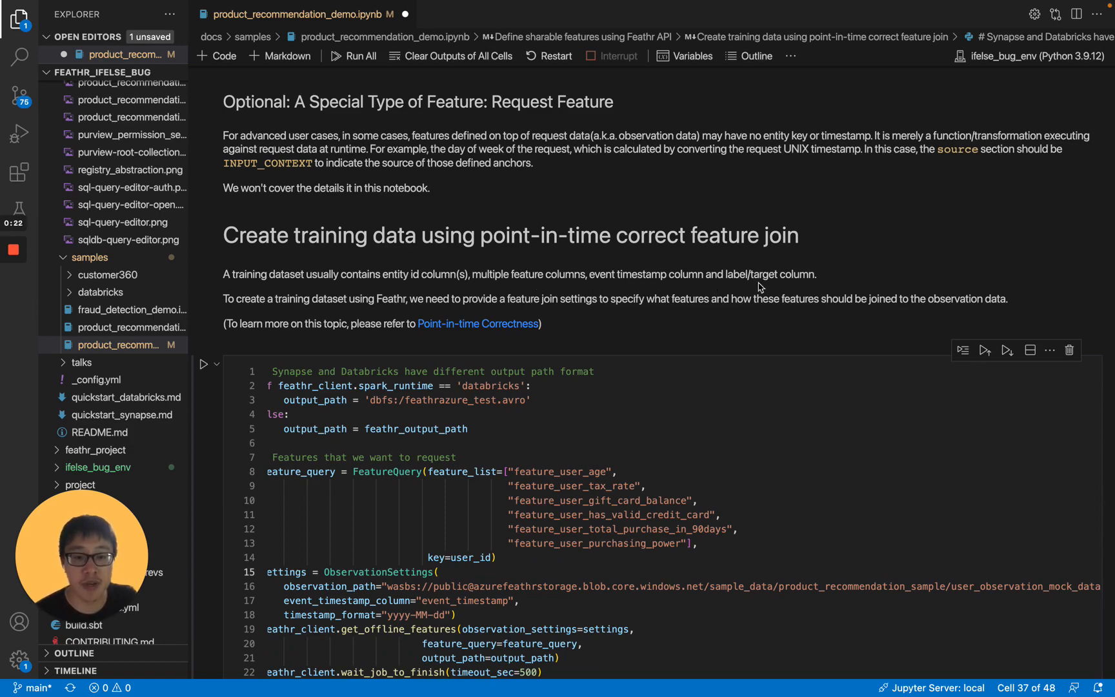
pyautogui.moveTo(553, 535)
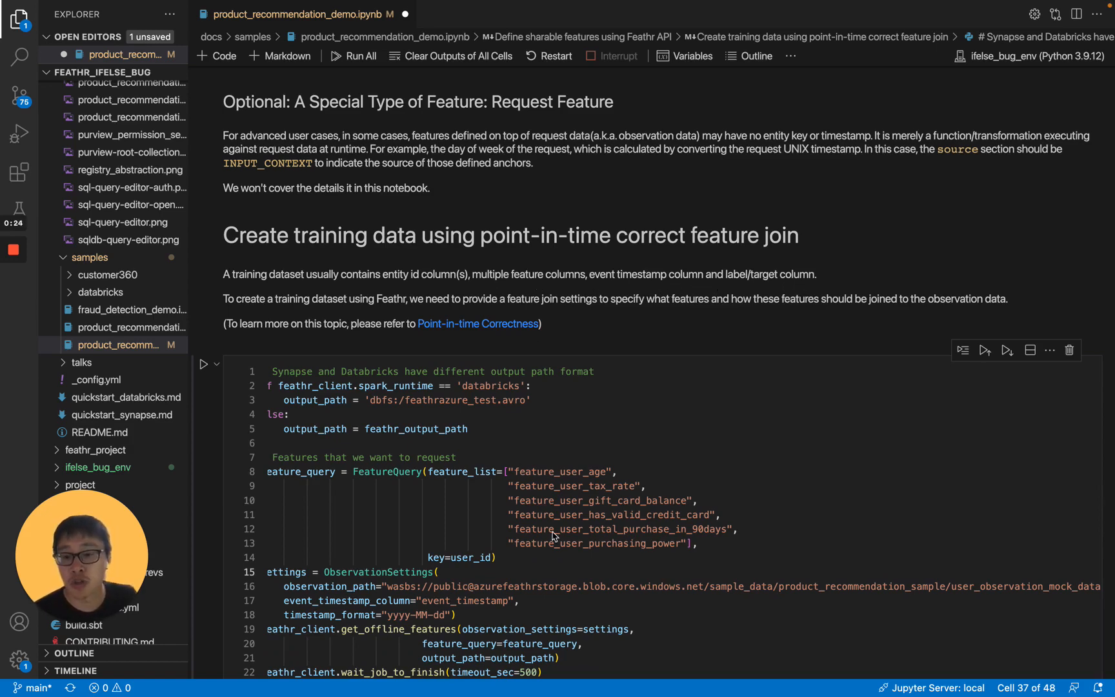
pyautogui.scroll(-3)
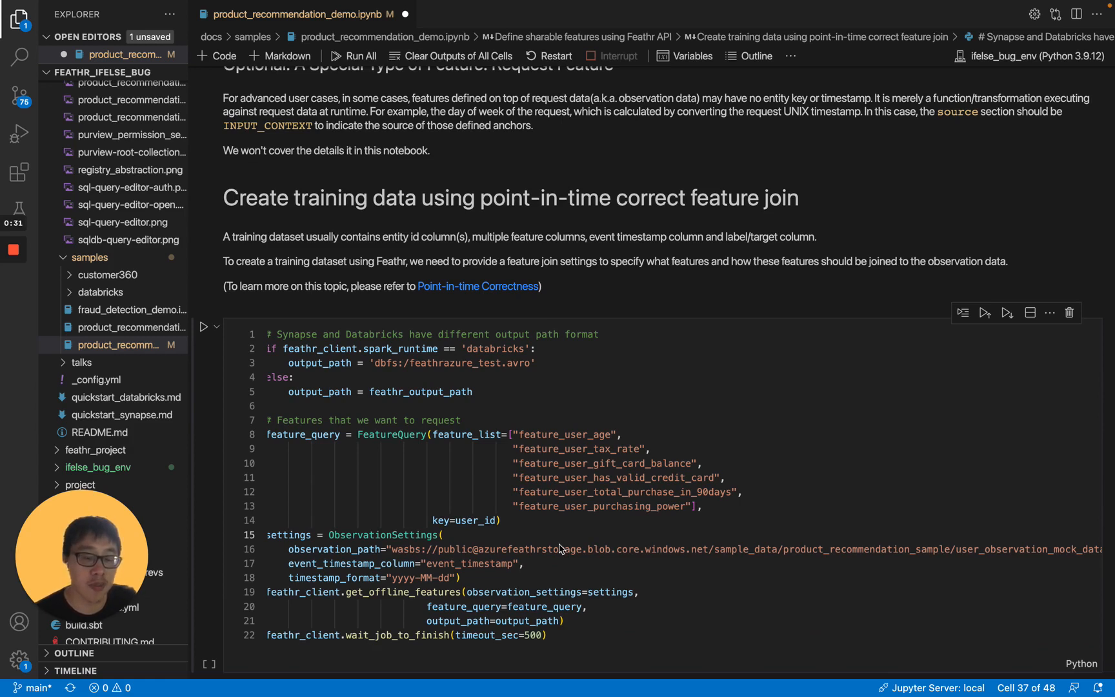
pyautogui.moveTo(904, 382)
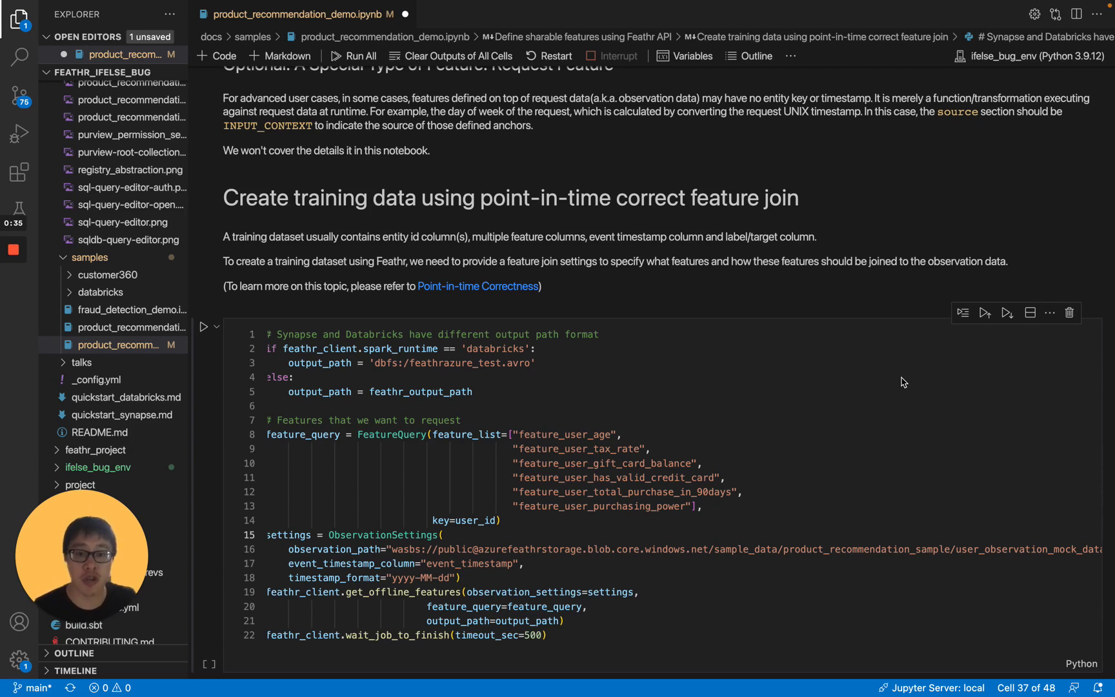
pyautogui.moveTo(769, 293)
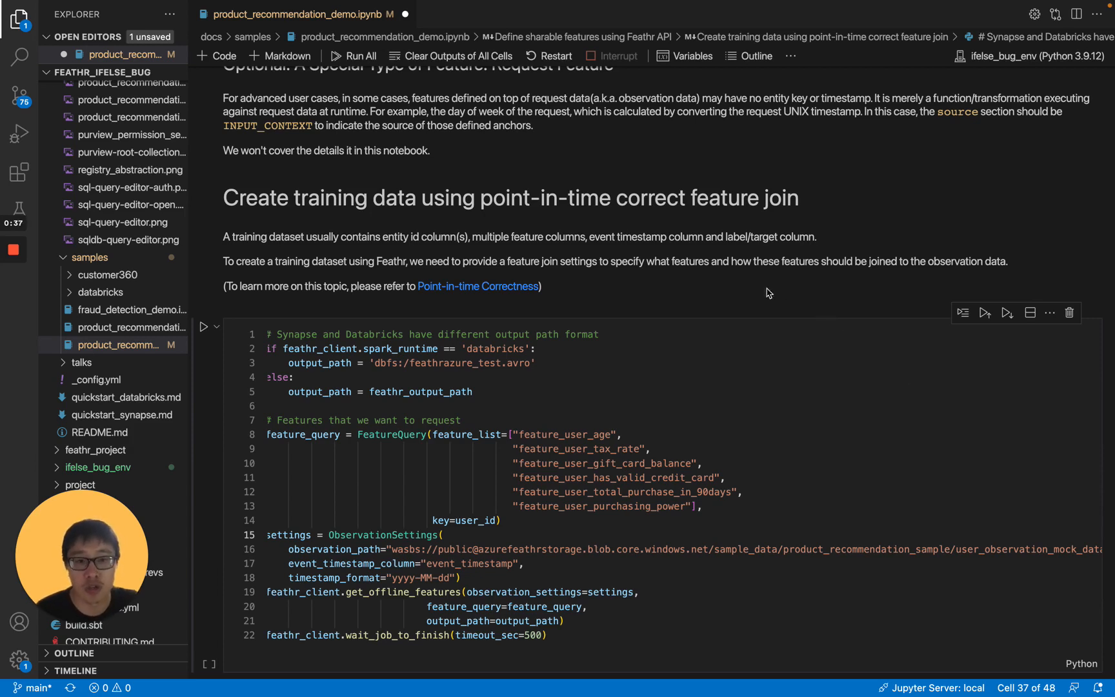
pyautogui.moveTo(237, 276)
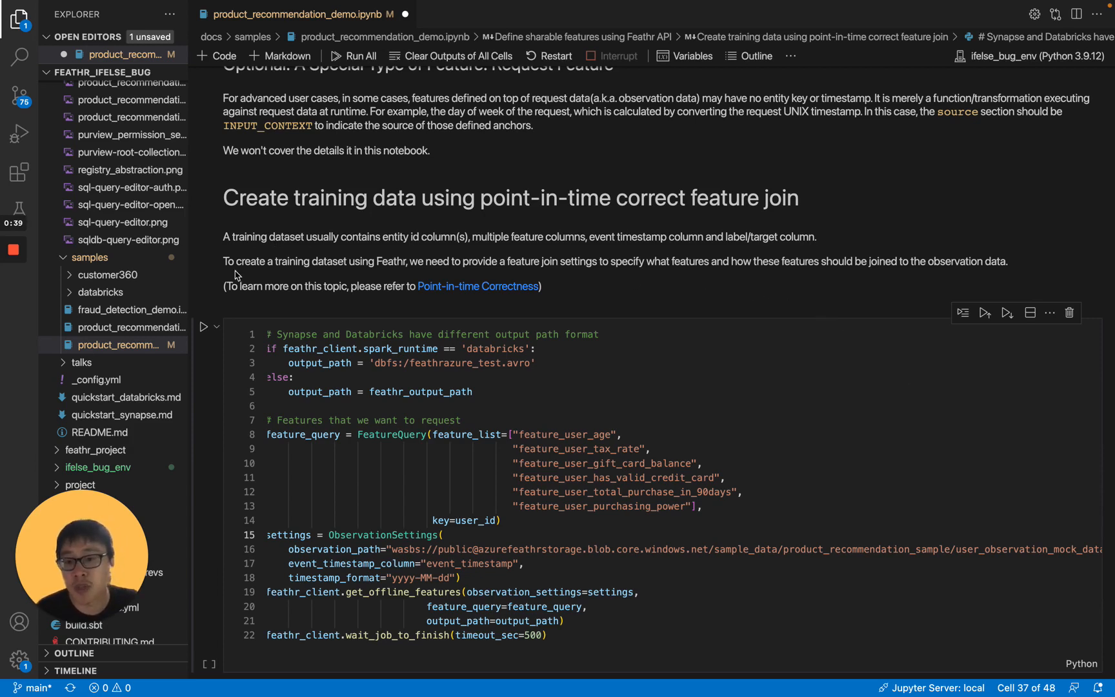
pyautogui.moveTo(395, 292)
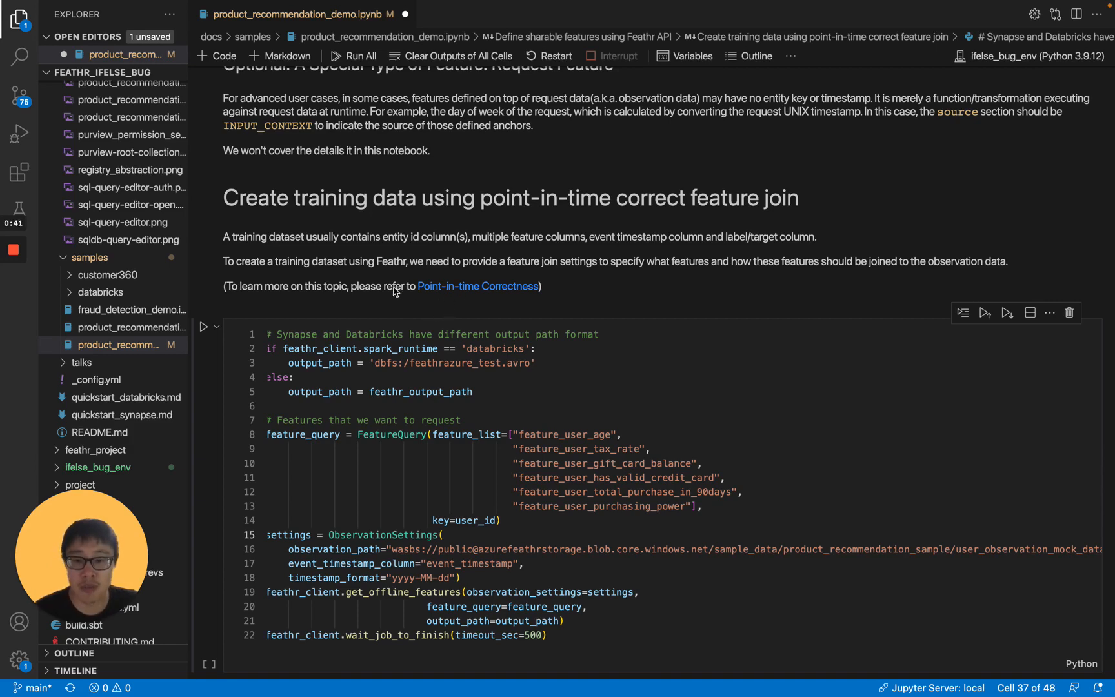
pyautogui.moveTo(477, 297)
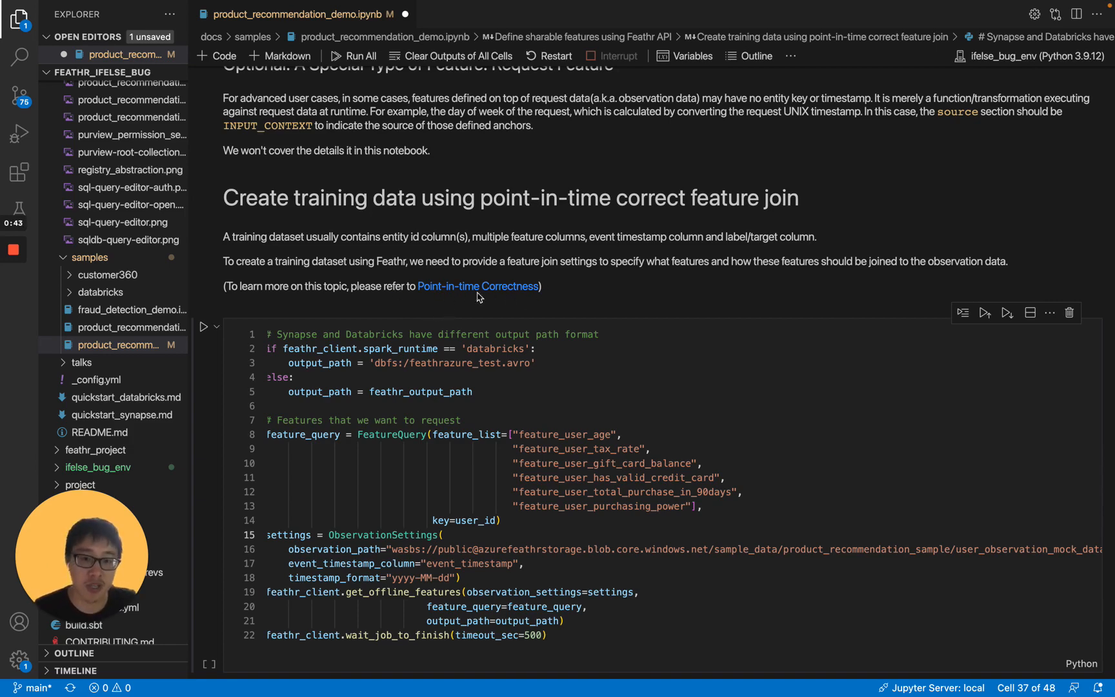
pyautogui.scroll(-3)
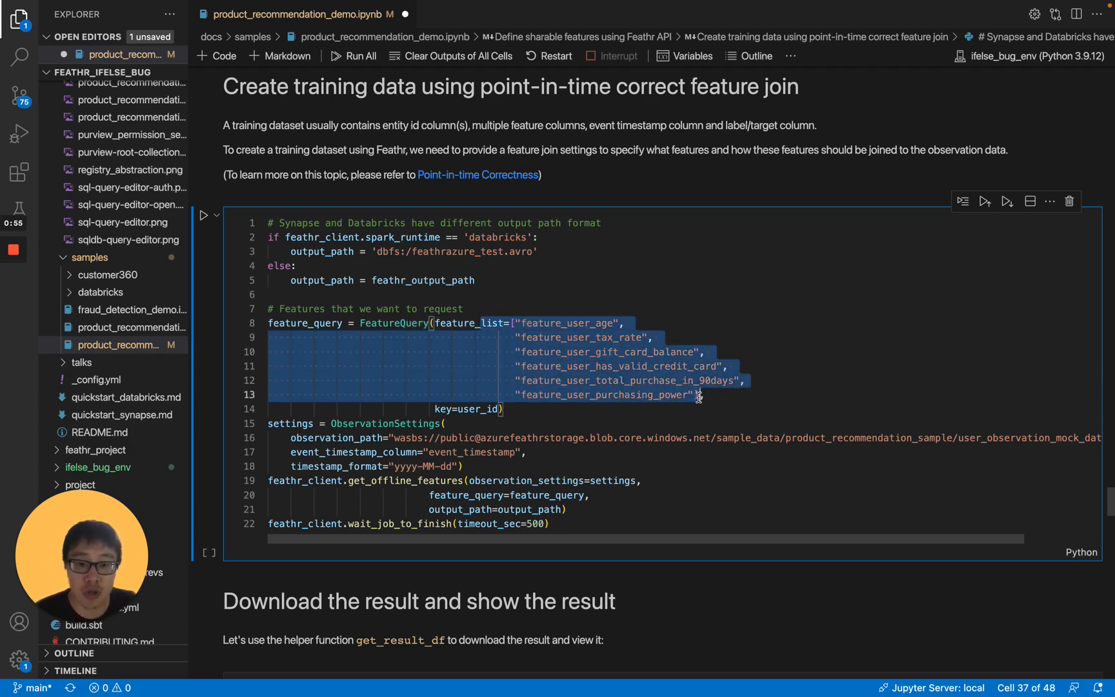
# - Review the wait_job_to_finish call and the downloaded joined feature table output
pyautogui.scroll(-3)
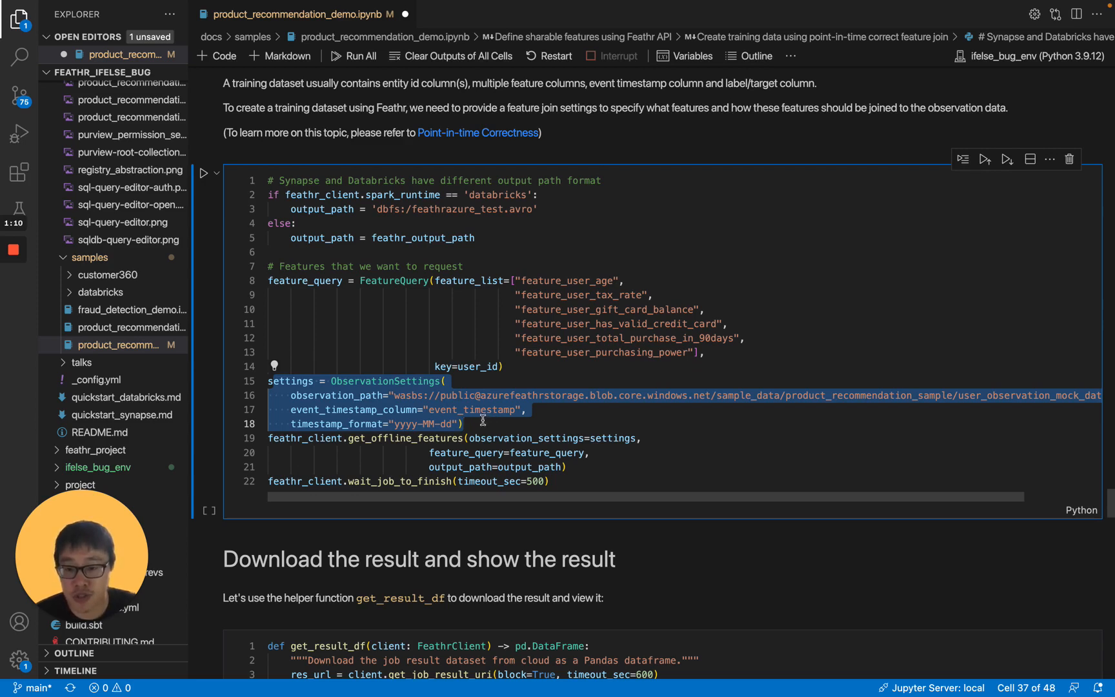
pyautogui.moveTo(345, 409)
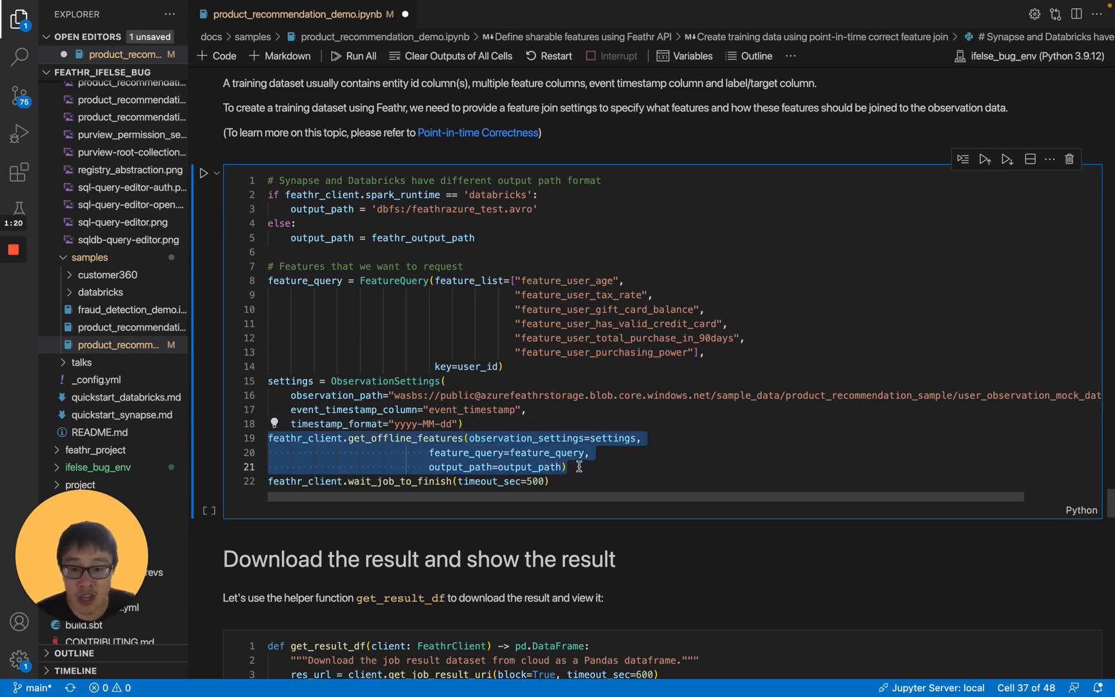
pyautogui.moveTo(355, 490)
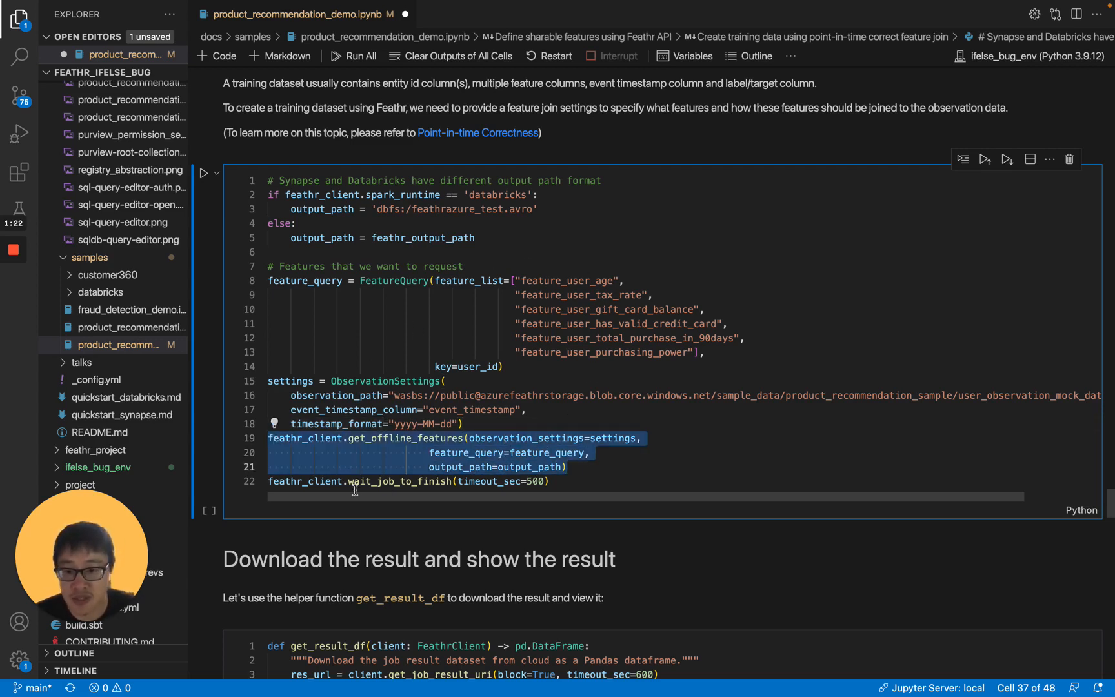
pyautogui.click(355, 480)
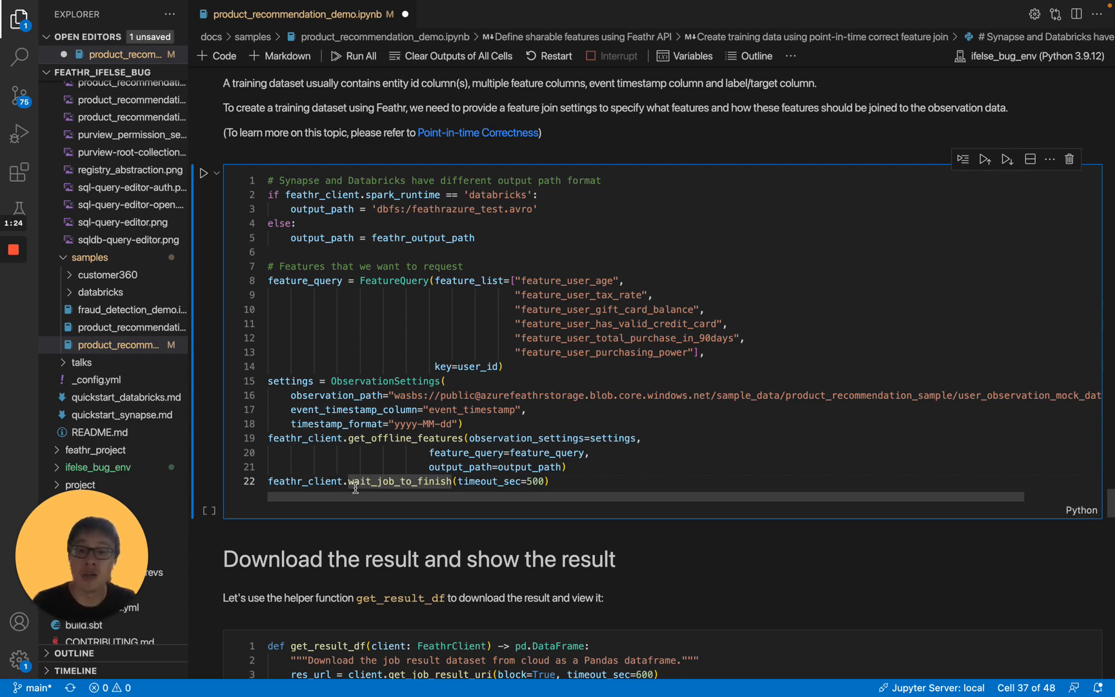
pyautogui.moveTo(364, 481)
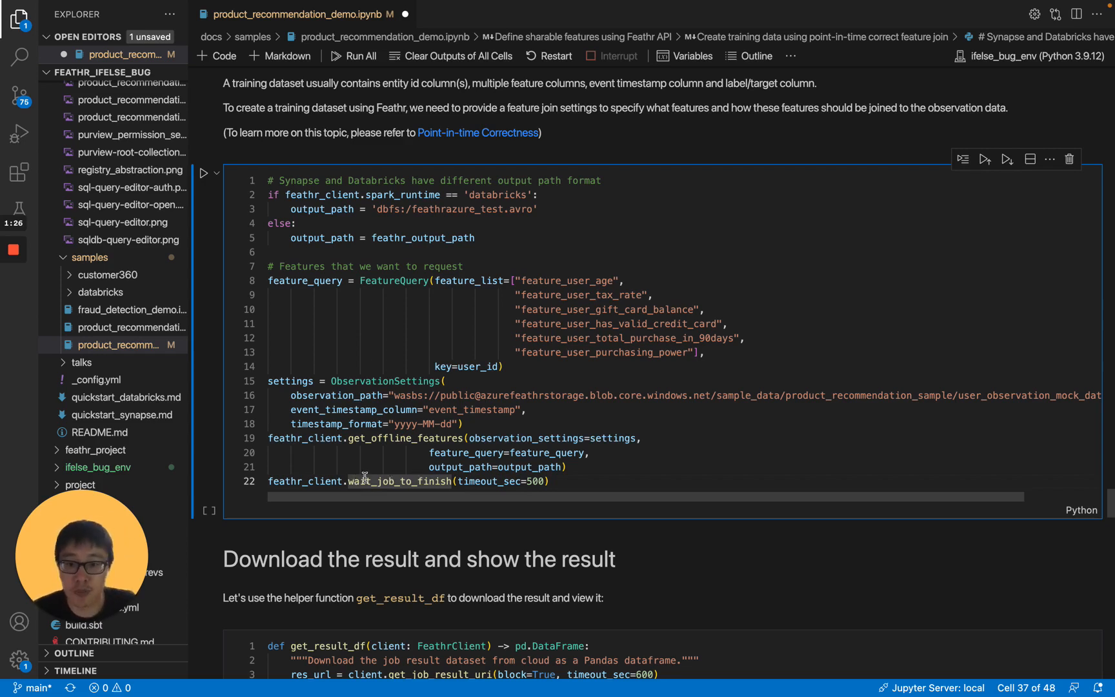
pyautogui.moveTo(313, 481)
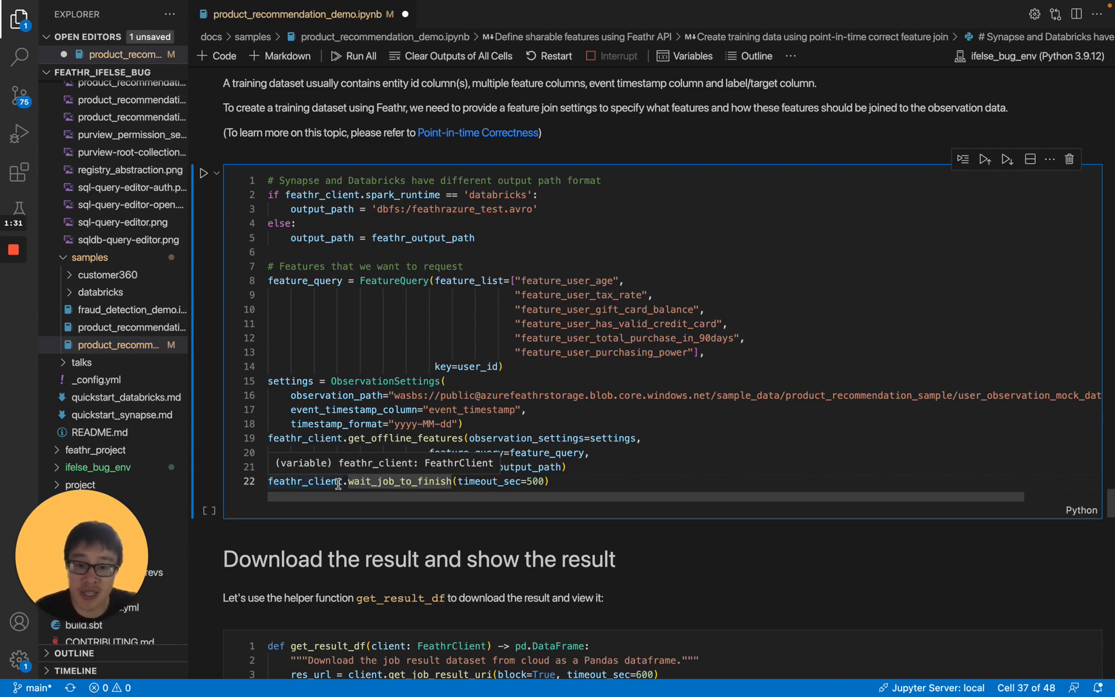
pyautogui.scroll(-3)
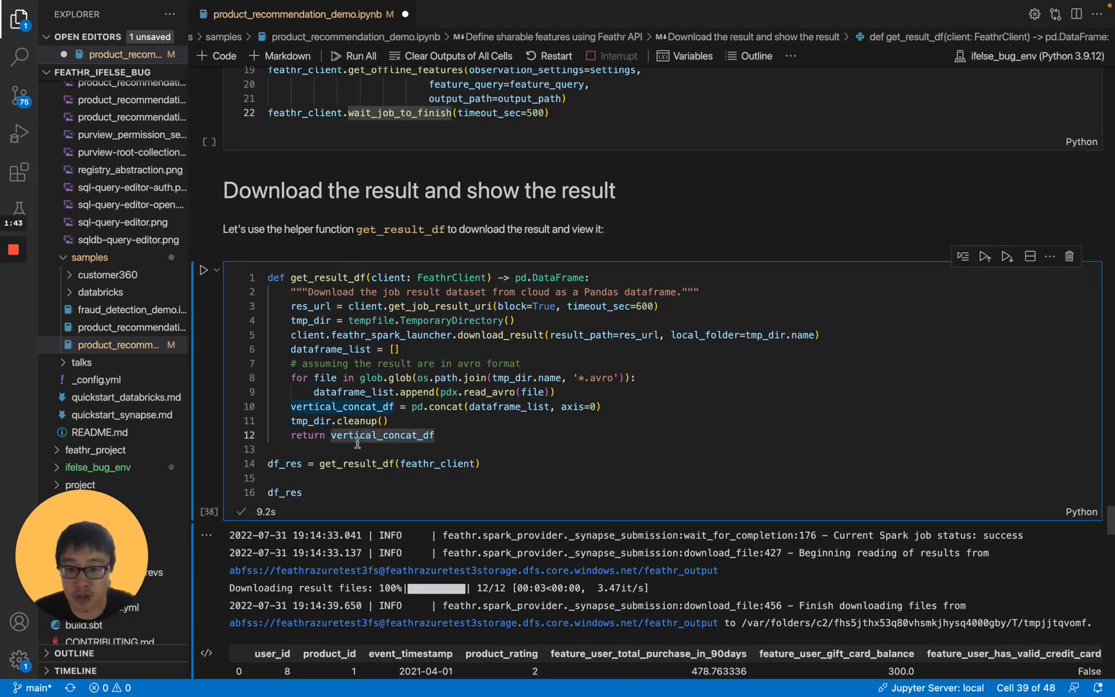
# - Browse the df_res table across tax rate, age and purchasing power columns
pyautogui.scroll(-3)
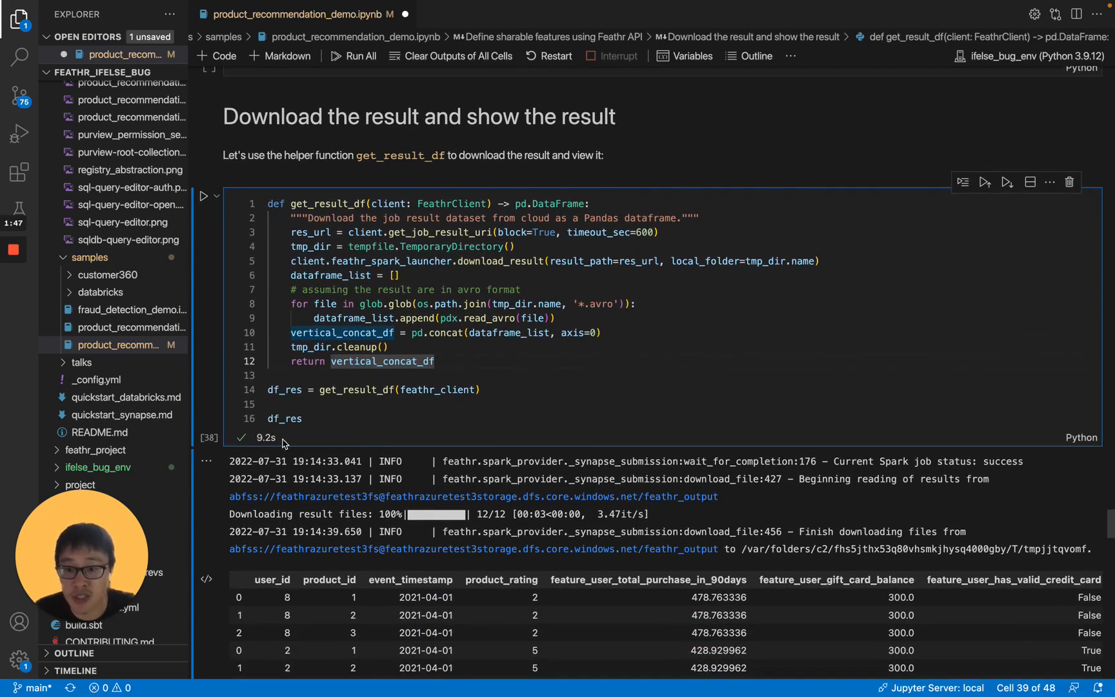
pyautogui.scroll(-3)
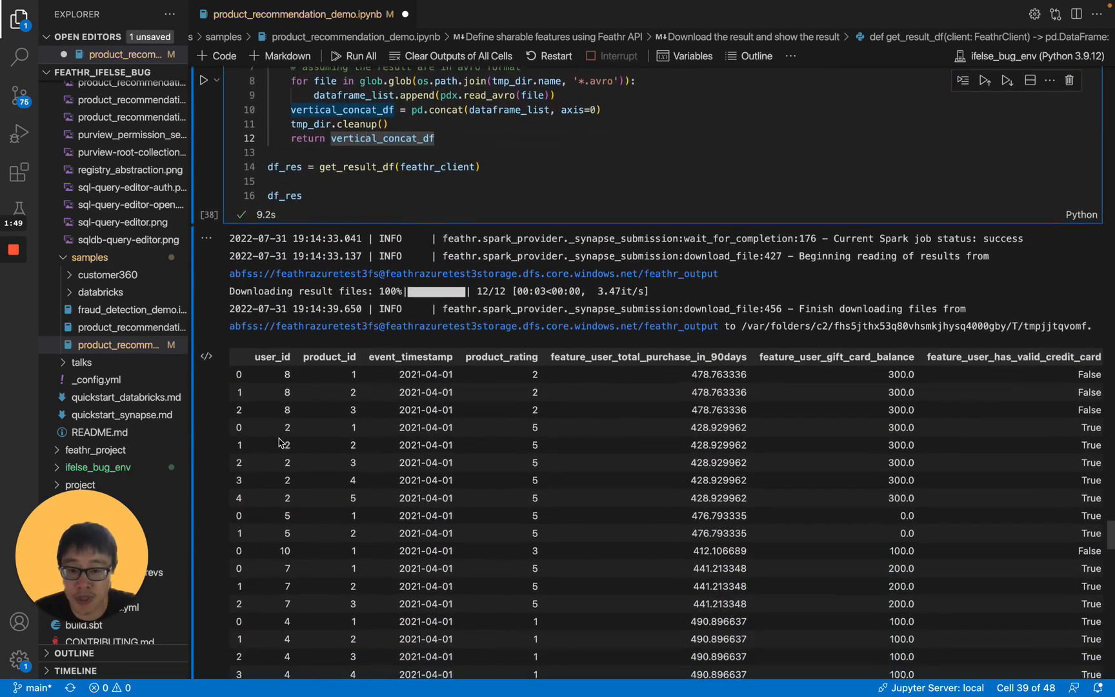
pyautogui.scroll(3)
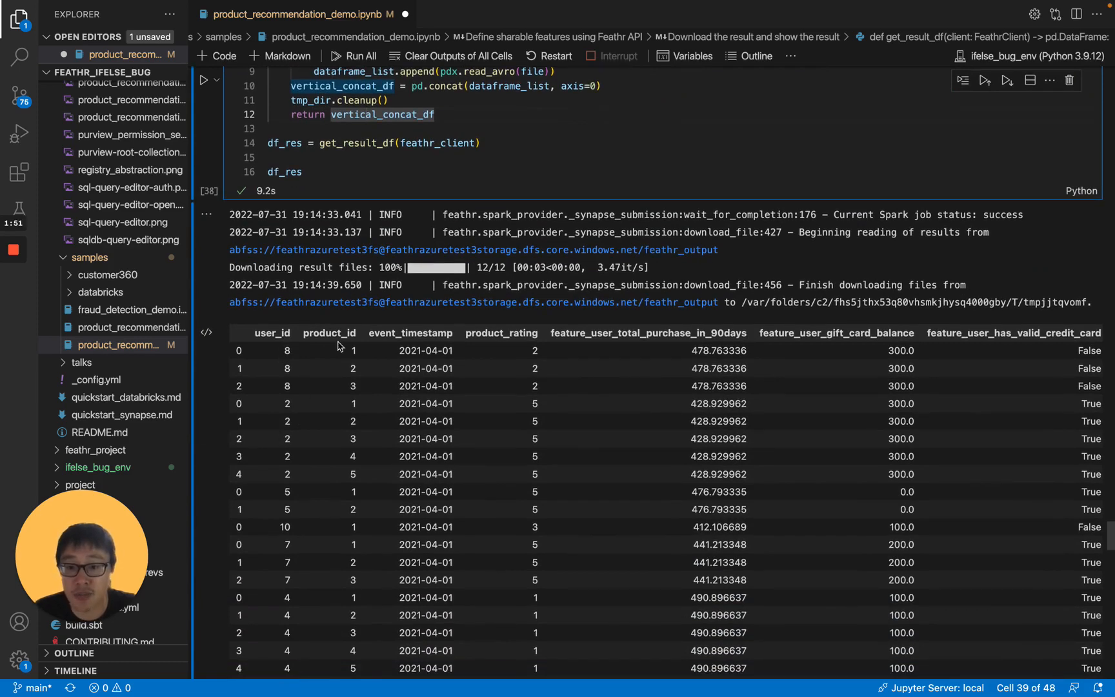
pyautogui.hscroll(3)
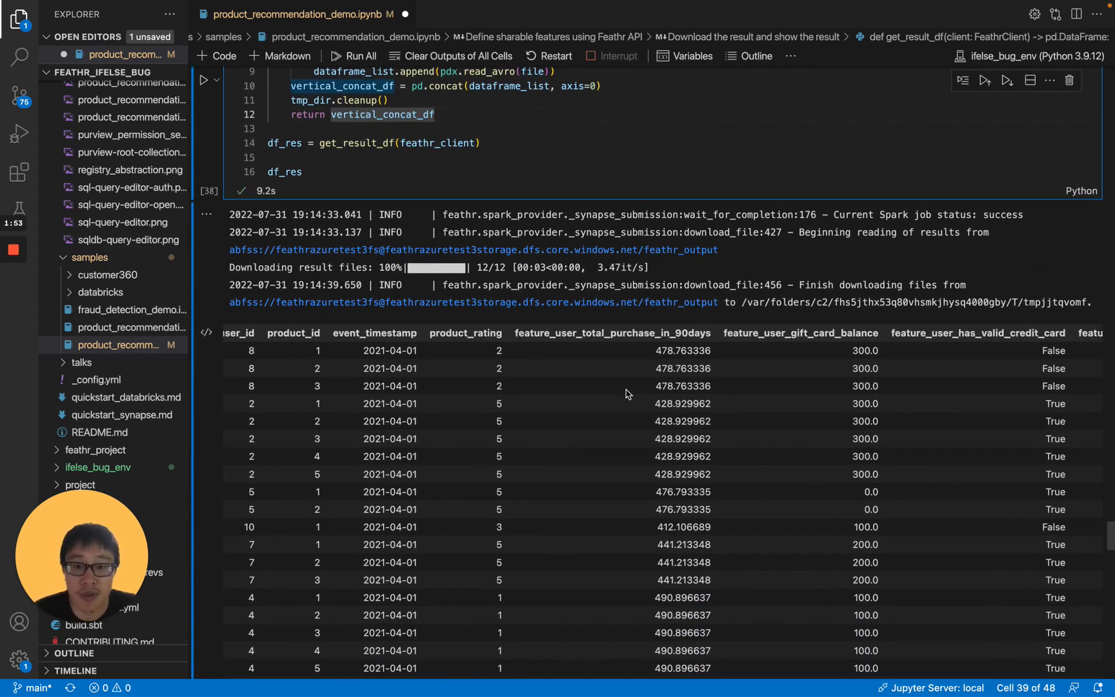
pyautogui.hscroll(3)
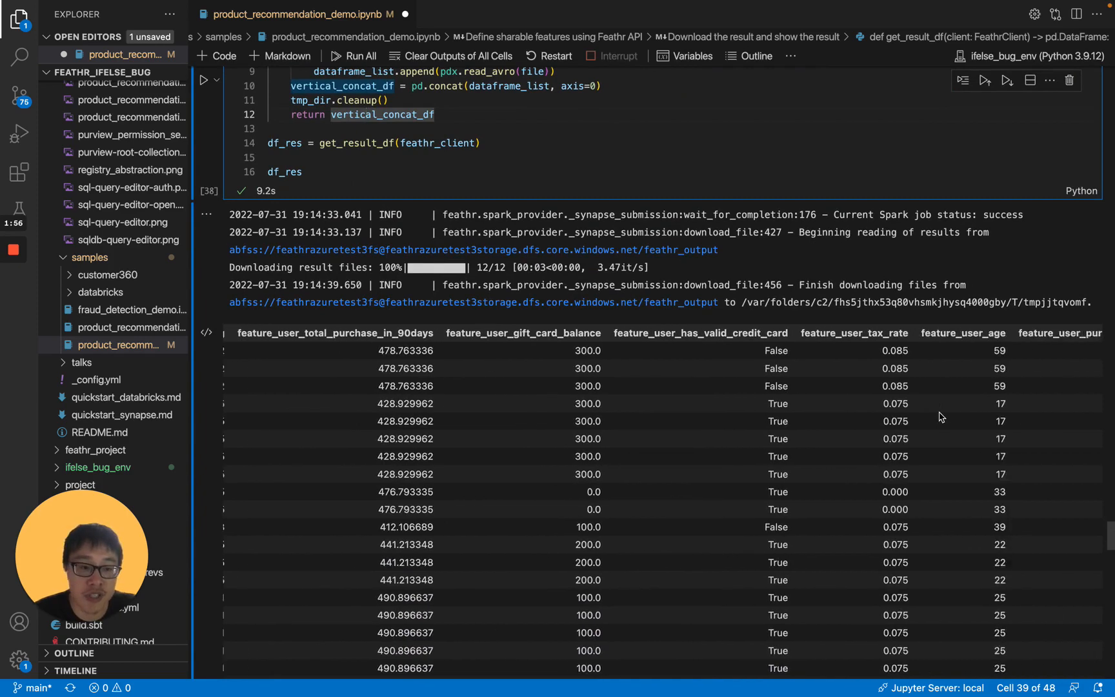
pyautogui.hscroll(3)
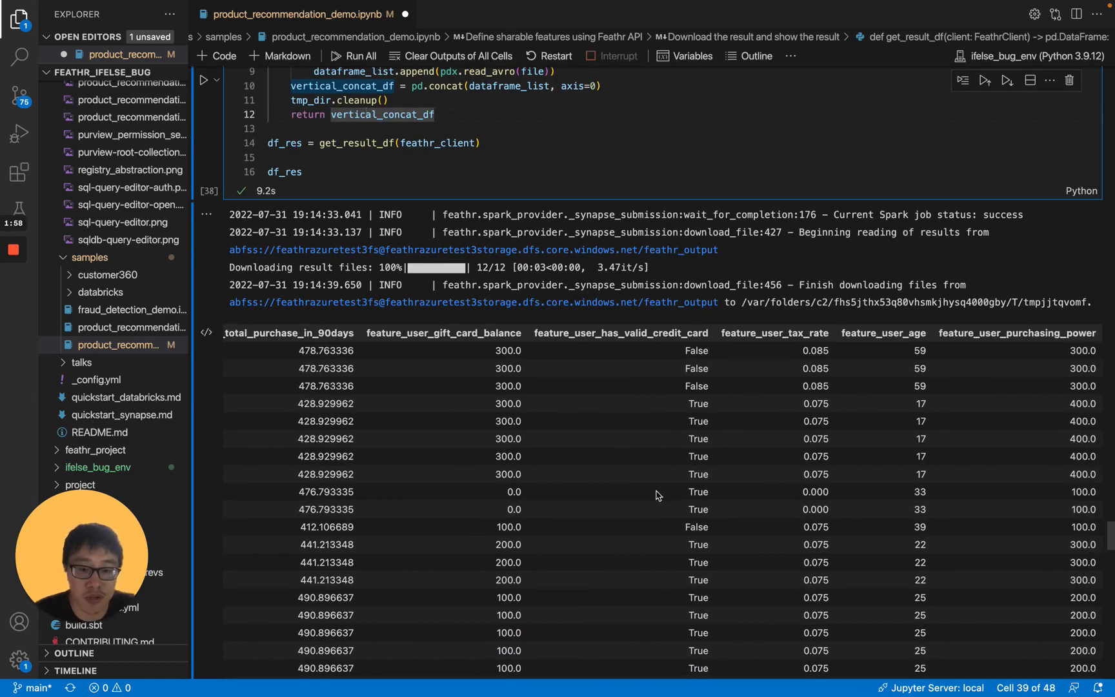
pyautogui.scroll(-3)
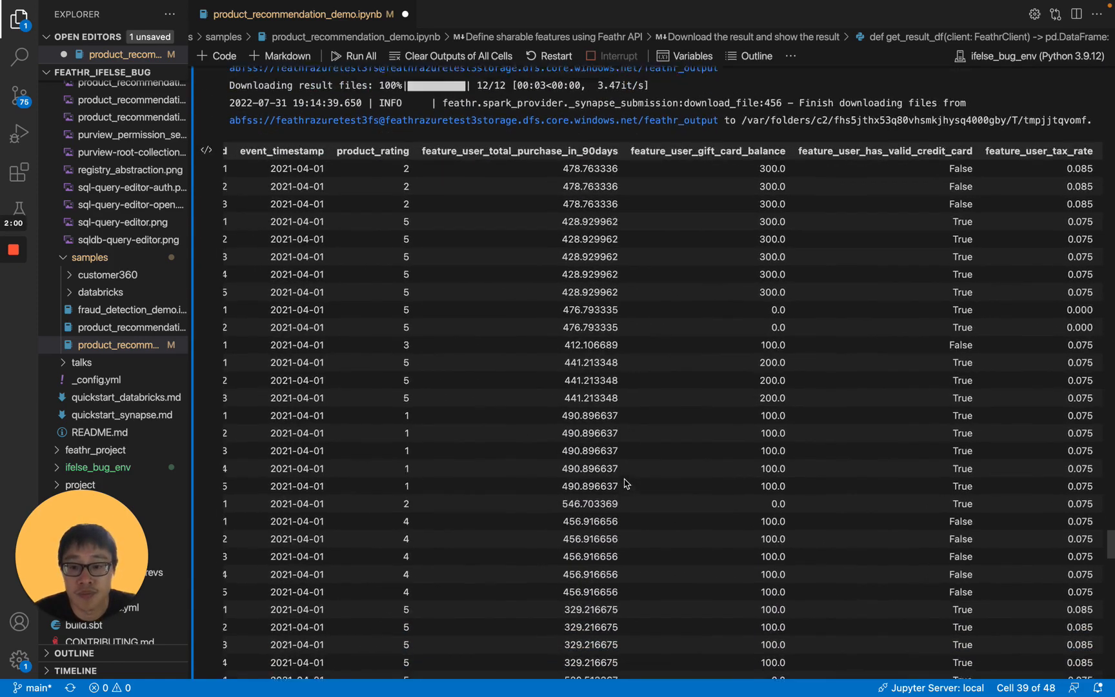
pyautogui.scroll(-3)
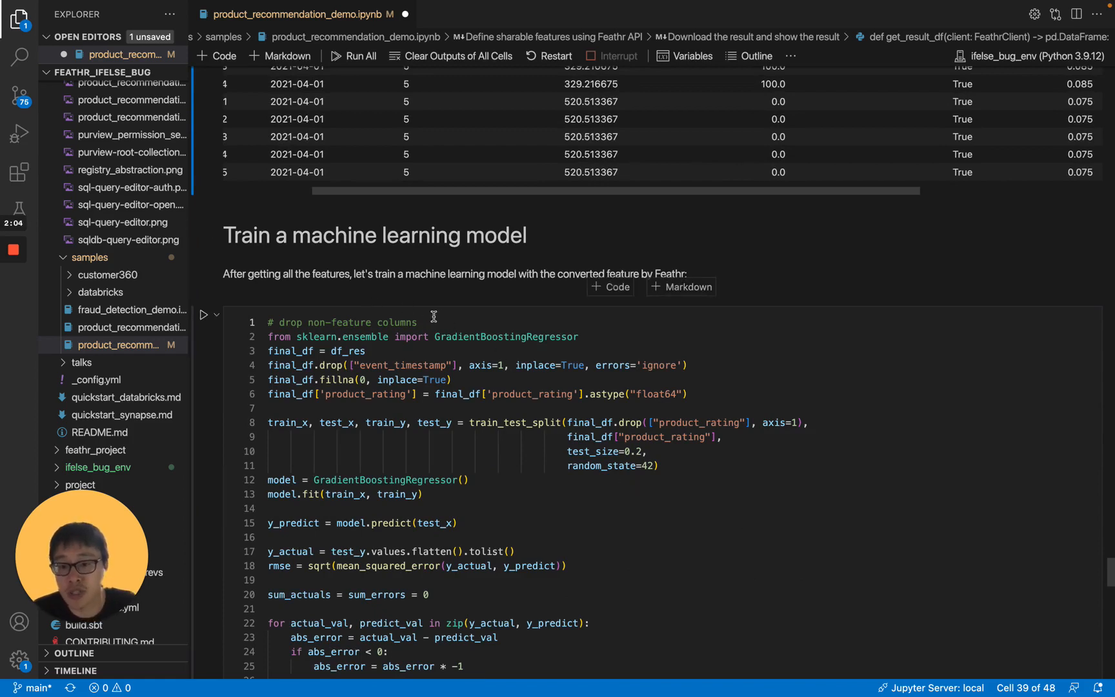
pyautogui.moveTo(433, 422)
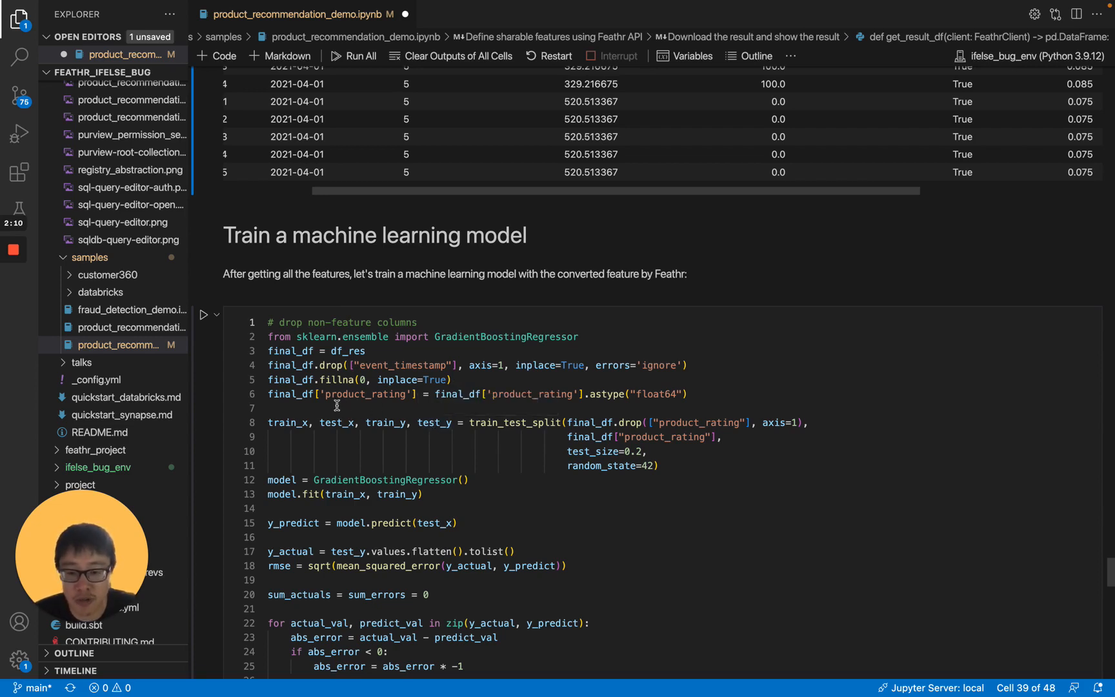
pyautogui.moveTo(328, 437)
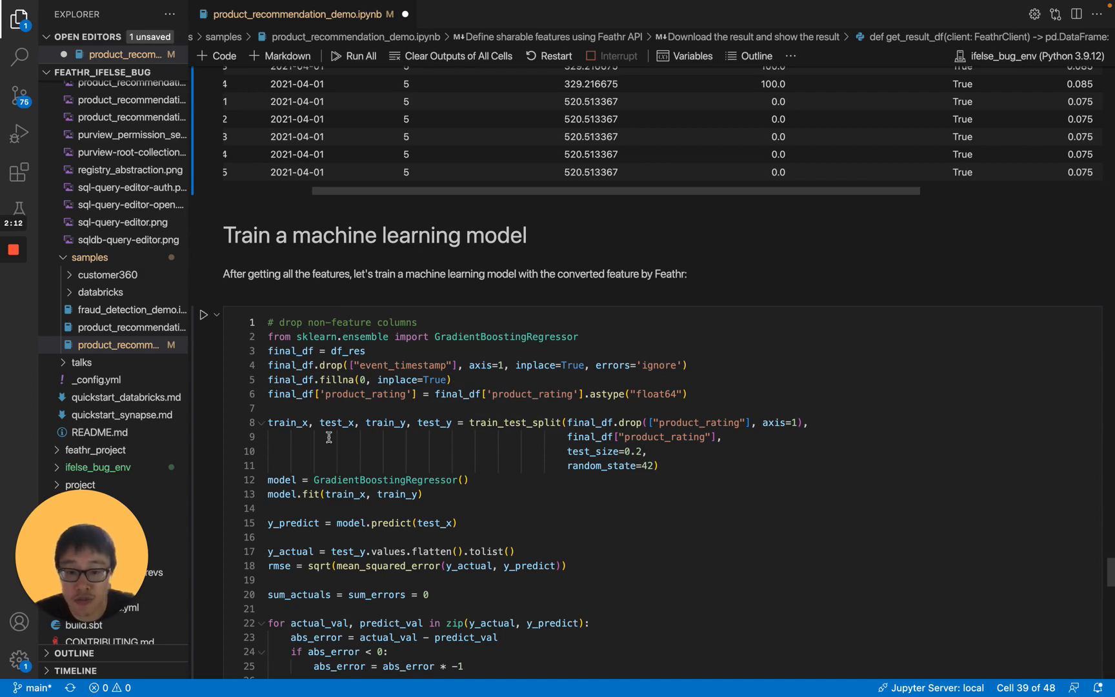
# - Run the GradientBoostingRegressor training cell, giving MAPE about 0.089 and accuracy about 0.91
pyautogui.scroll(-3)
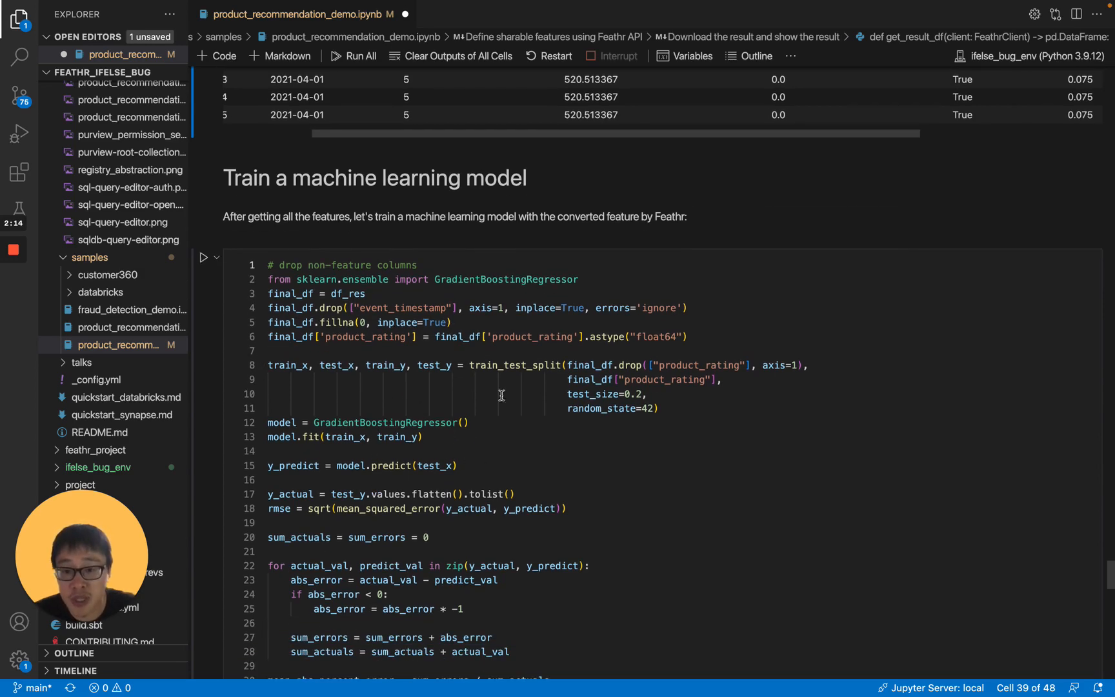
pyautogui.scroll(3)
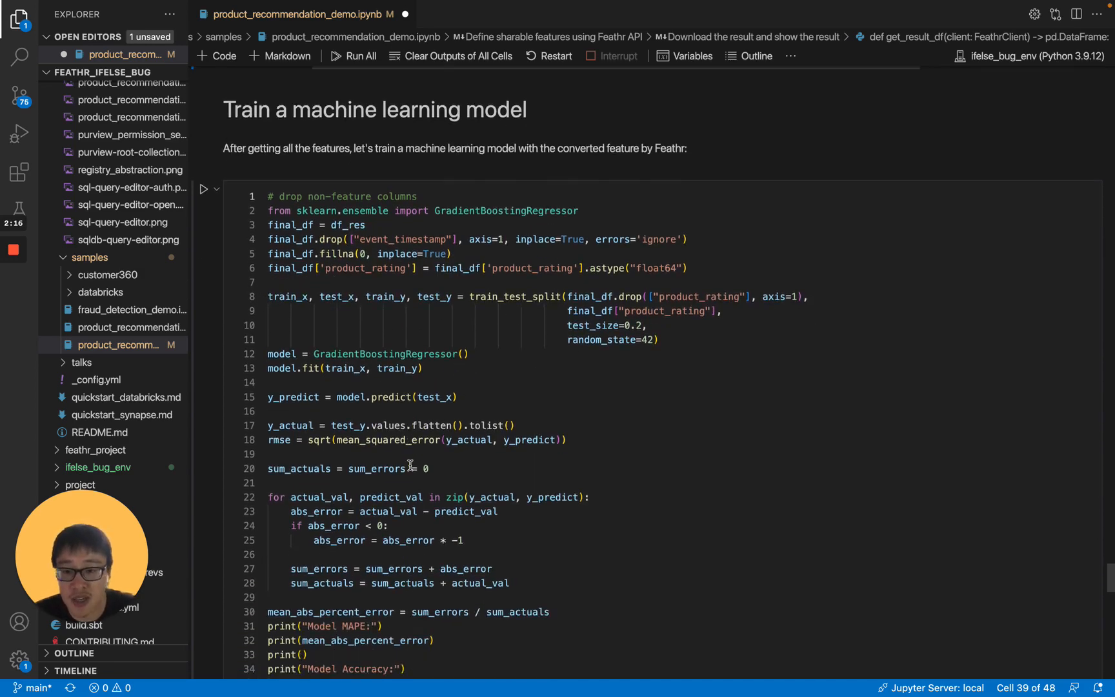
pyautogui.moveTo(311, 455)
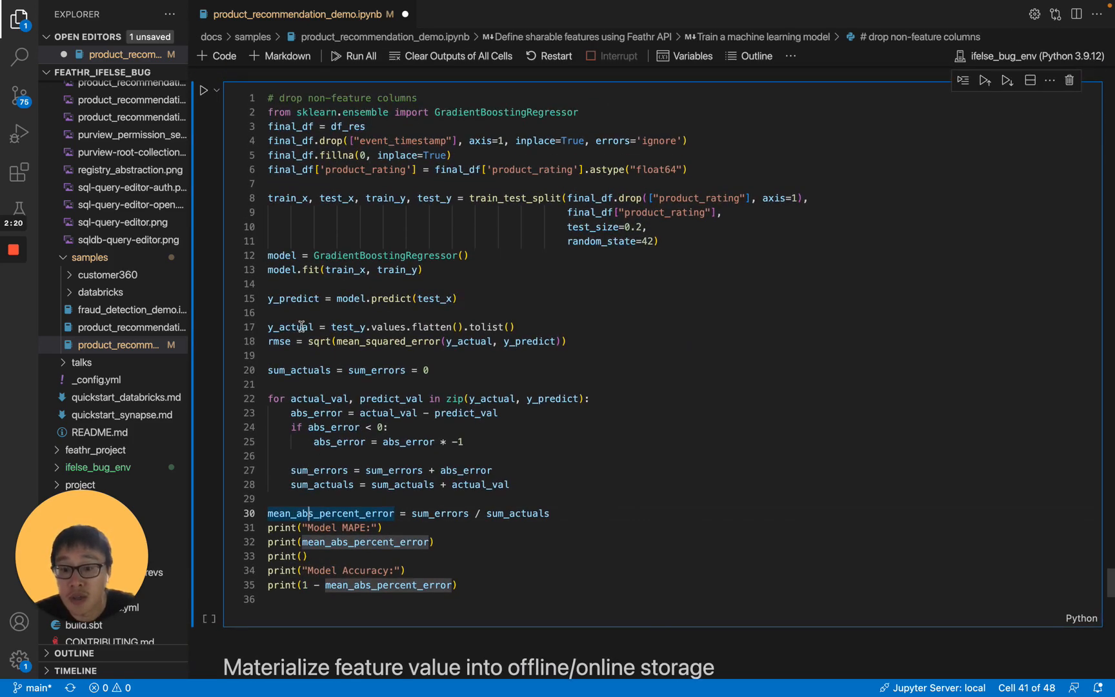
pyautogui.moveTo(349, 243)
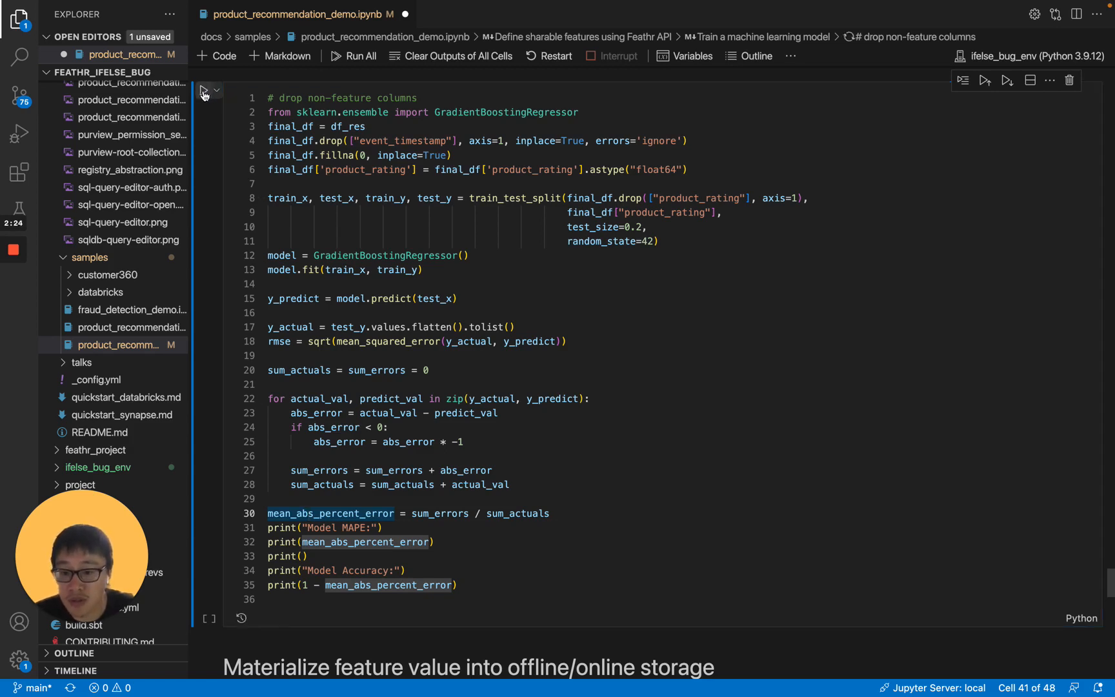
pyautogui.click(208, 79)
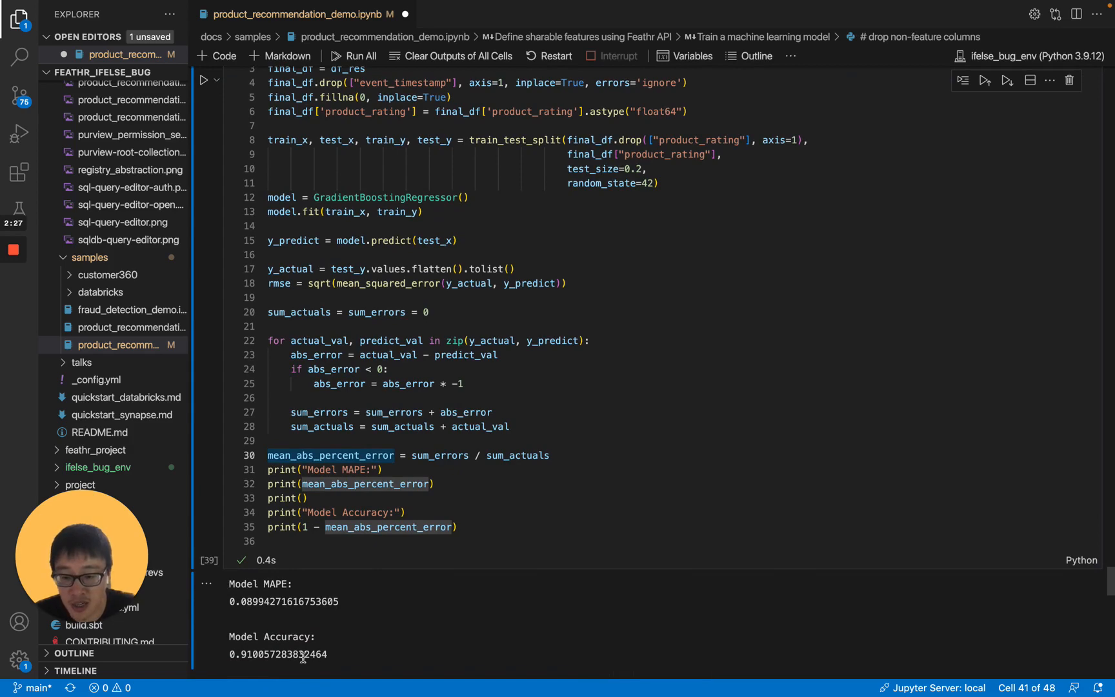
pyautogui.scroll(-3)
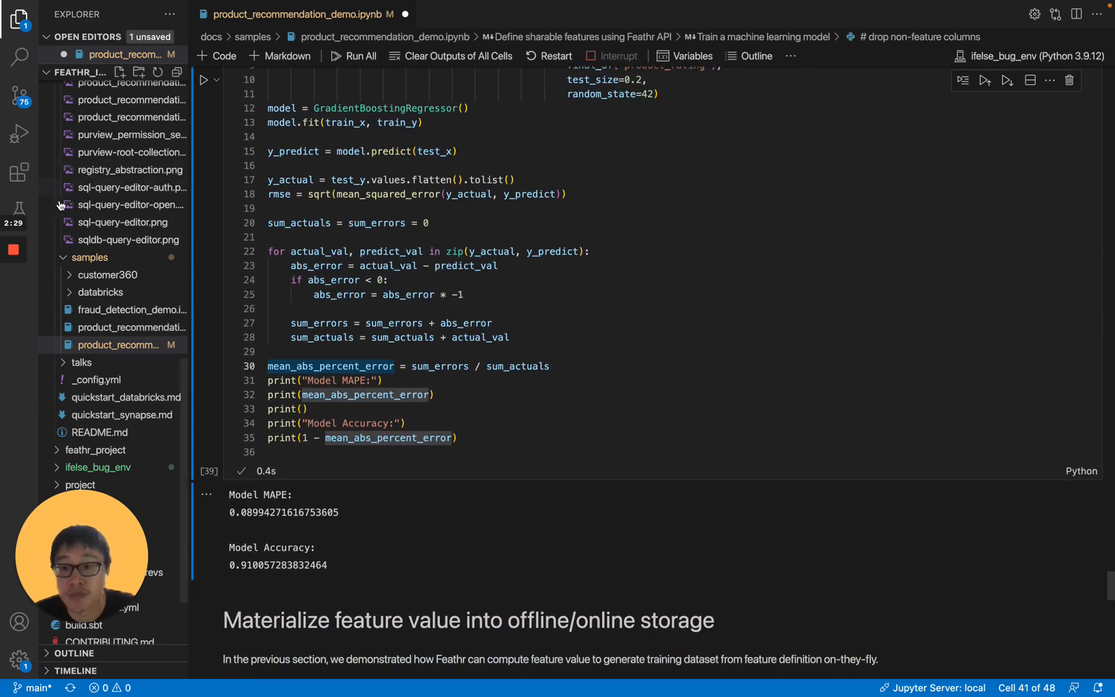
pyautogui.scroll(-3)
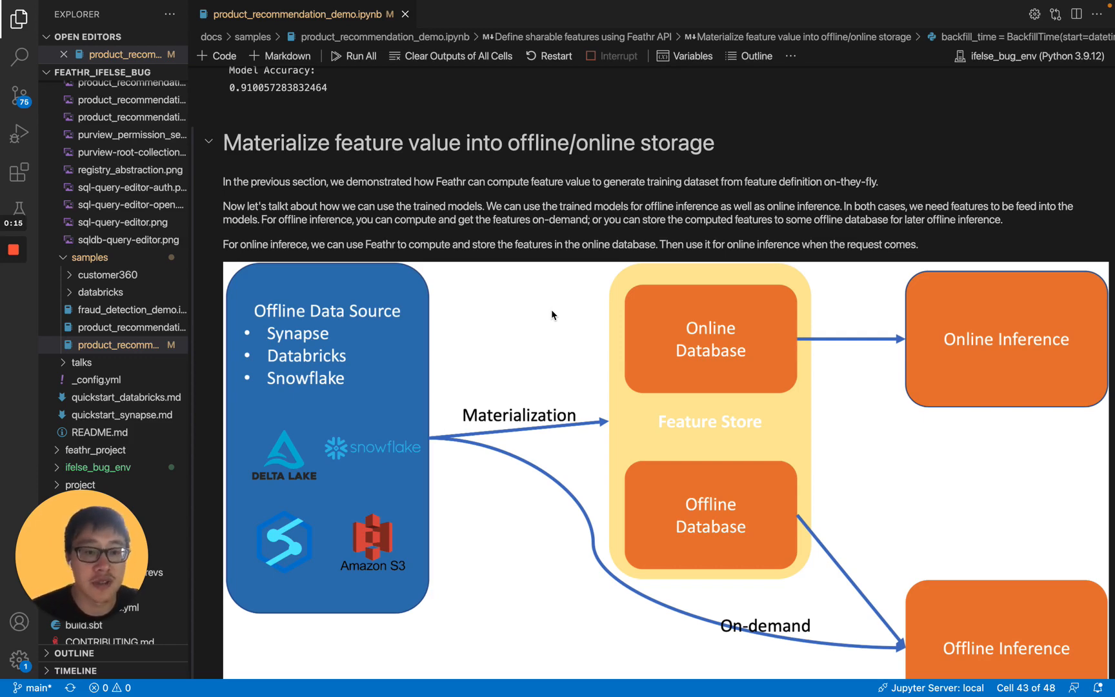
pyautogui.scroll(-3)
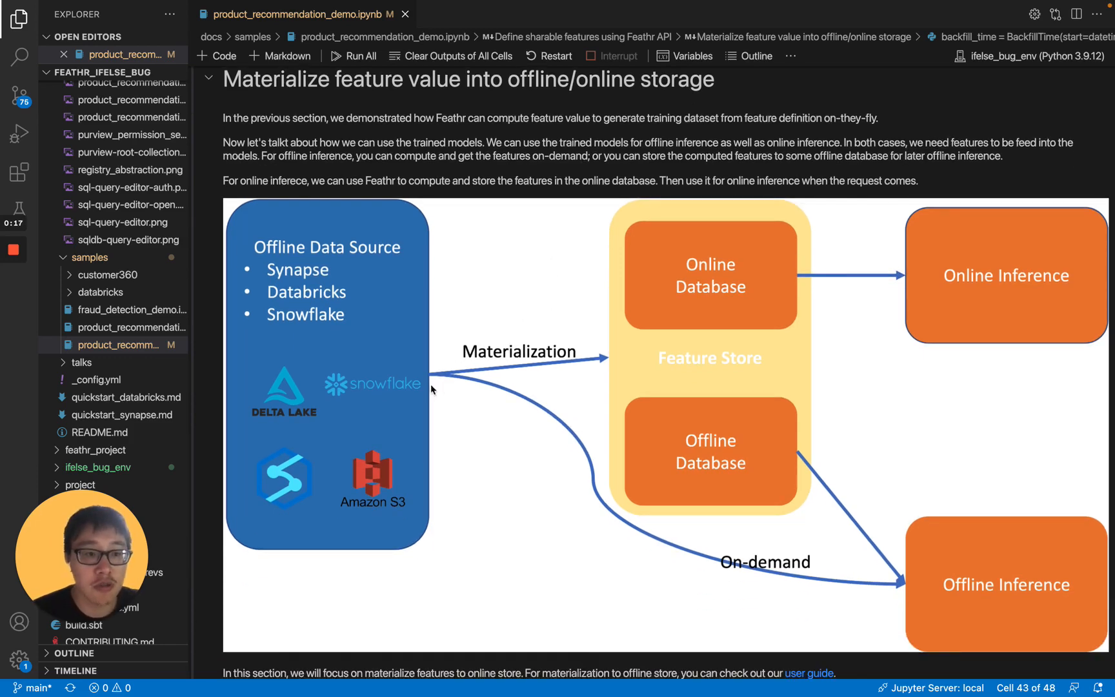
pyautogui.moveTo(608, 472)
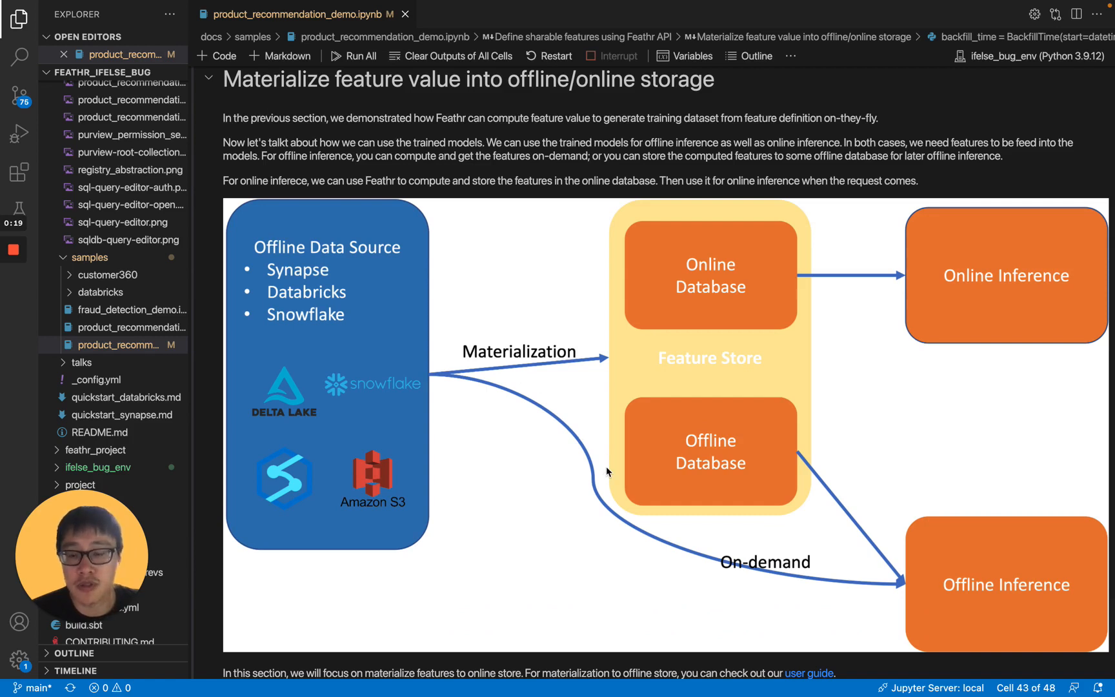
pyautogui.moveTo(793, 438)
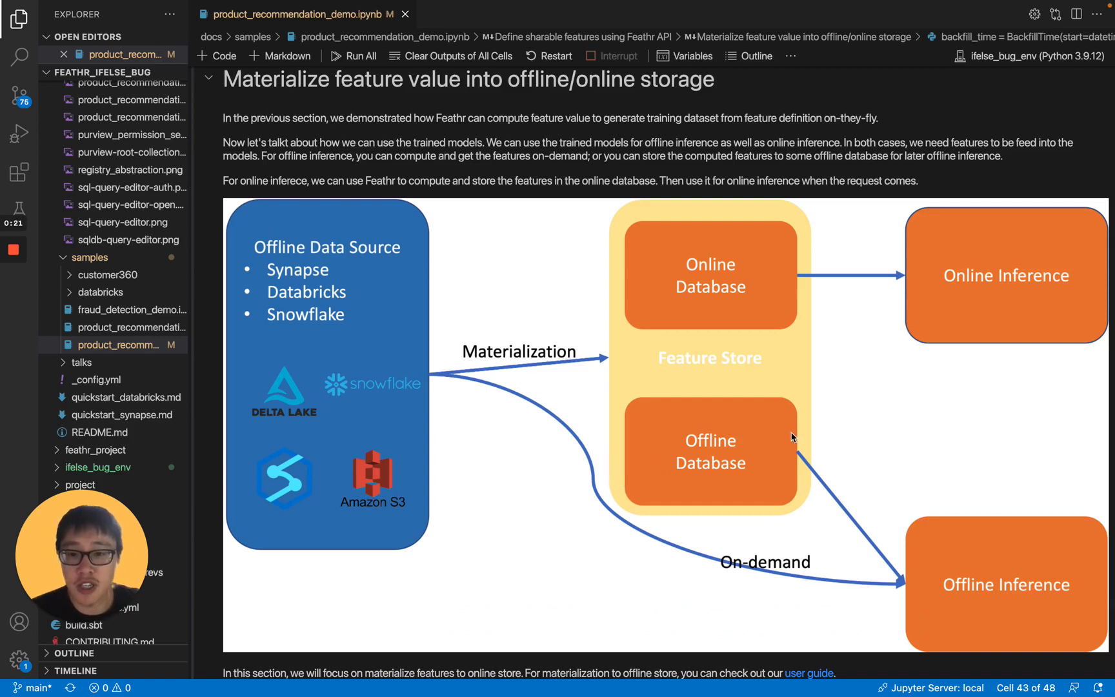
pyautogui.moveTo(910, 606)
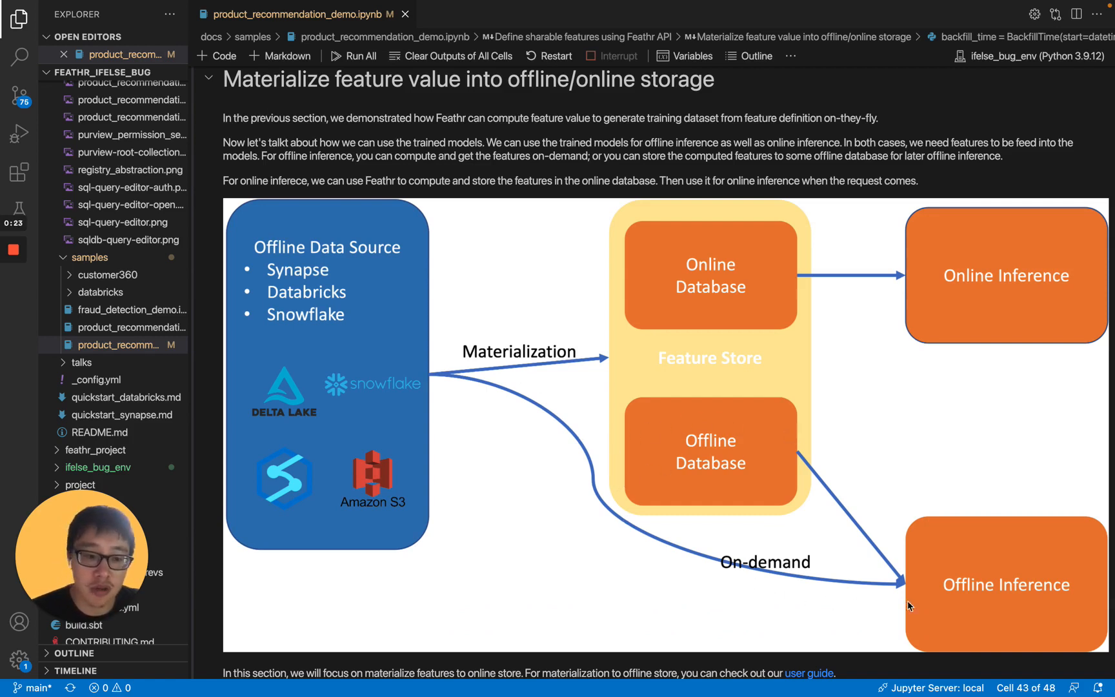
pyautogui.moveTo(882, 599)
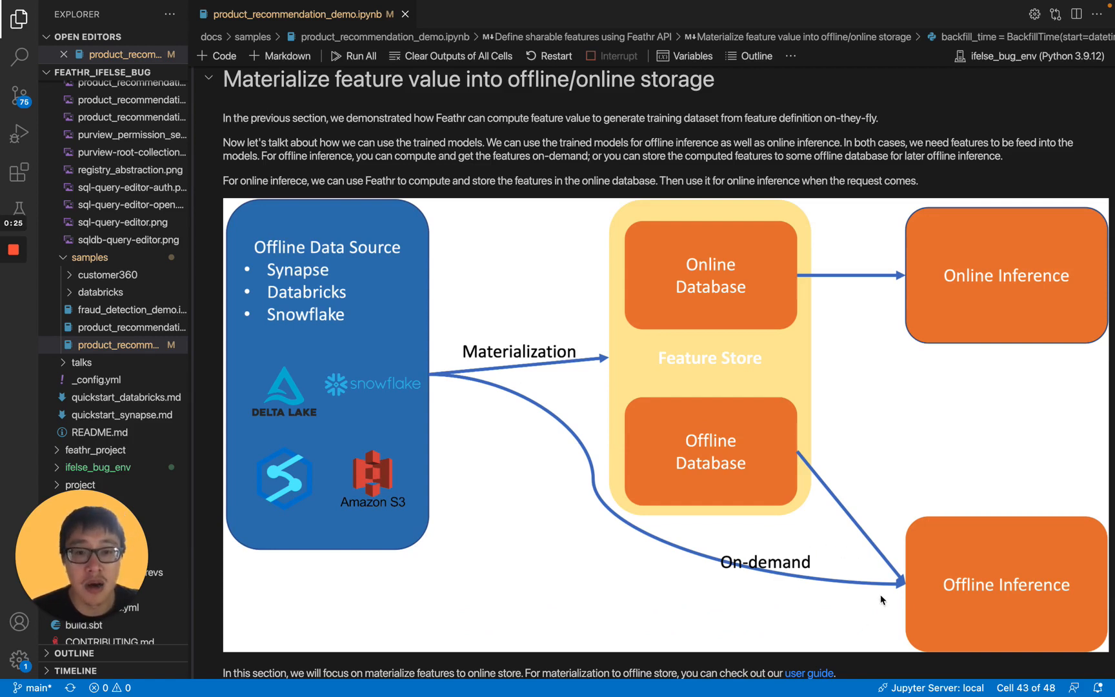
pyautogui.moveTo(717, 407)
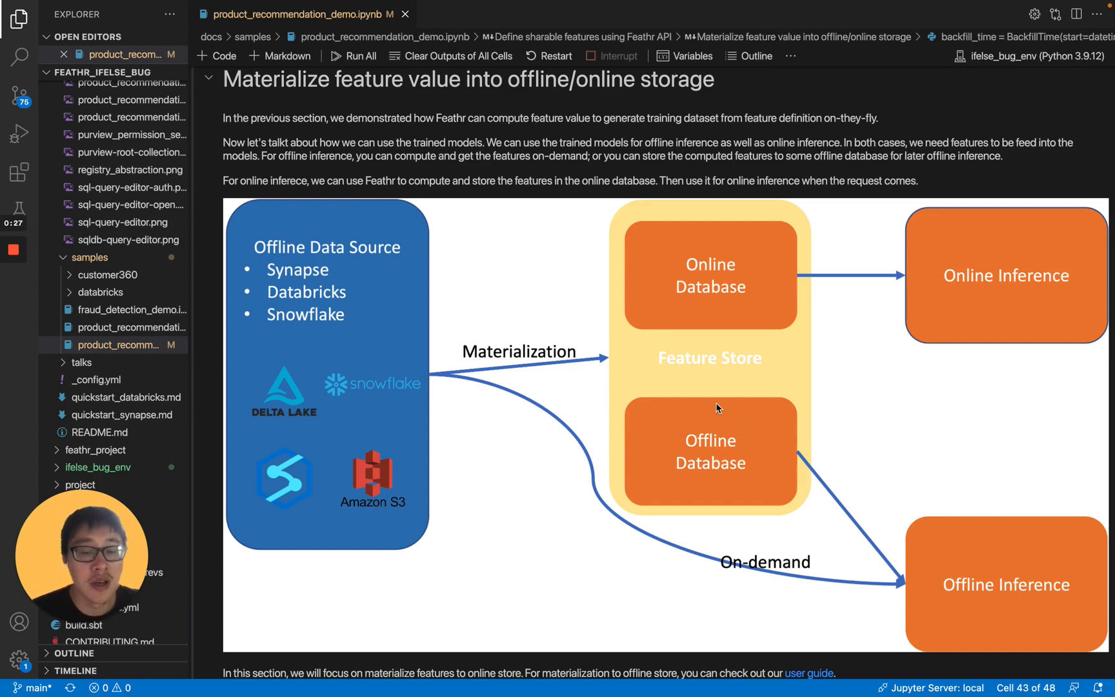
pyautogui.moveTo(775, 456)
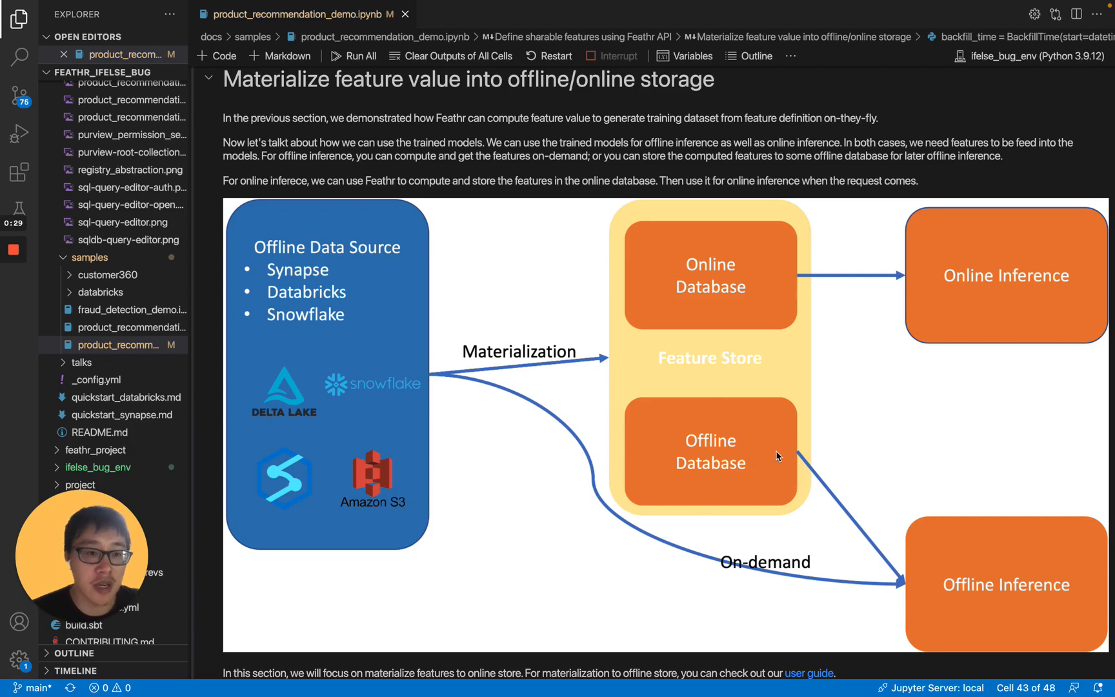
pyautogui.moveTo(807, 419)
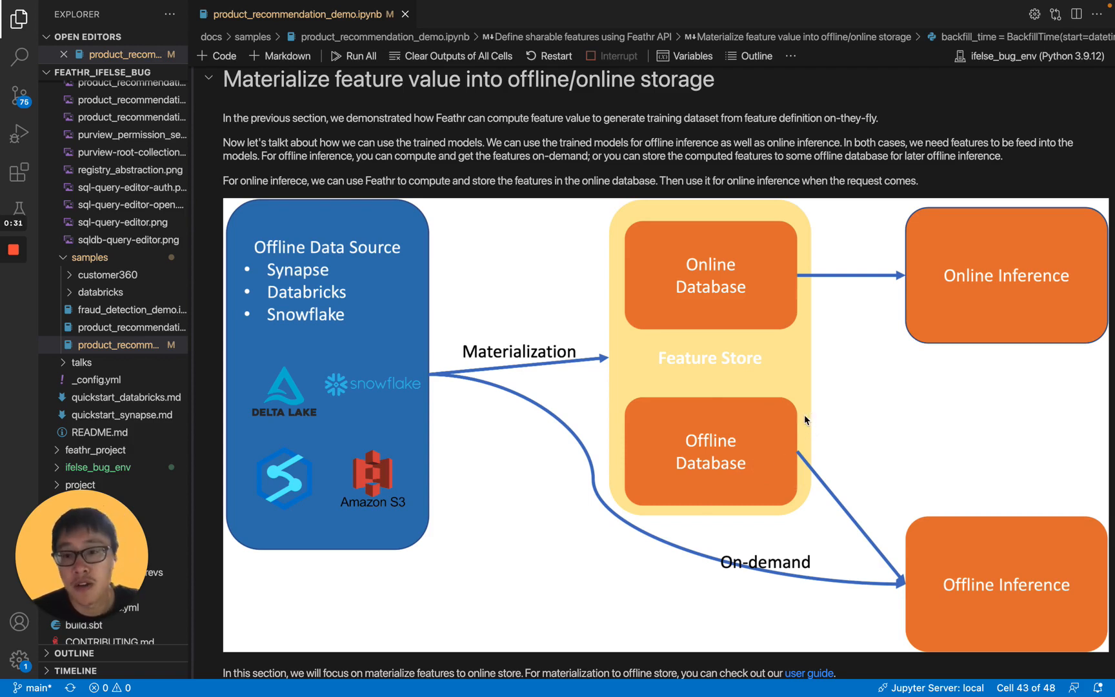
pyautogui.moveTo(693, 278)
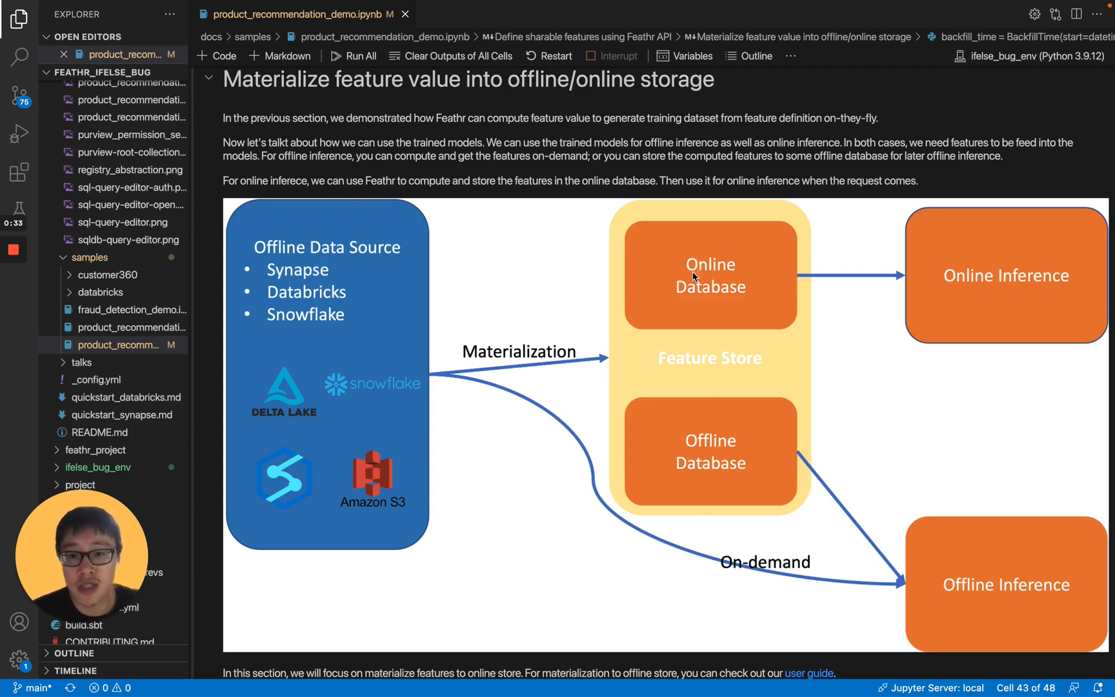
pyautogui.moveTo(737, 233)
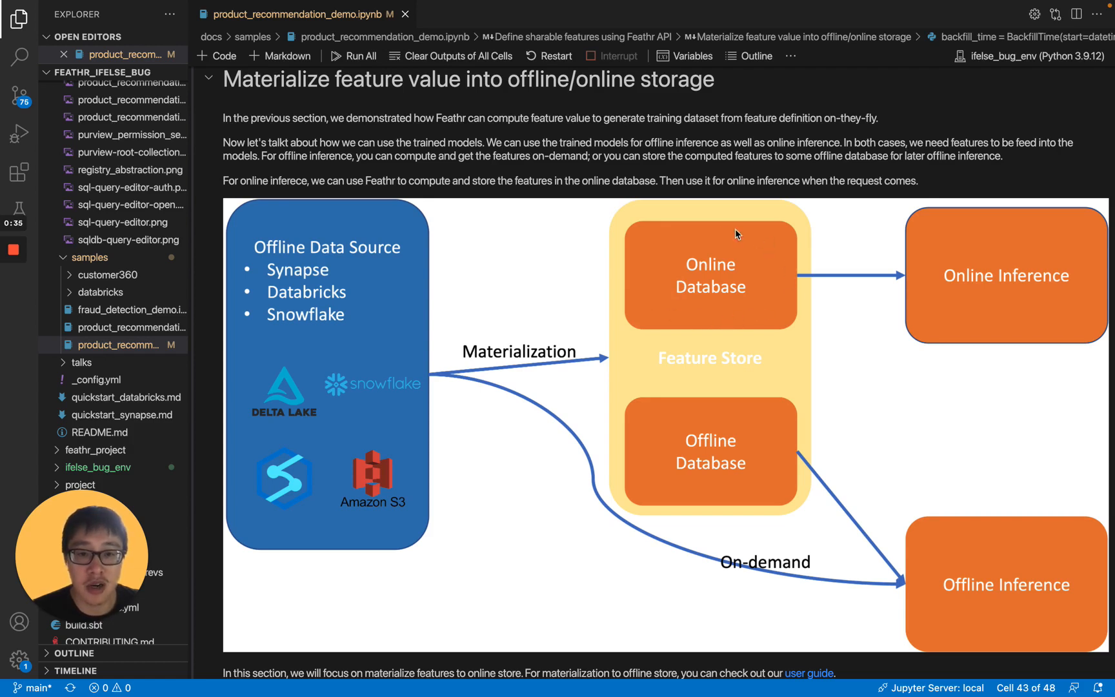
pyautogui.moveTo(733, 253)
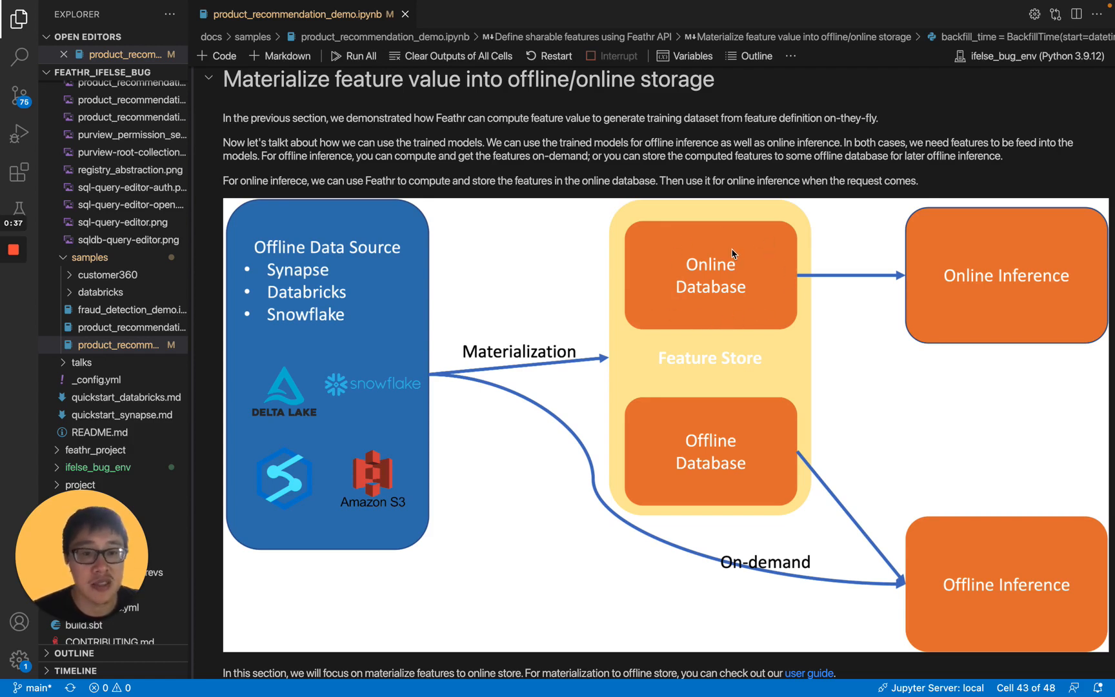
pyautogui.moveTo(1061, 297)
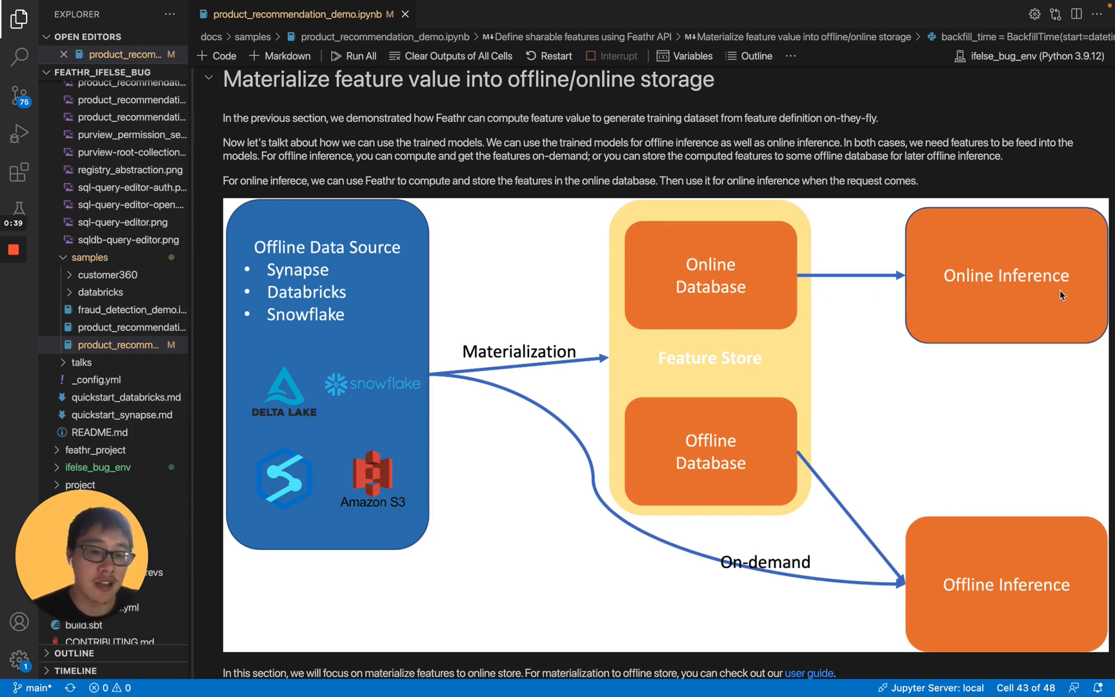
# - Scroll past the diagram to the cell materializing user age and gift card balance to Redis
pyautogui.scroll(-3)
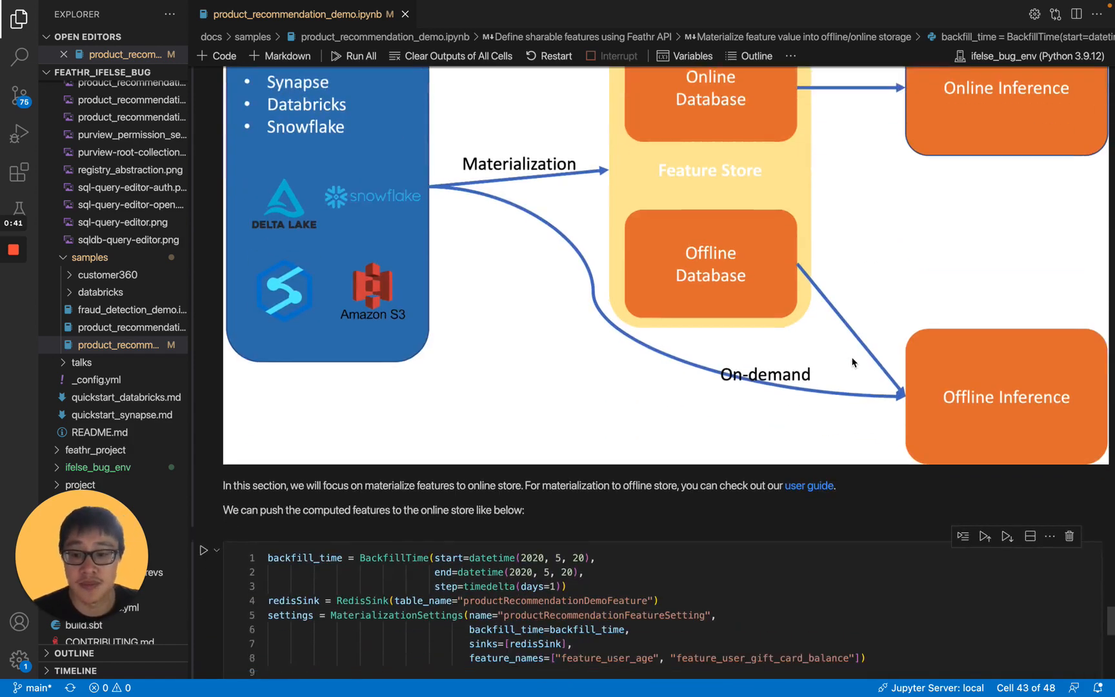
pyautogui.scroll(-3)
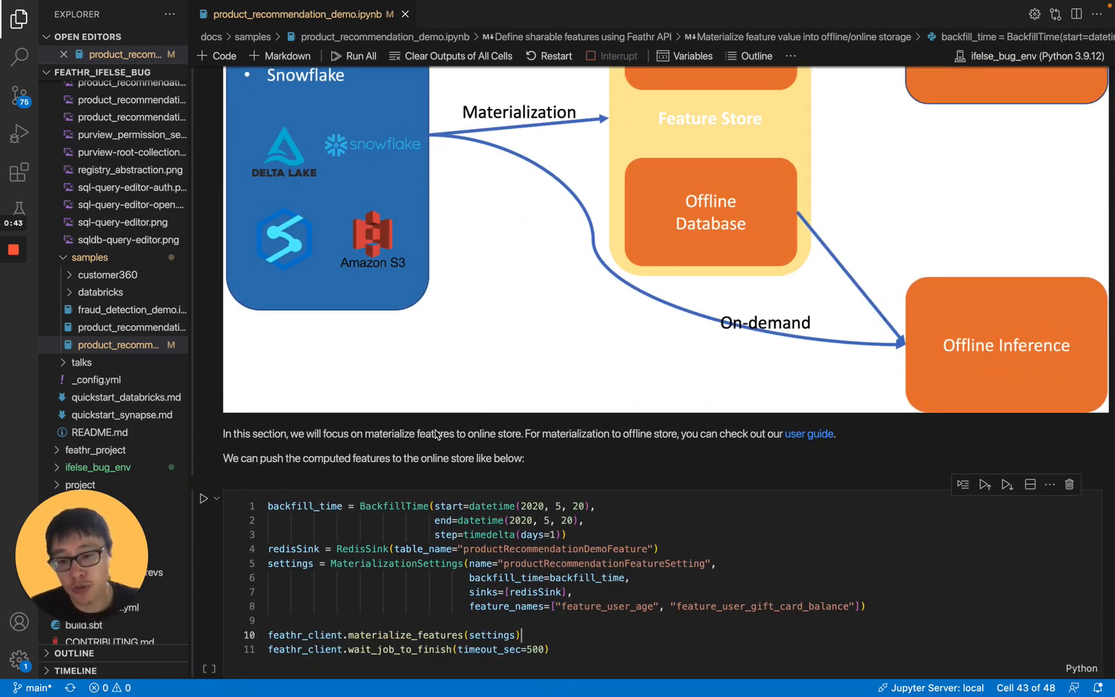
pyautogui.moveTo(391, 453)
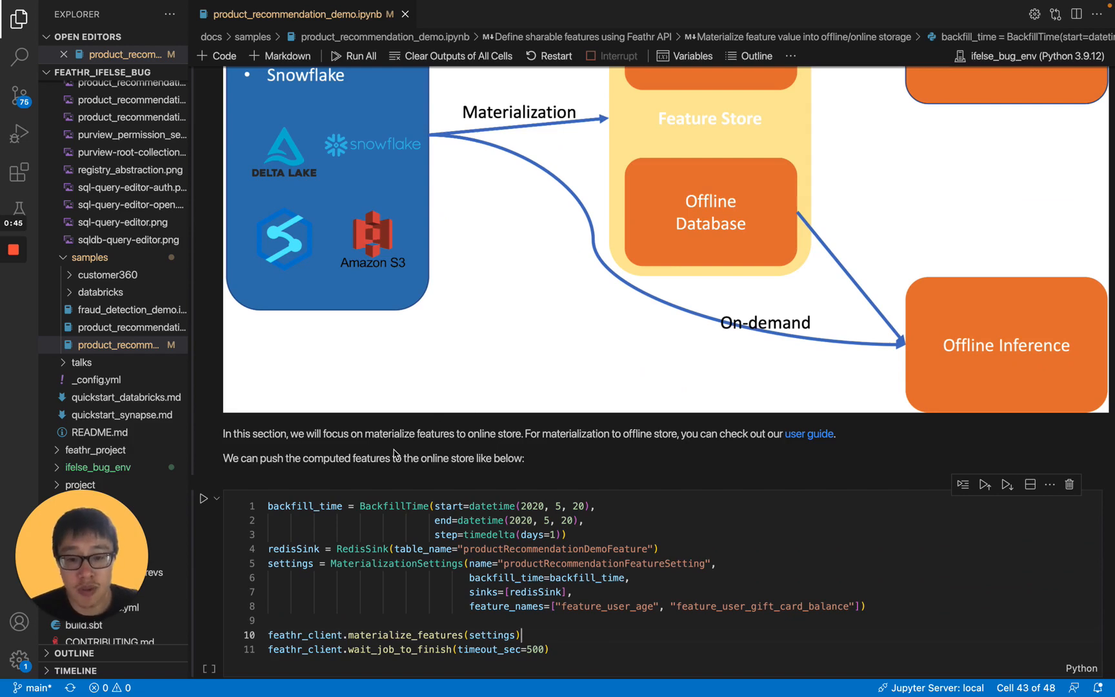
pyautogui.moveTo(785, 449)
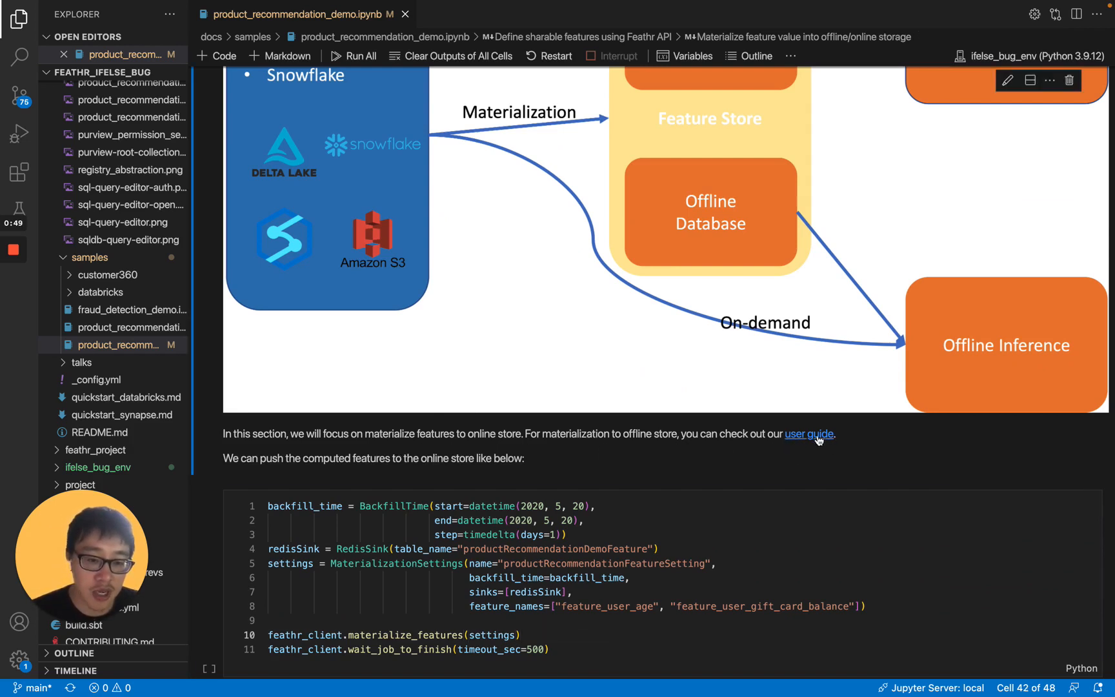
pyautogui.scroll(-3)
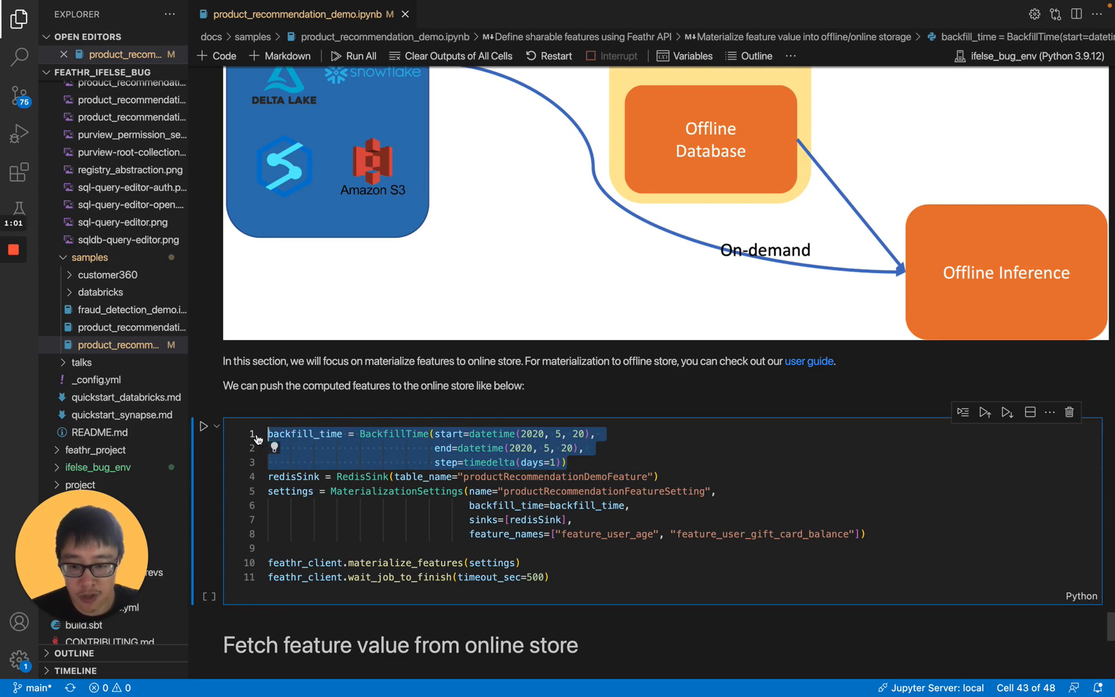
# - Highlight the backfill time, Redis sink, feature names and materialize_features call, then reach online fetch
pyautogui.click(302, 491)
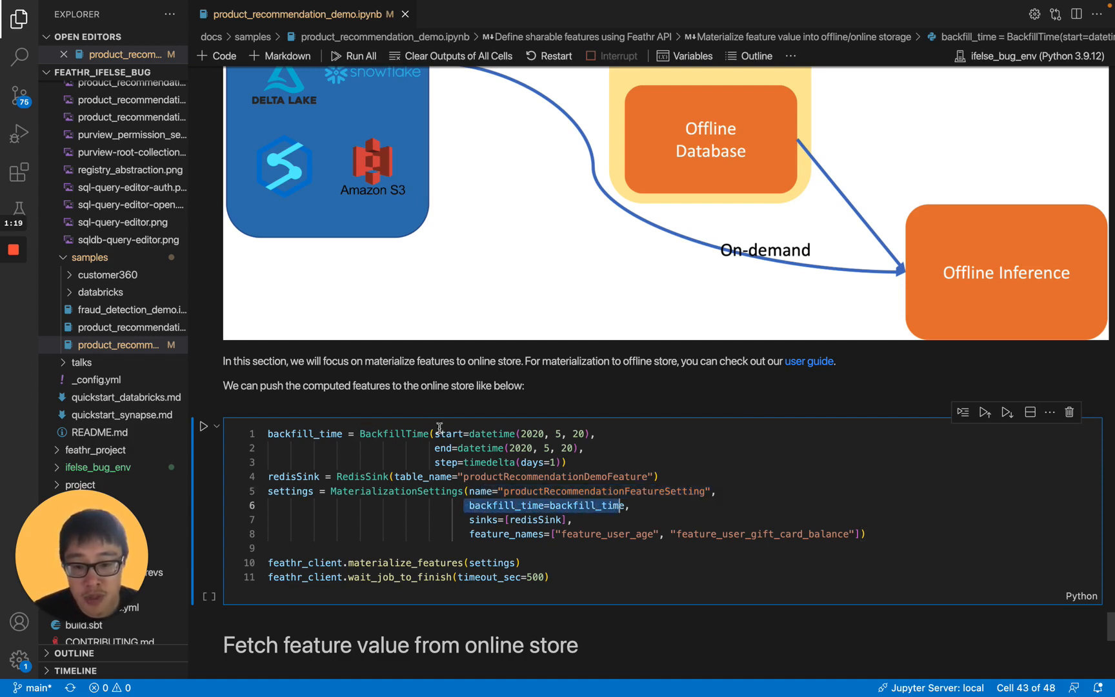
pyautogui.click(576, 518)
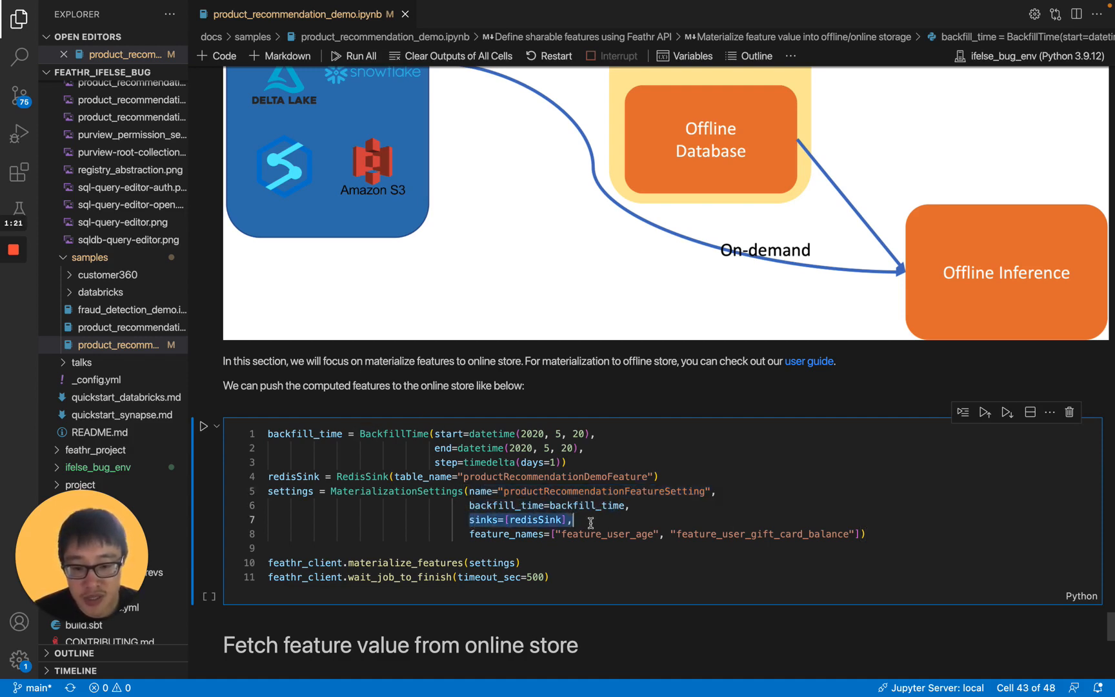
pyautogui.click(865, 534)
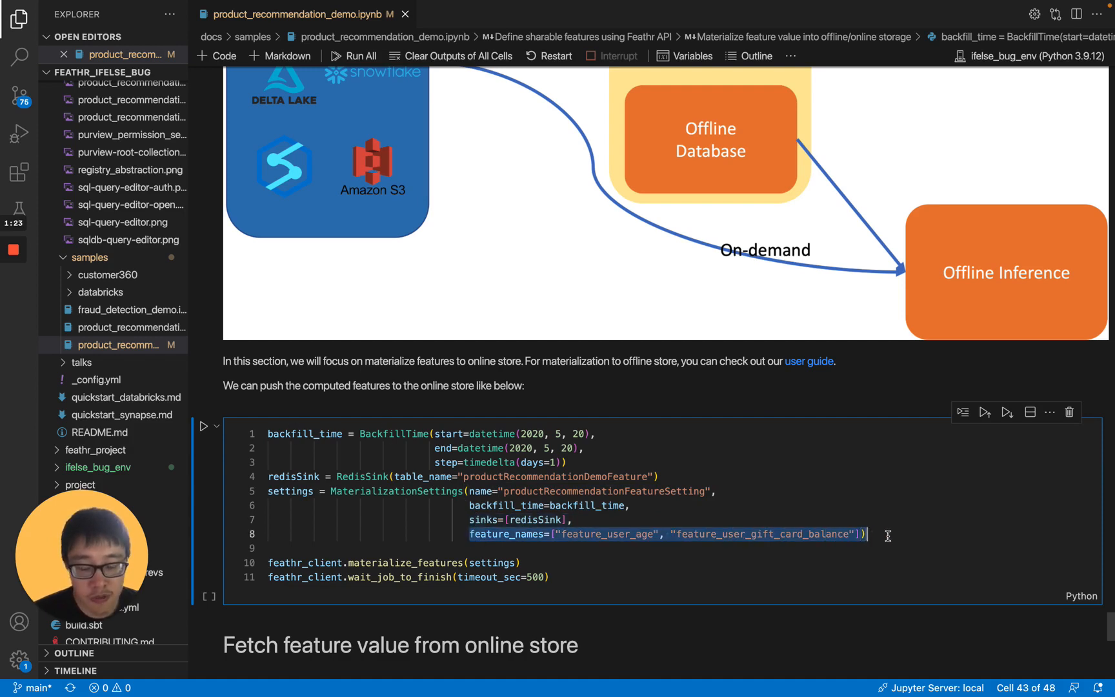
pyautogui.moveTo(782, 500)
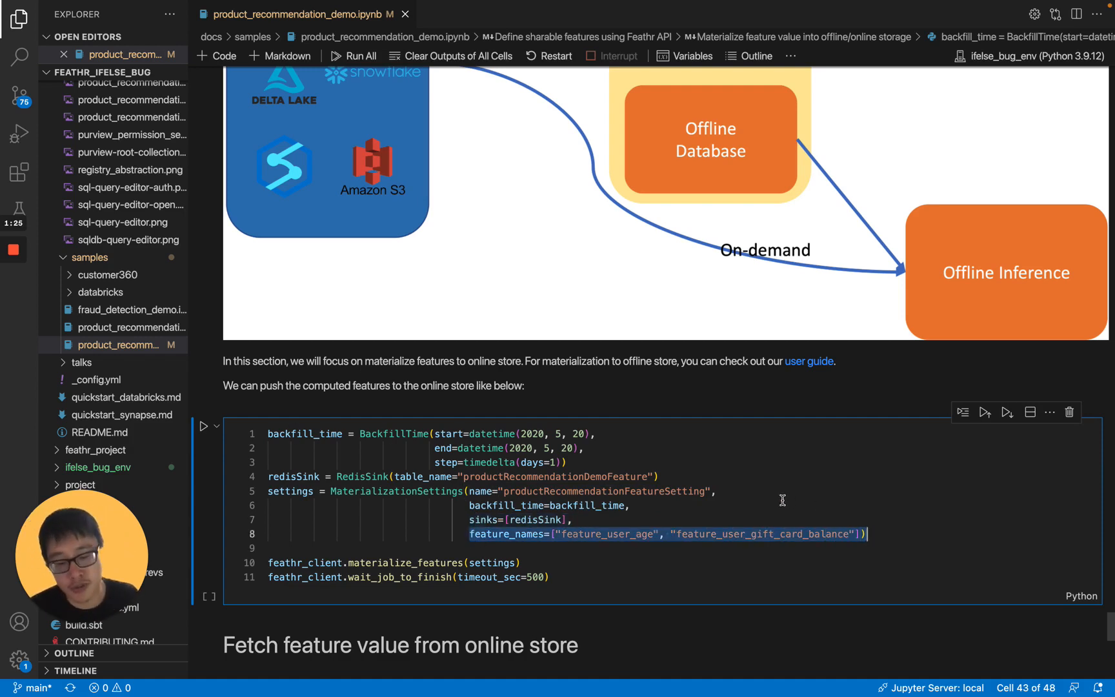
pyautogui.moveTo(614, 536)
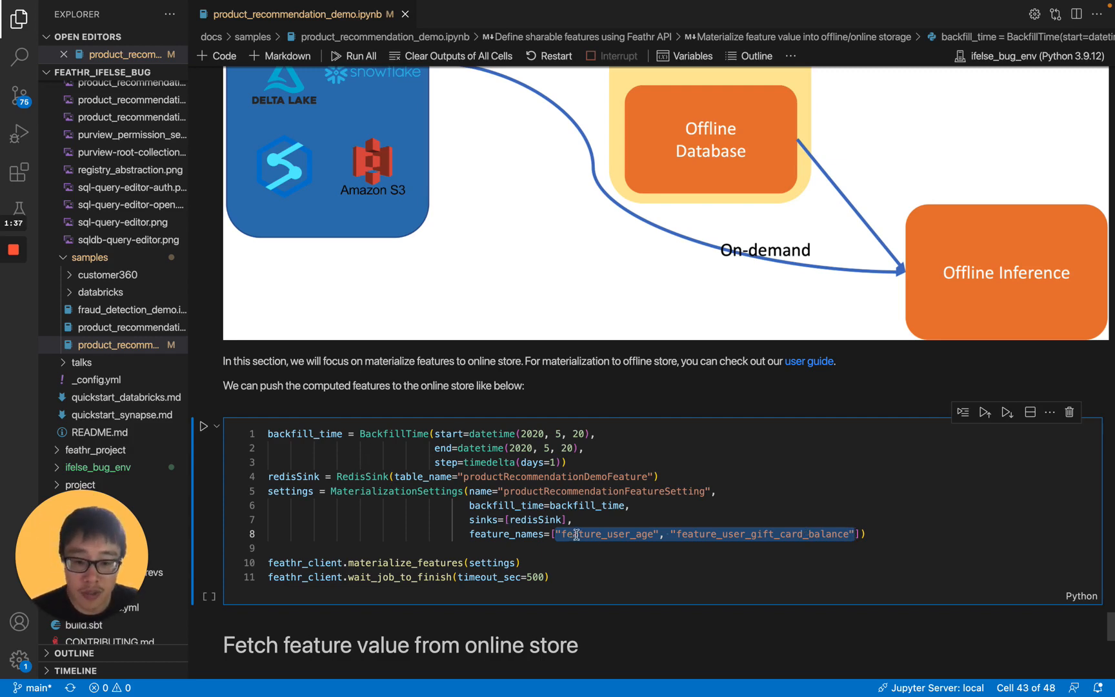
pyautogui.click(305, 563)
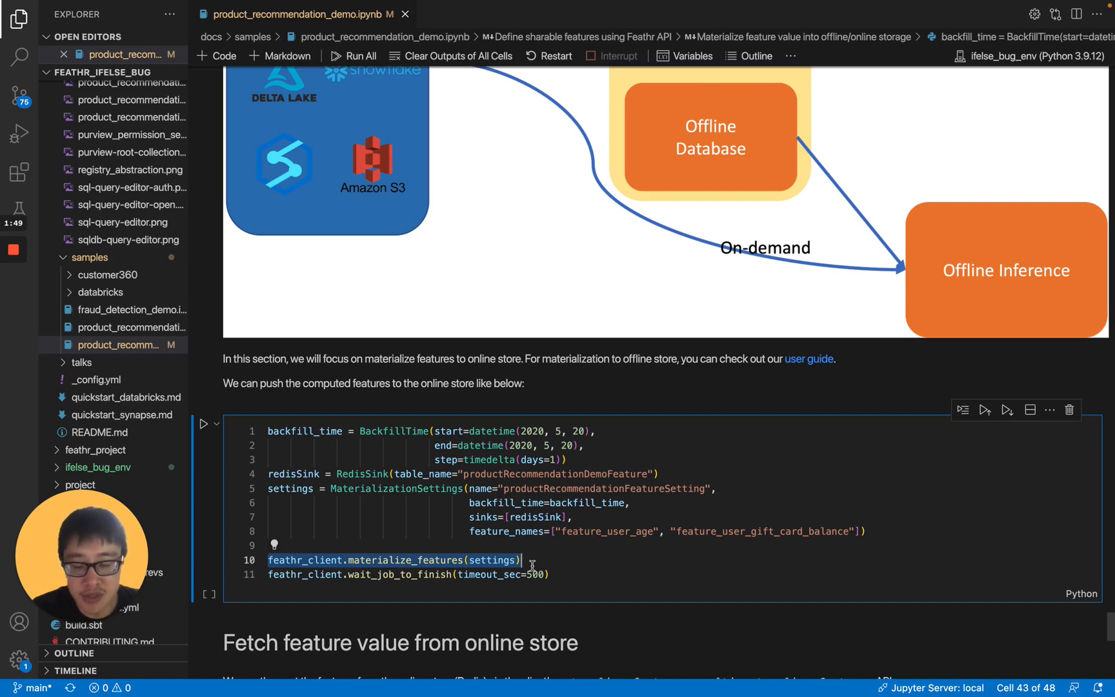
pyautogui.scroll(-3)
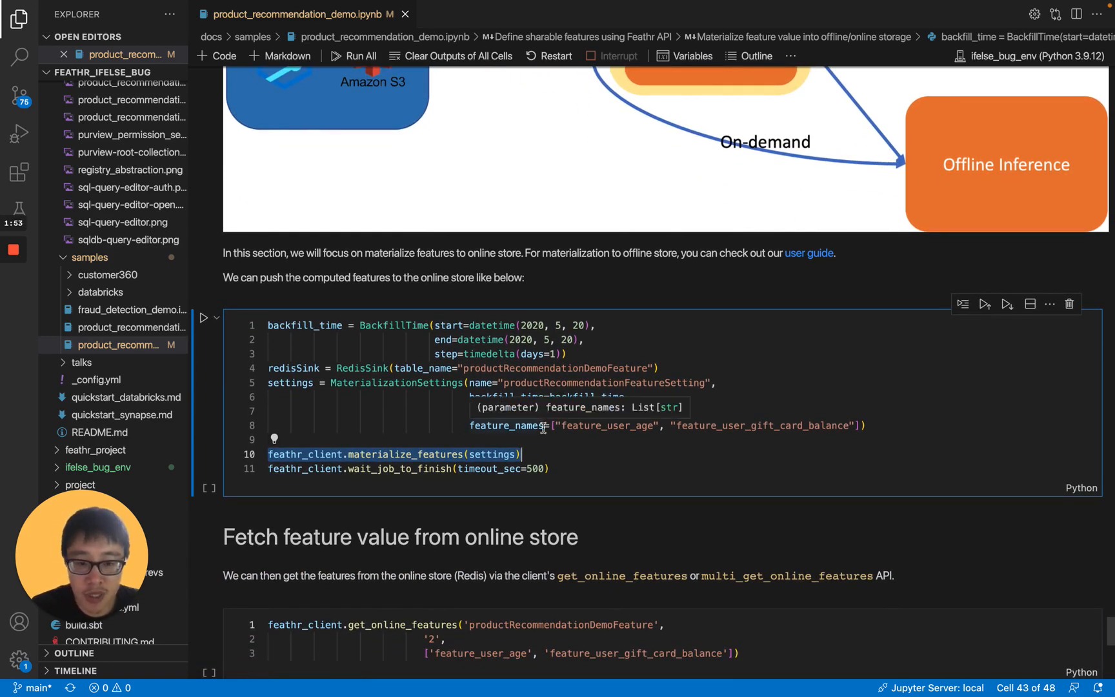
pyautogui.scroll(-3)
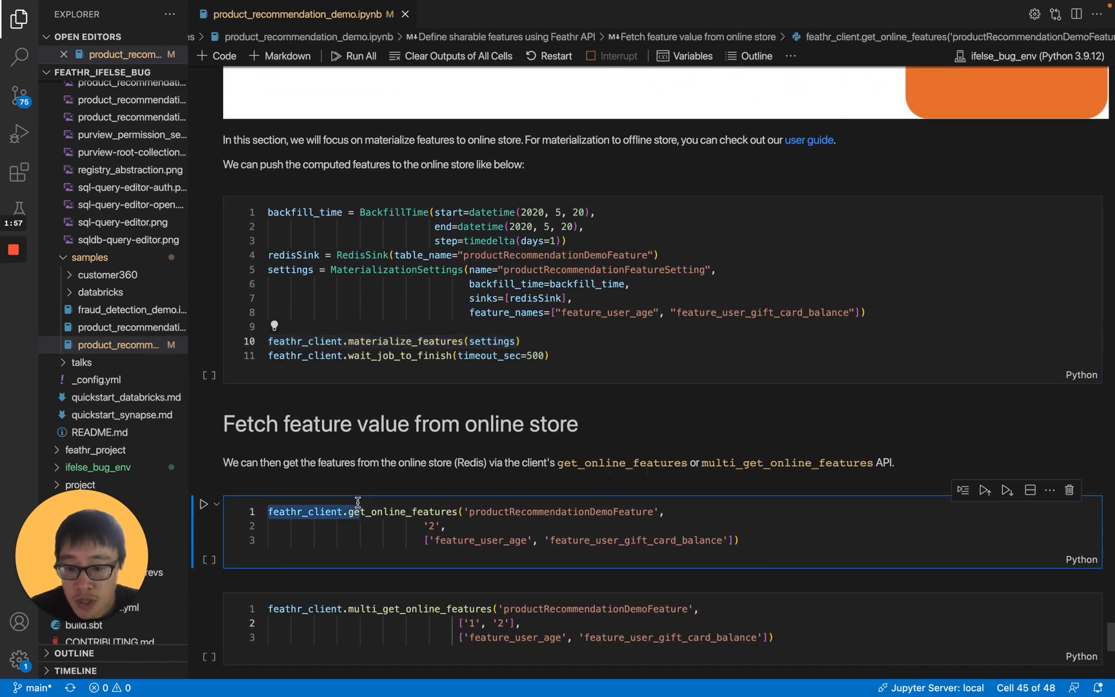
# - Point out the ['1', '2'] keys in multi_get_online_features, then scroll to feature registration
pyautogui.scroll(-3)
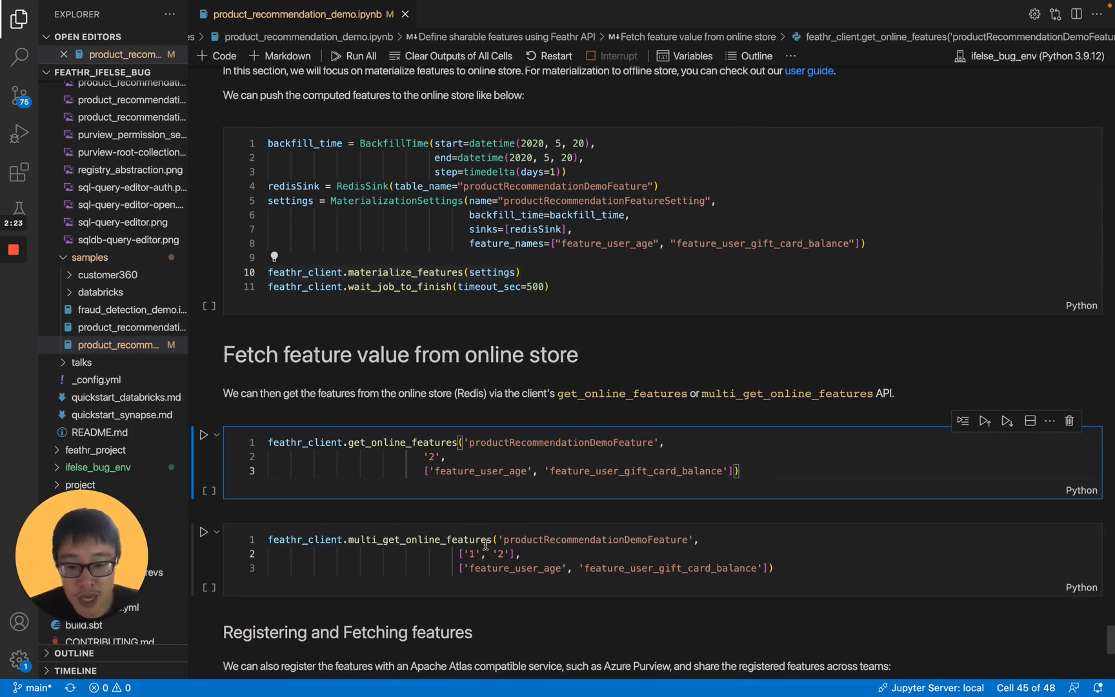
pyautogui.click(462, 553)
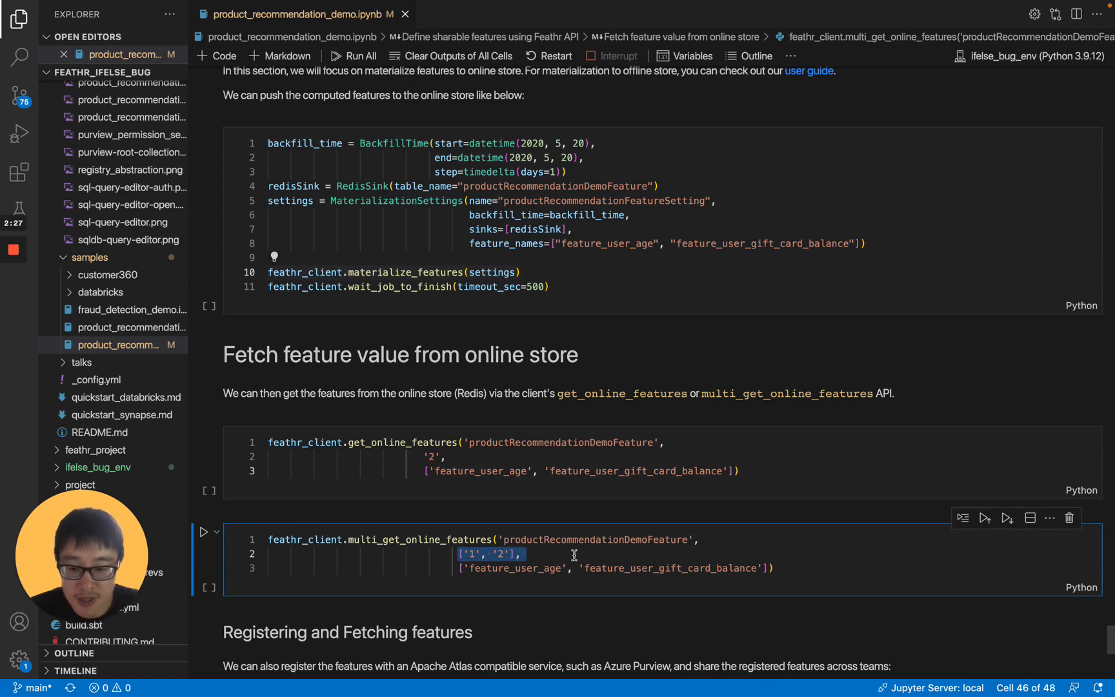
pyautogui.scroll(-3)
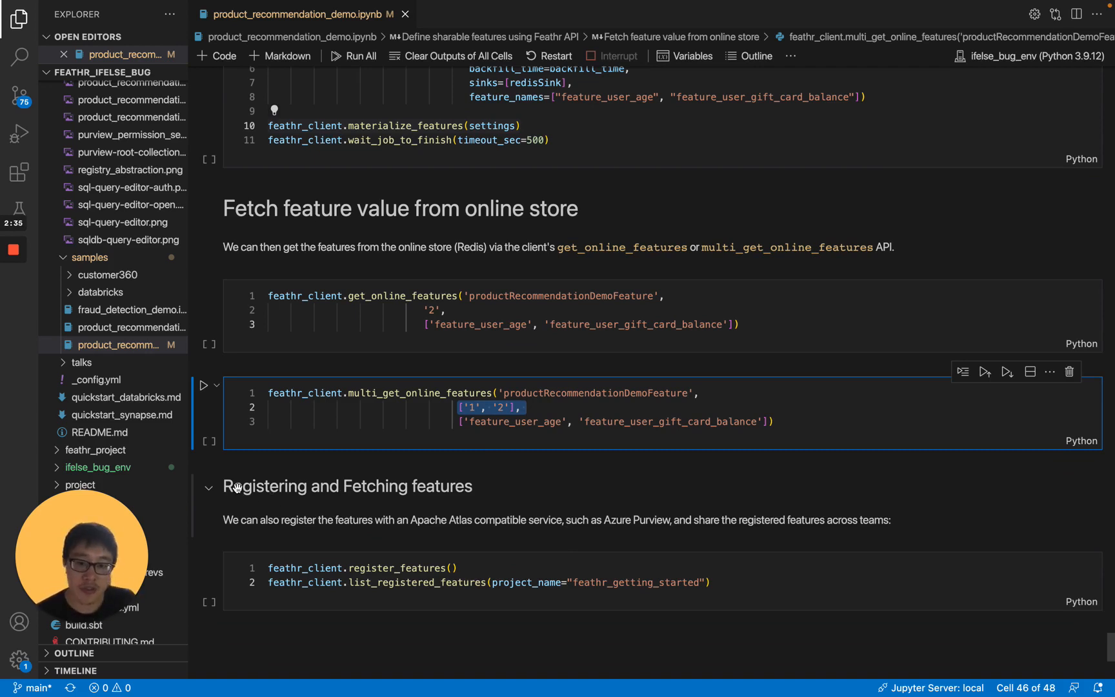
pyautogui.moveTo(308, 502)
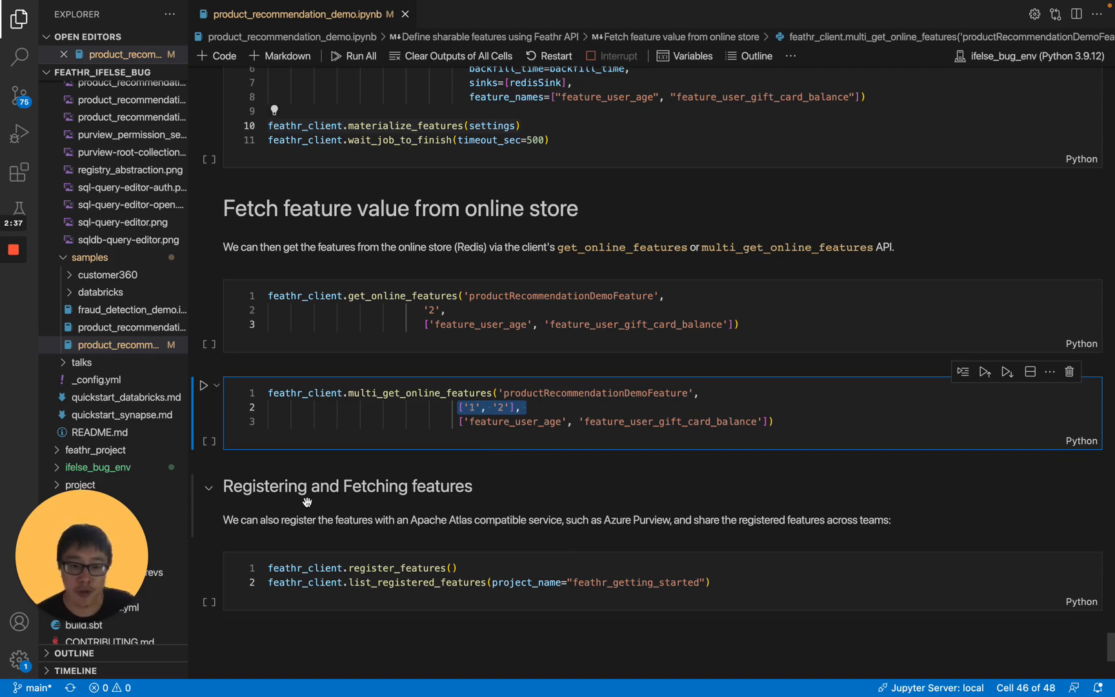